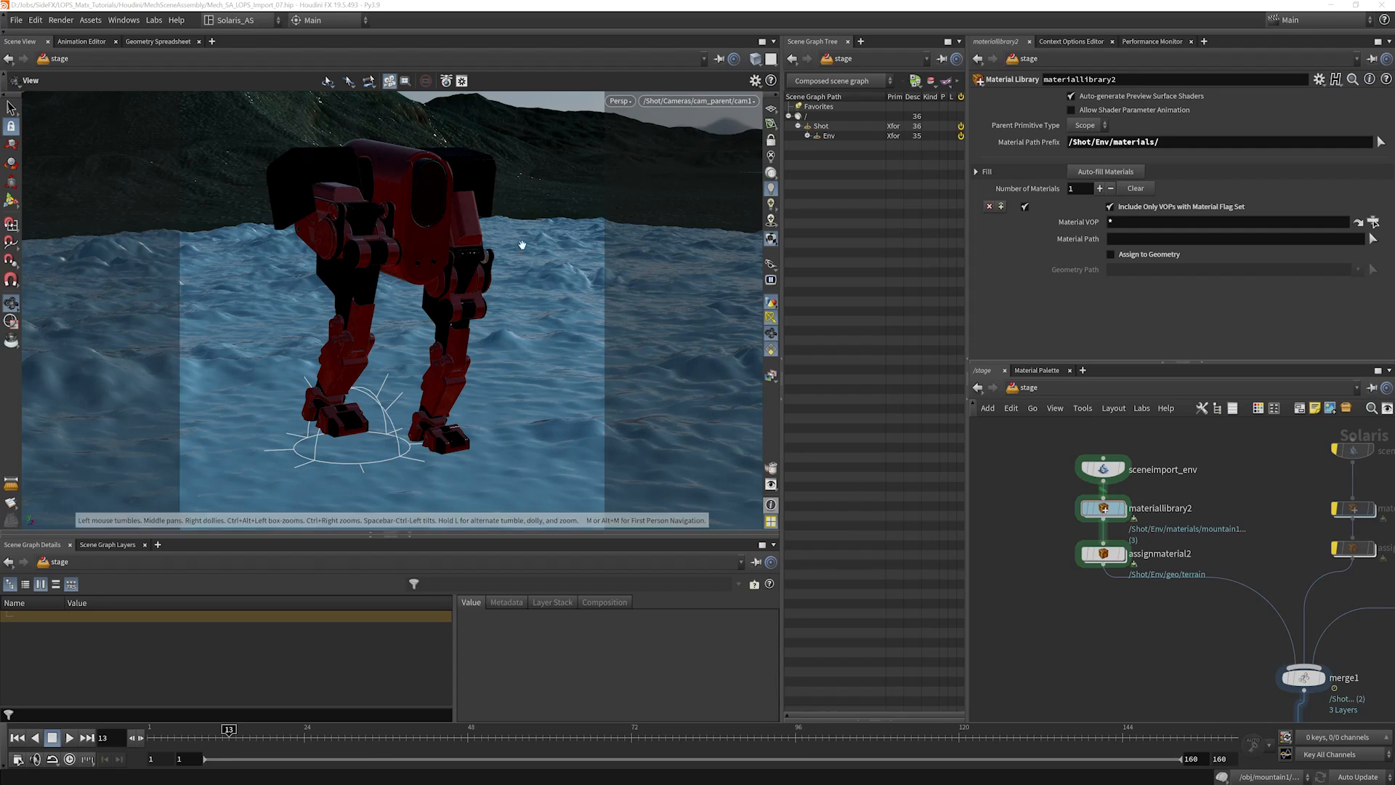
pyautogui.moveTo(563, 434)
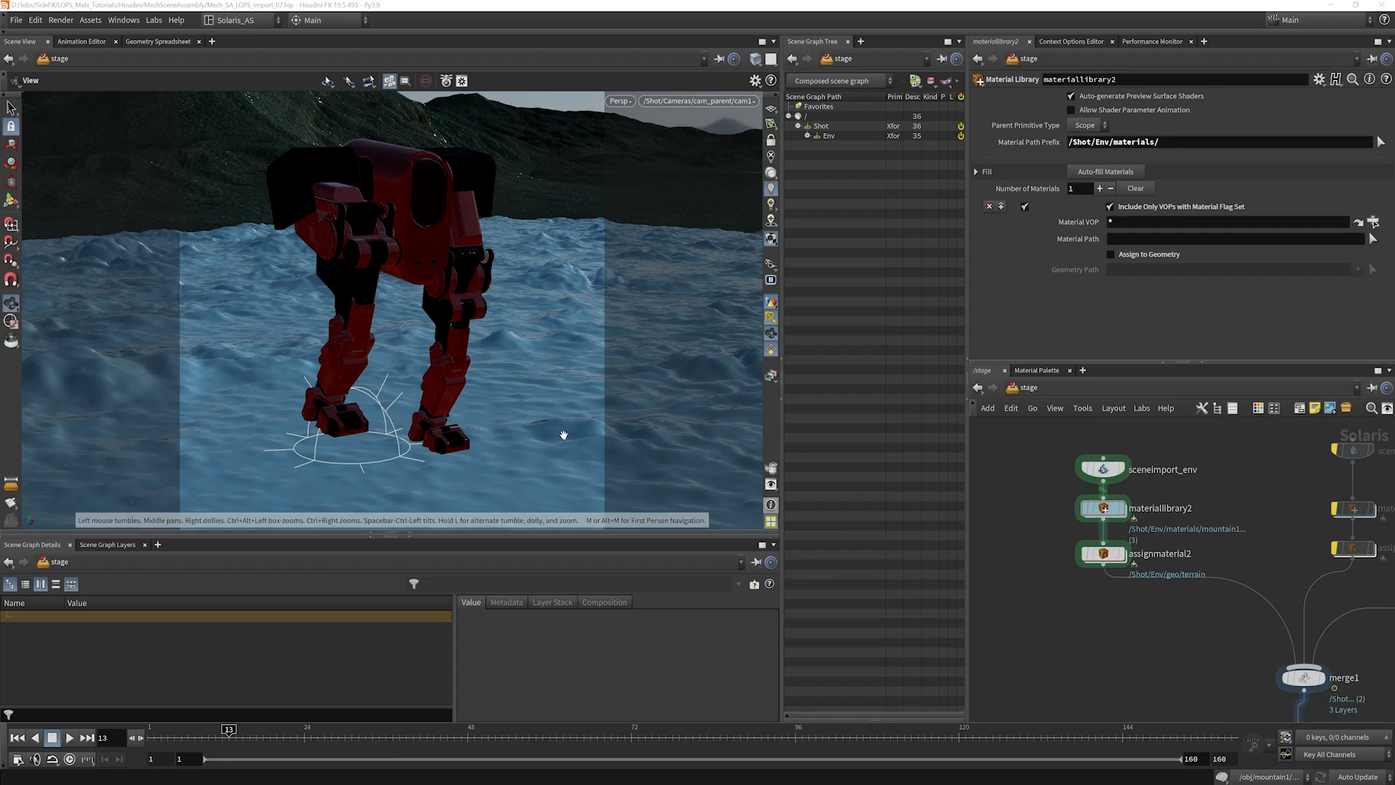
pyautogui.moveTo(1103, 508)
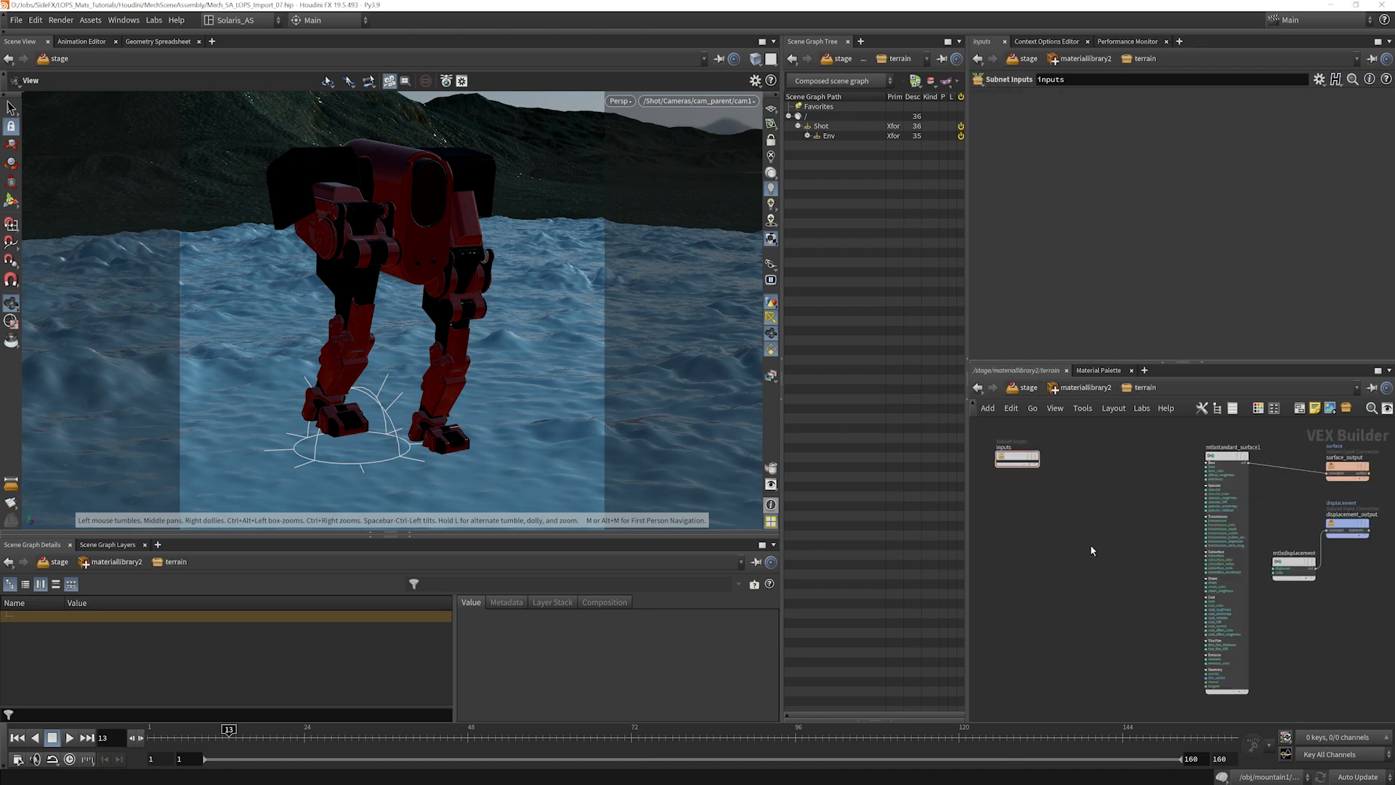
pyautogui.moveTo(527, 316)
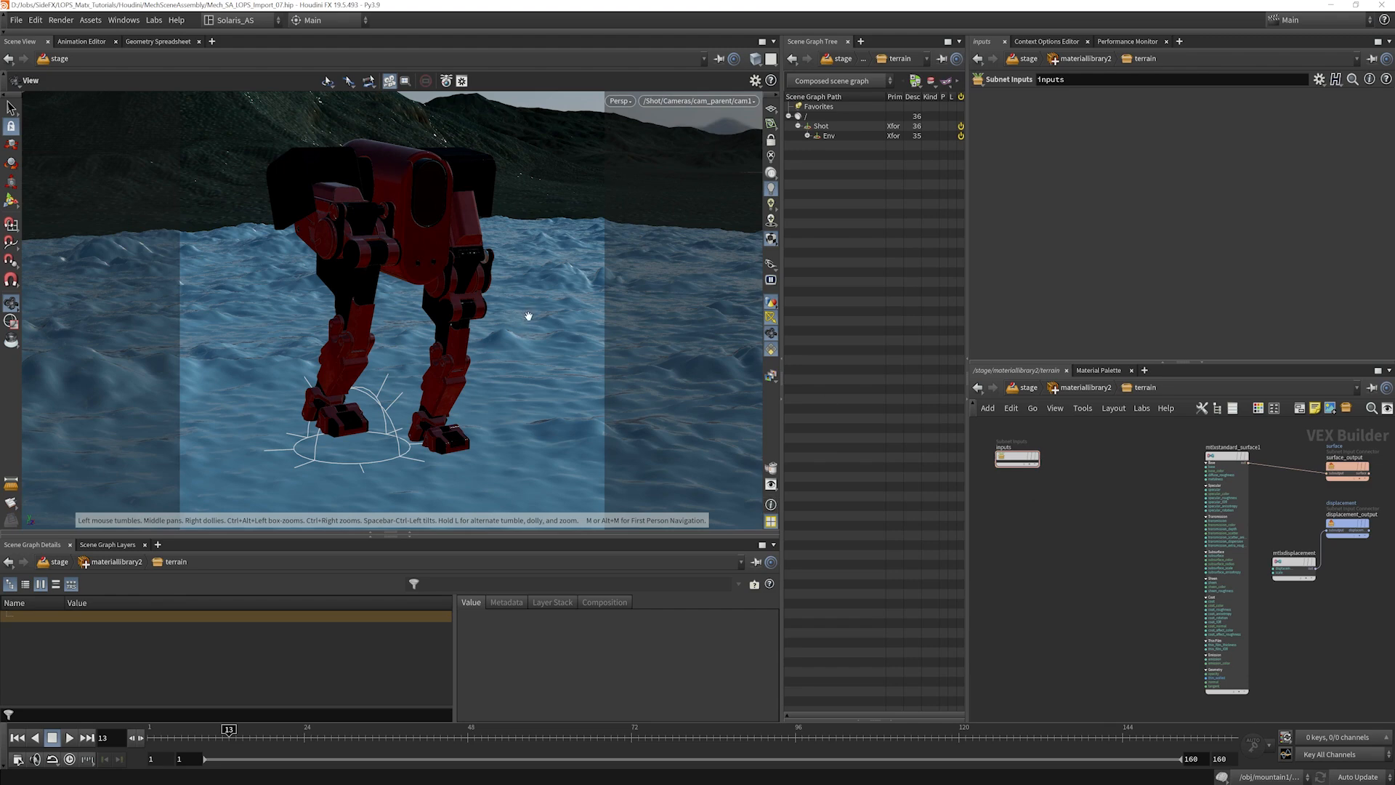
pyautogui.moveTo(532, 231)
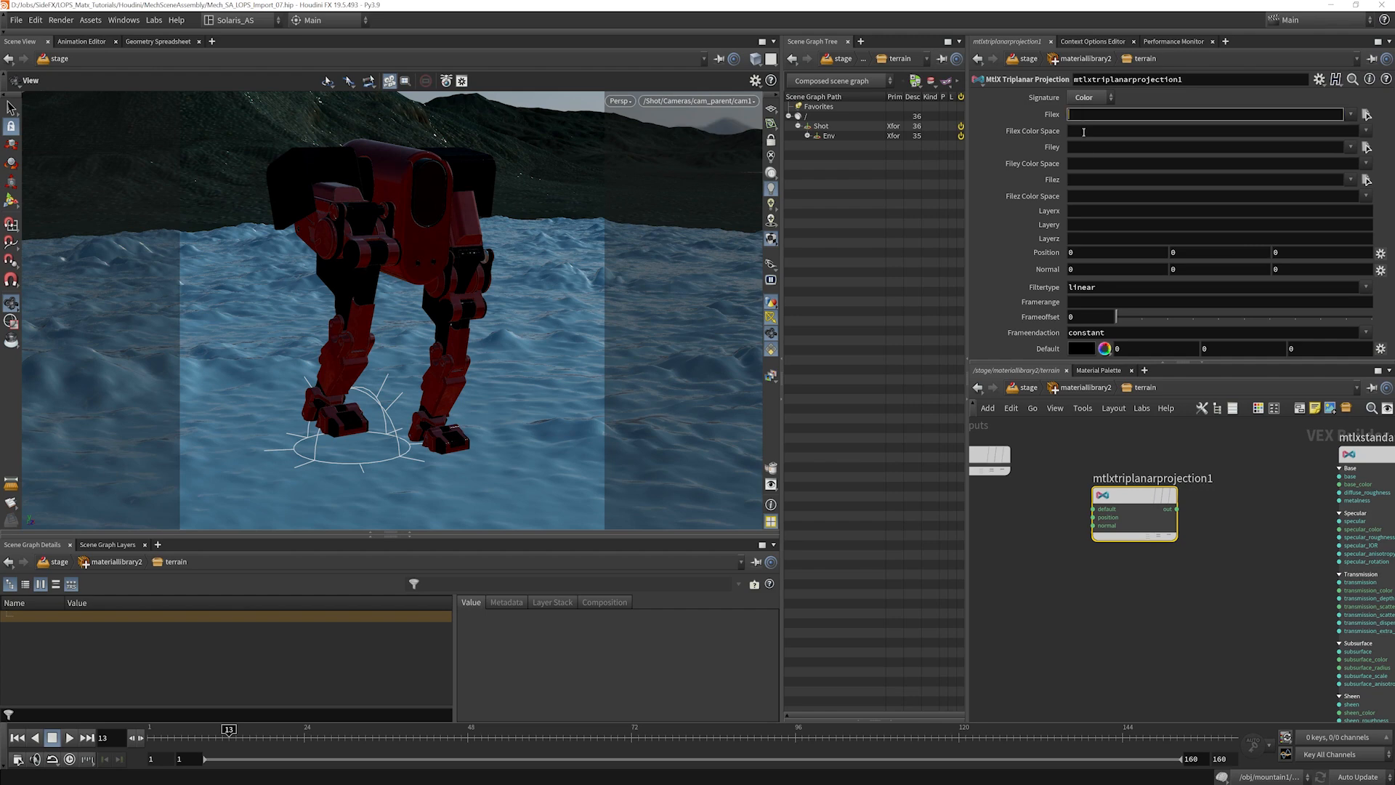
# Step: Load coast_land_rocks_01_diff_4k.jpg into the triplanar projection's file slots for all three axes
pyautogui.click(1206, 179)
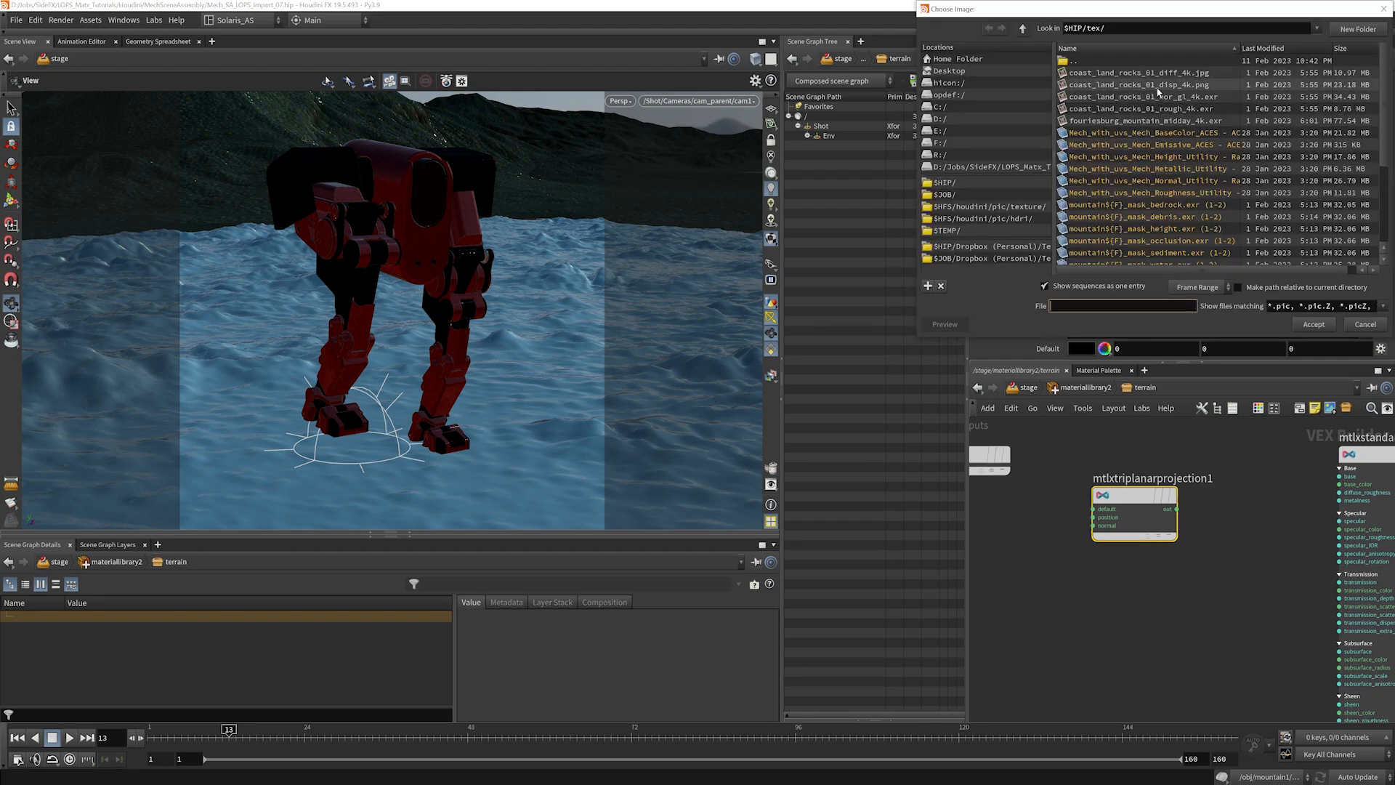
pyautogui.click(1136, 72)
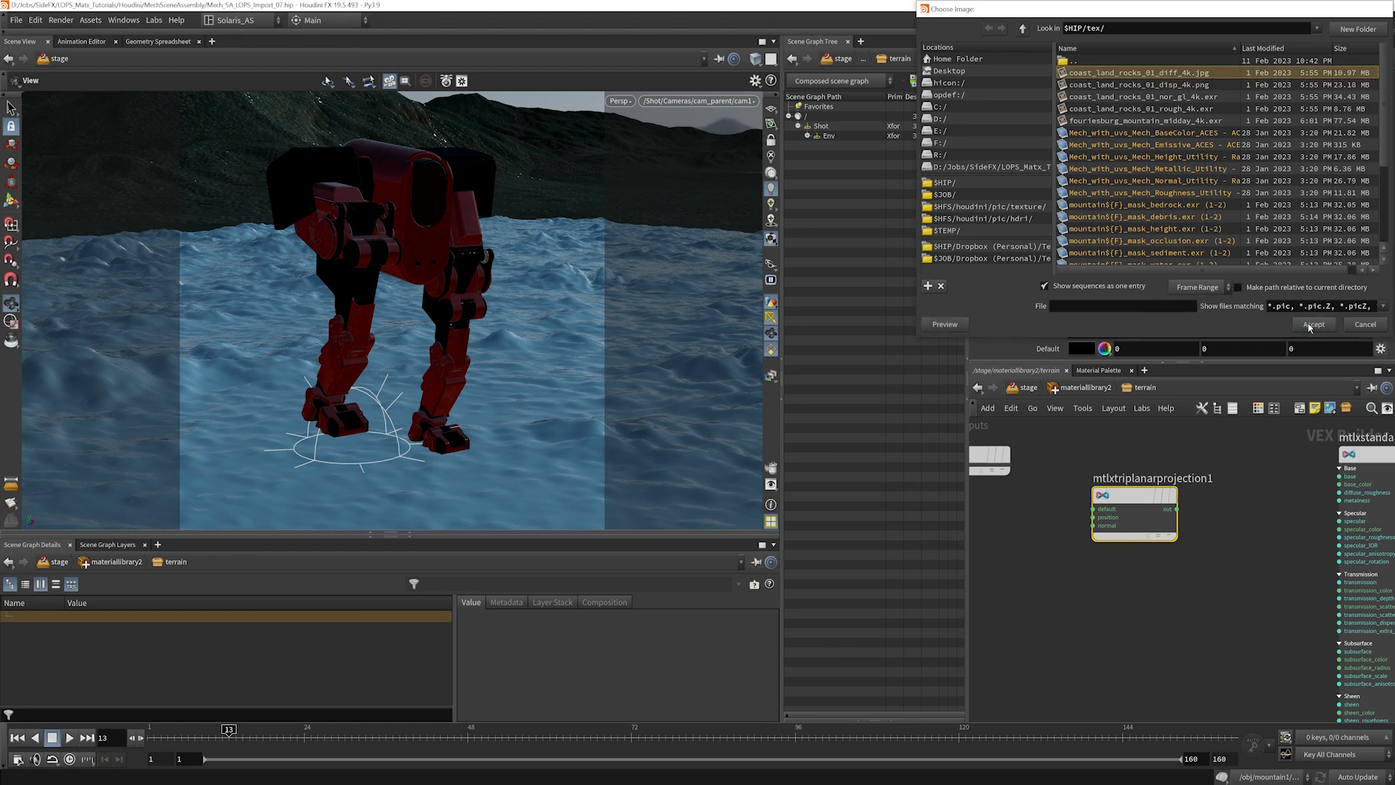
pyautogui.click(1312, 324)
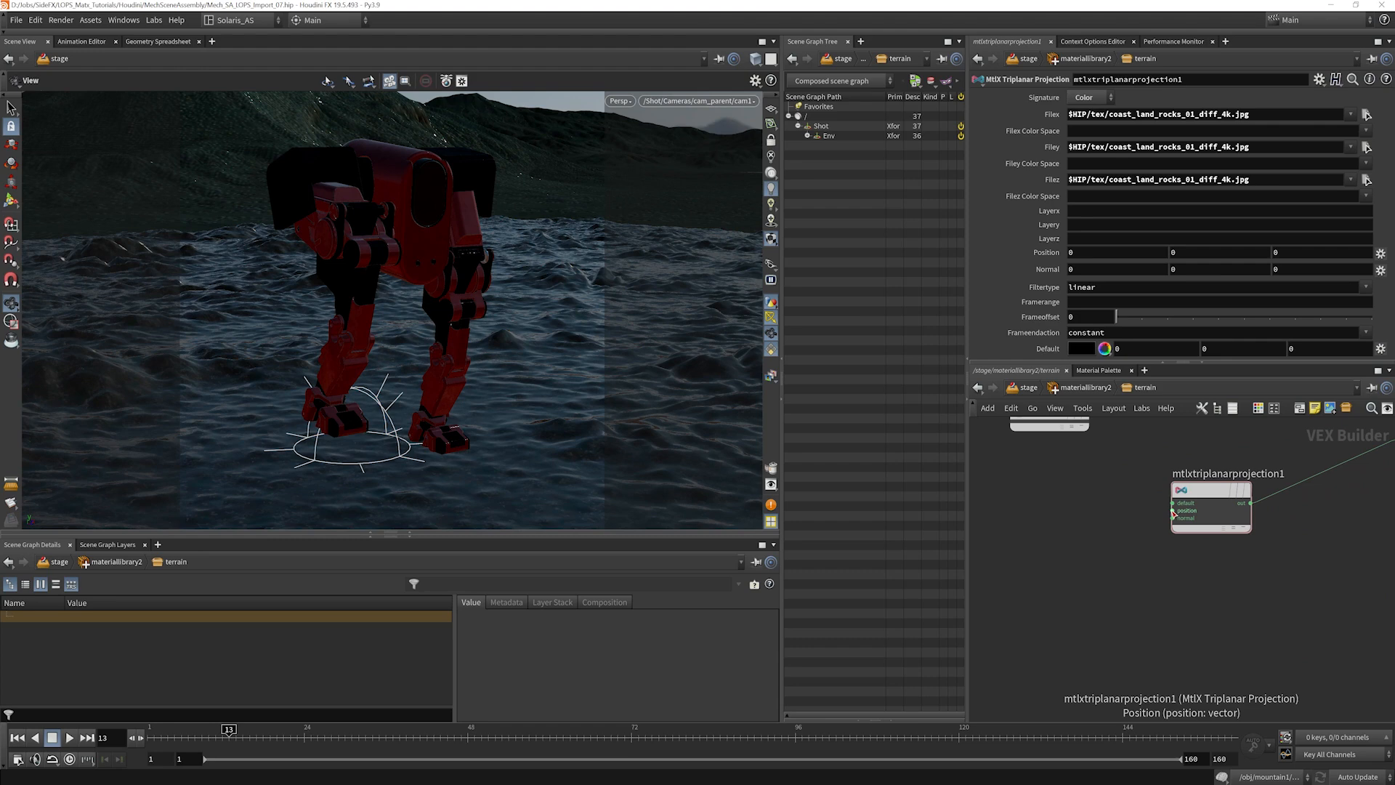
pyautogui.moveTo(1068, 525)
pyautogui.write('positio')
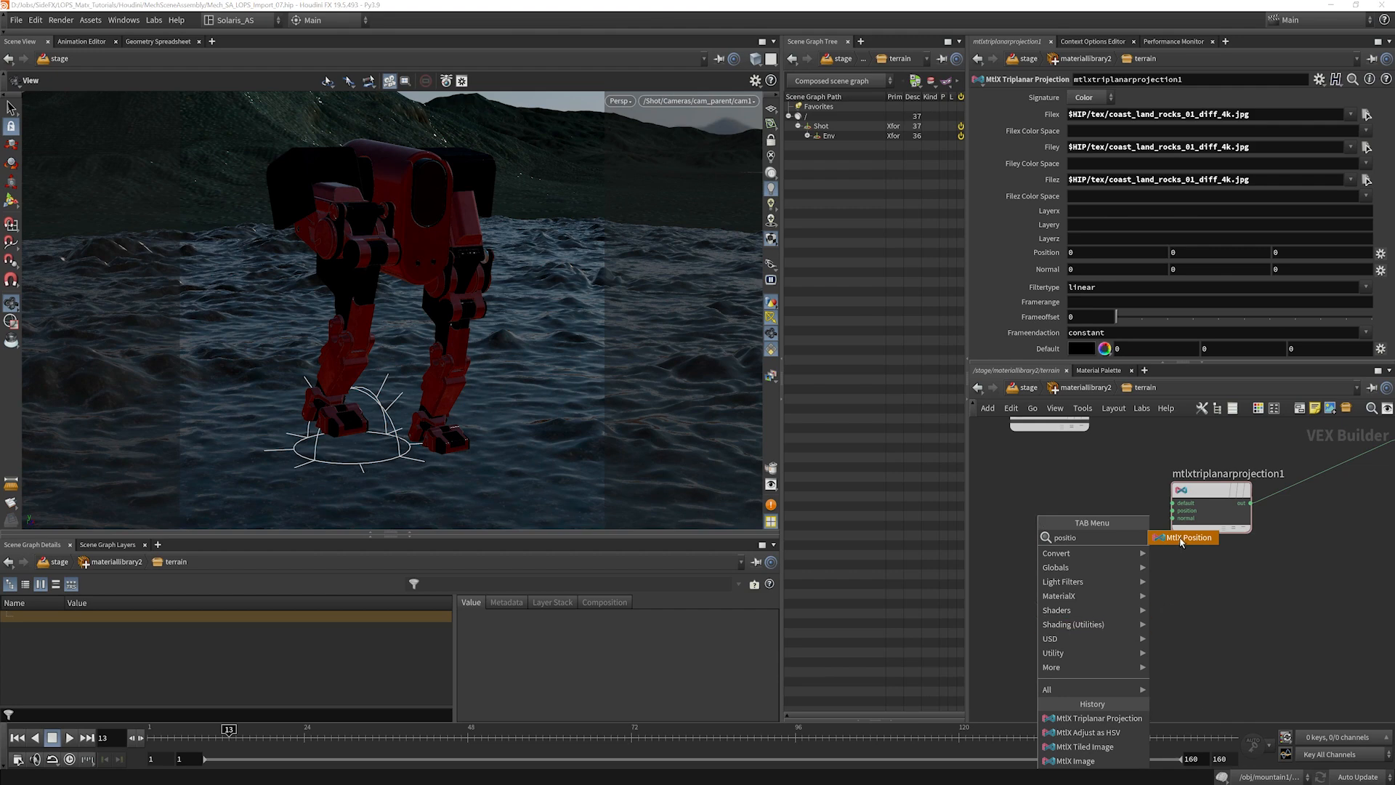
# Step: Add MtlX Position and MtlX Normal nodes, both in object space, to the network
pyautogui.click(1183, 536)
pyautogui.write('norm')
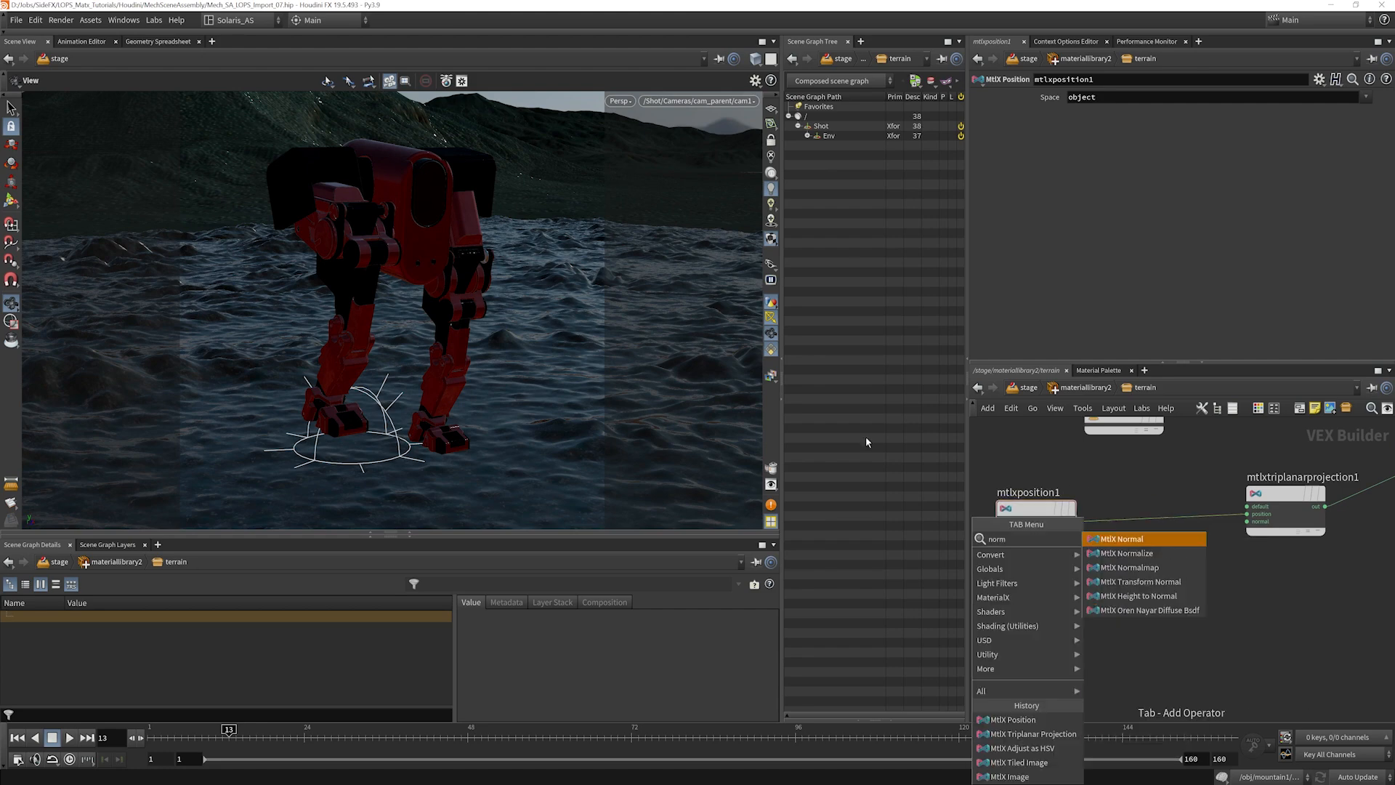
pyautogui.click(1123, 538)
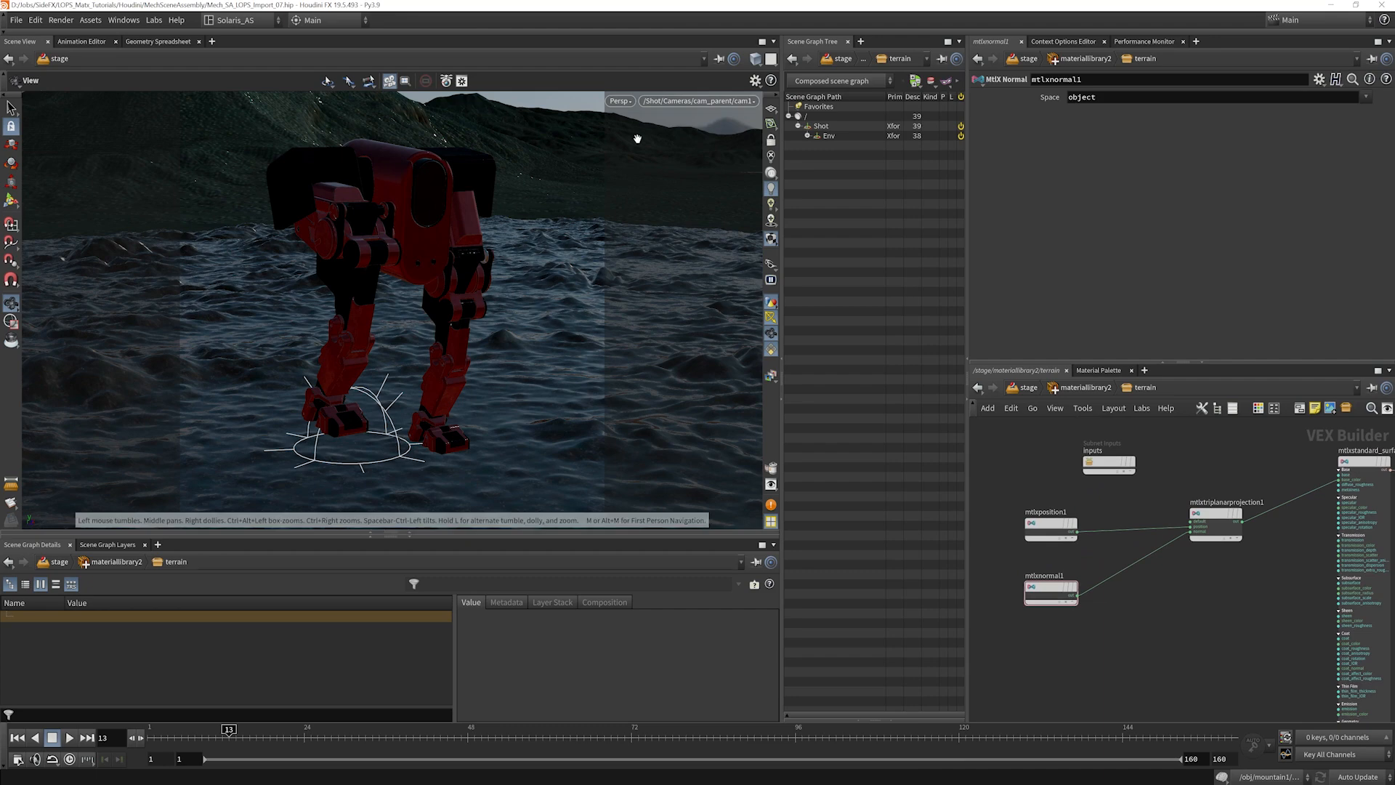
pyautogui.moveTo(609, 232)
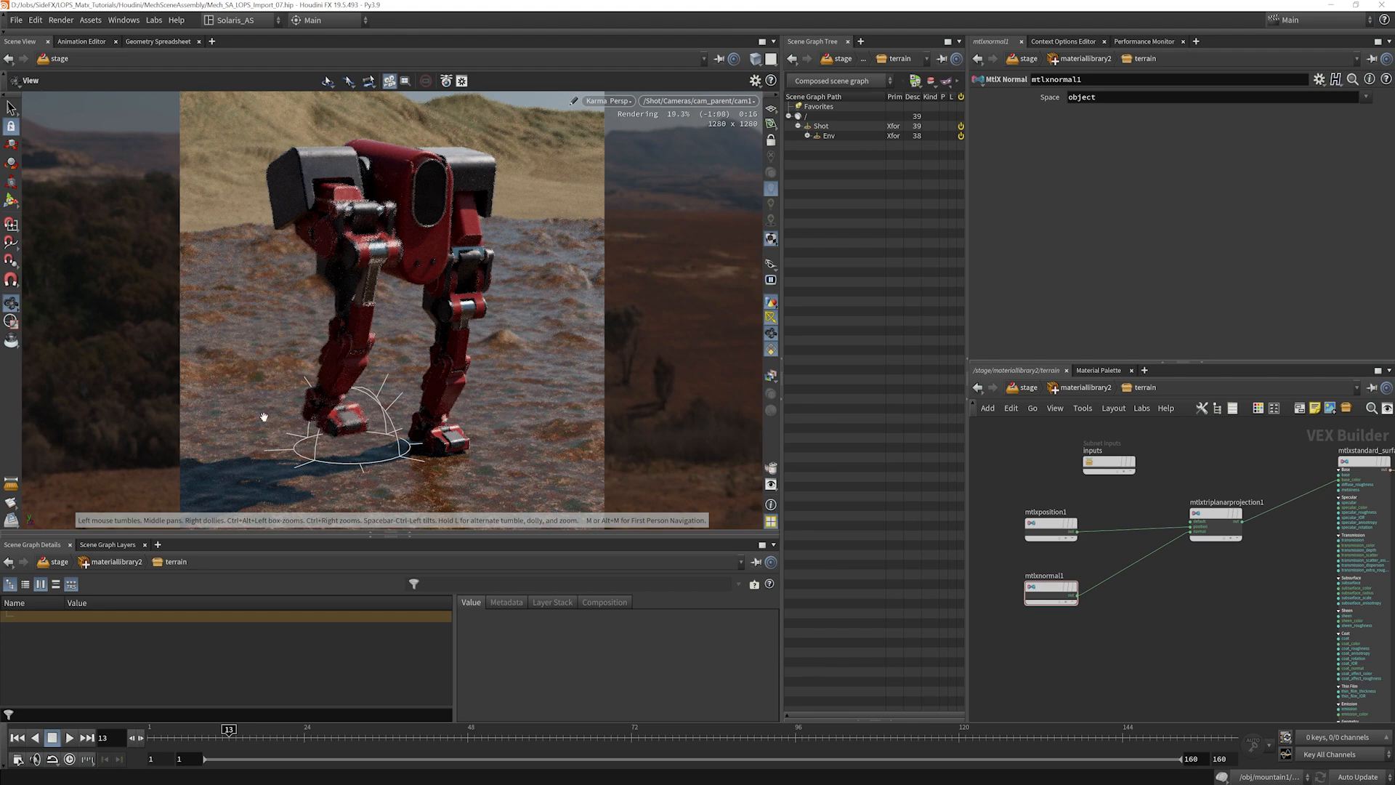
# Step: Wire position and normal into the triplanar projection and preview the terrain in Karma
pyautogui.click(1215, 519)
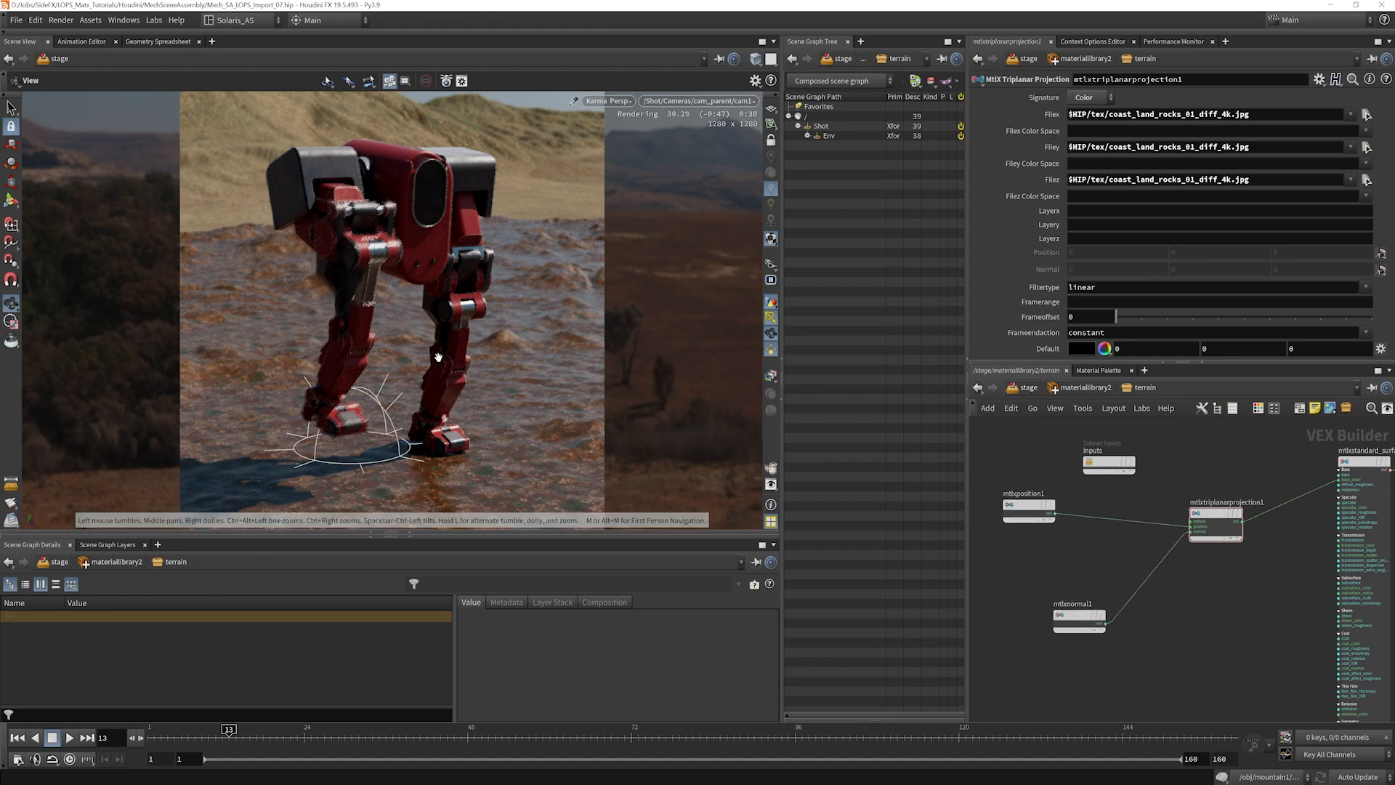
pyautogui.moveTo(1029, 570)
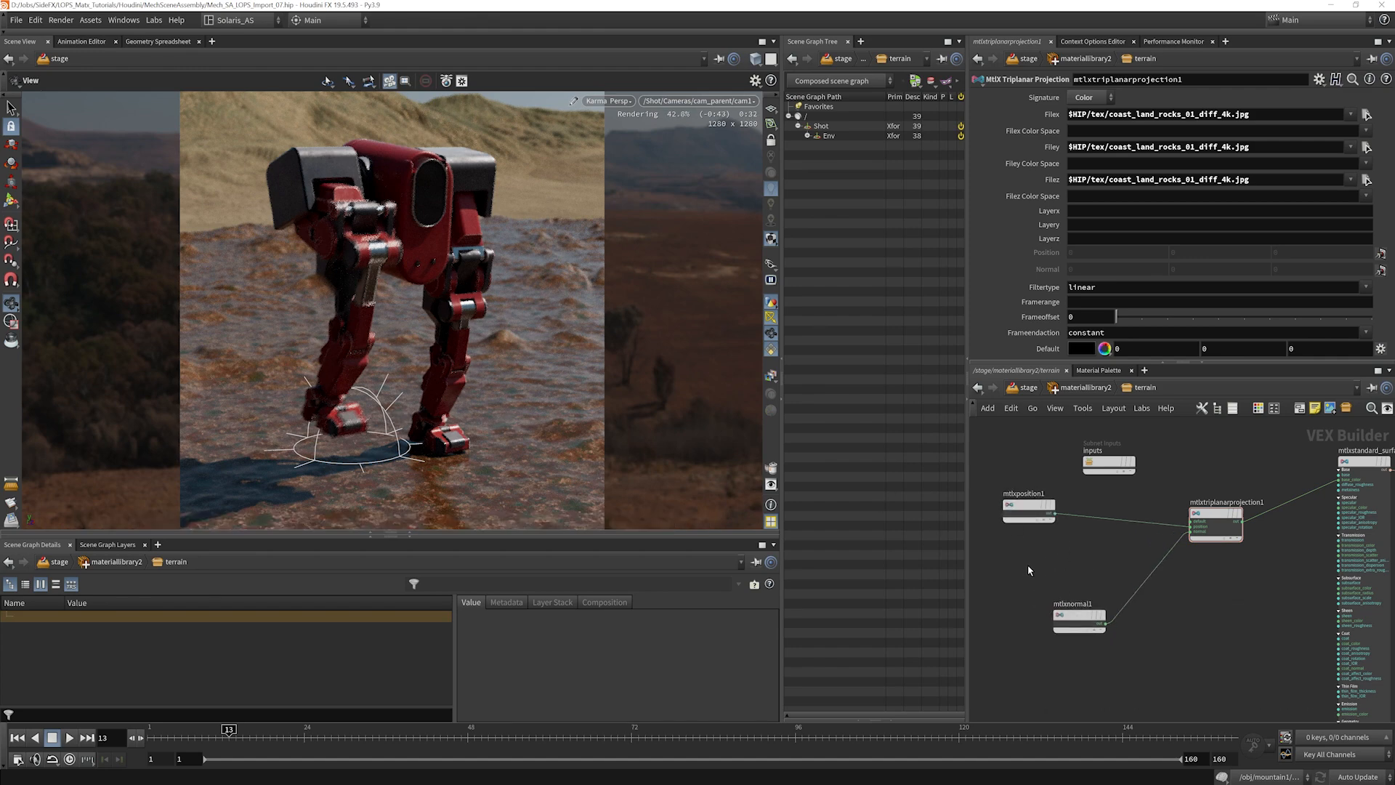
pyautogui.moveTo(968, 562)
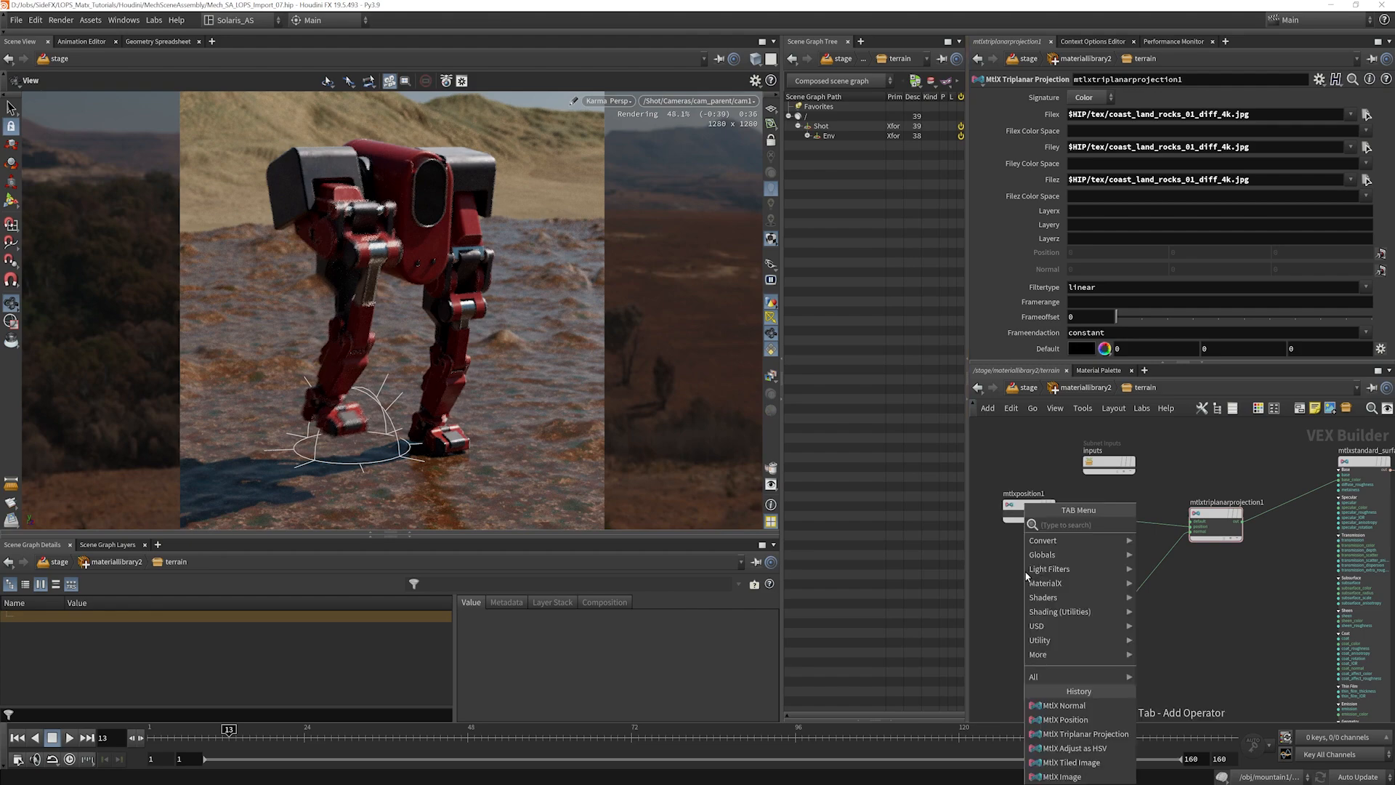
# Step: Insert an MtlX Multiply scaling the position by 0.1, 0.1, 0.1 before the triplanar projection
pyautogui.write('mult')
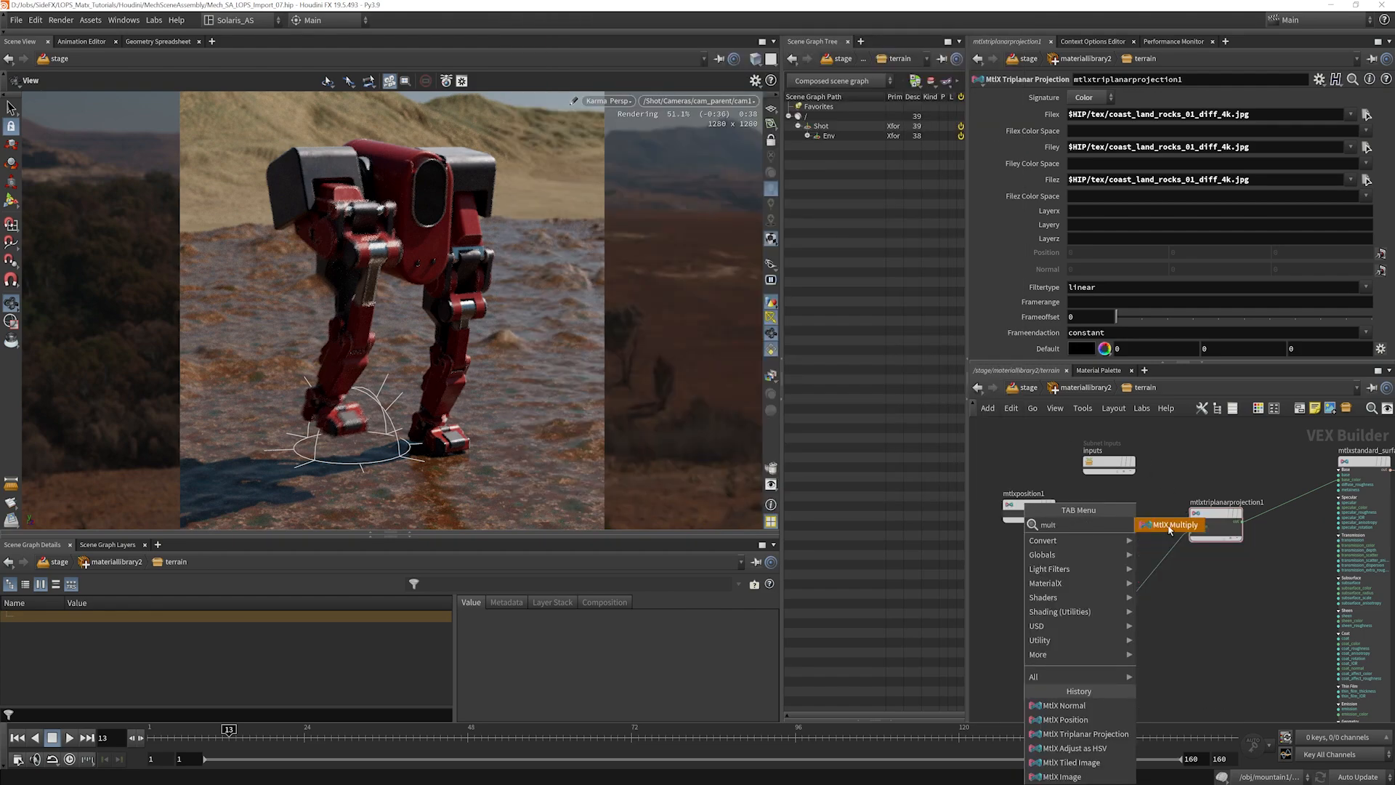
pyautogui.click(1171, 524)
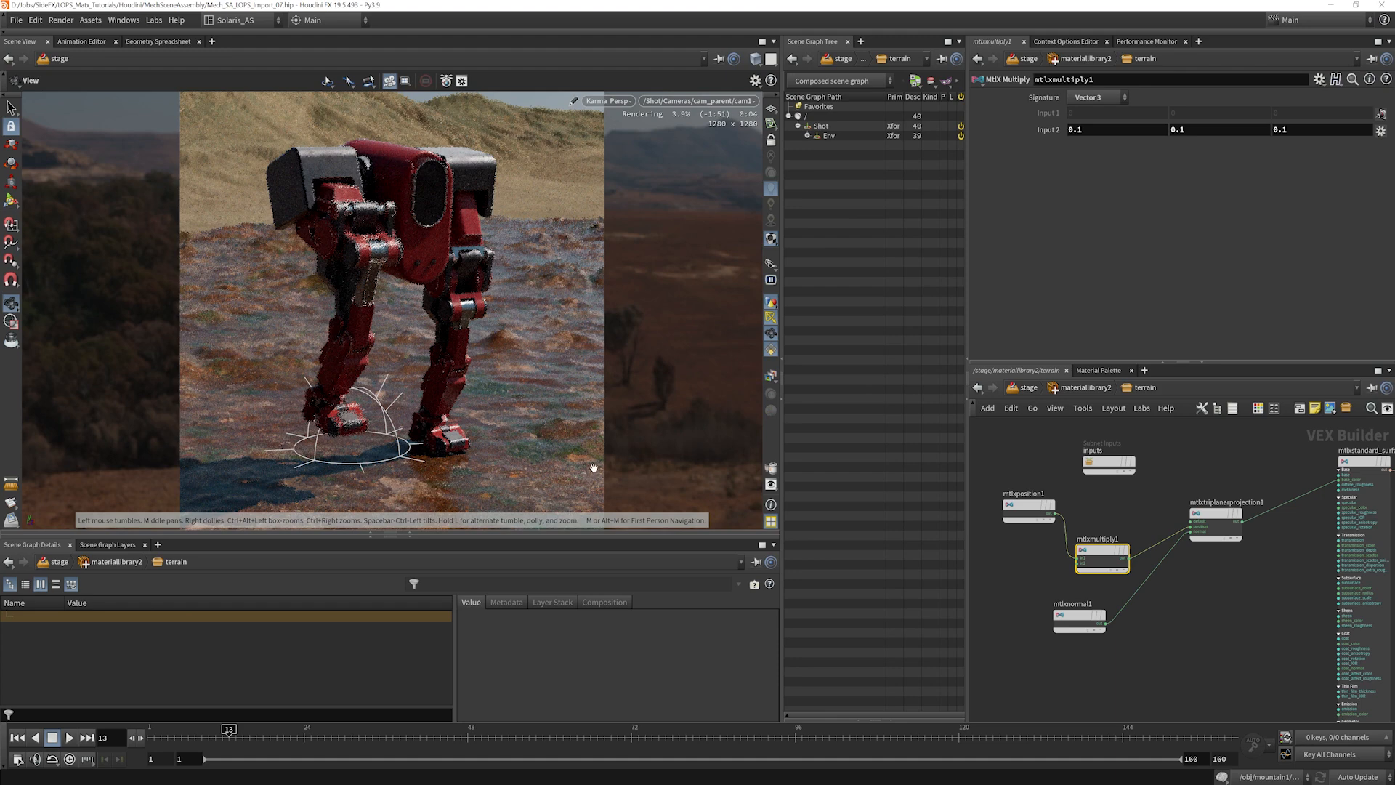
pyautogui.moveTo(511, 271)
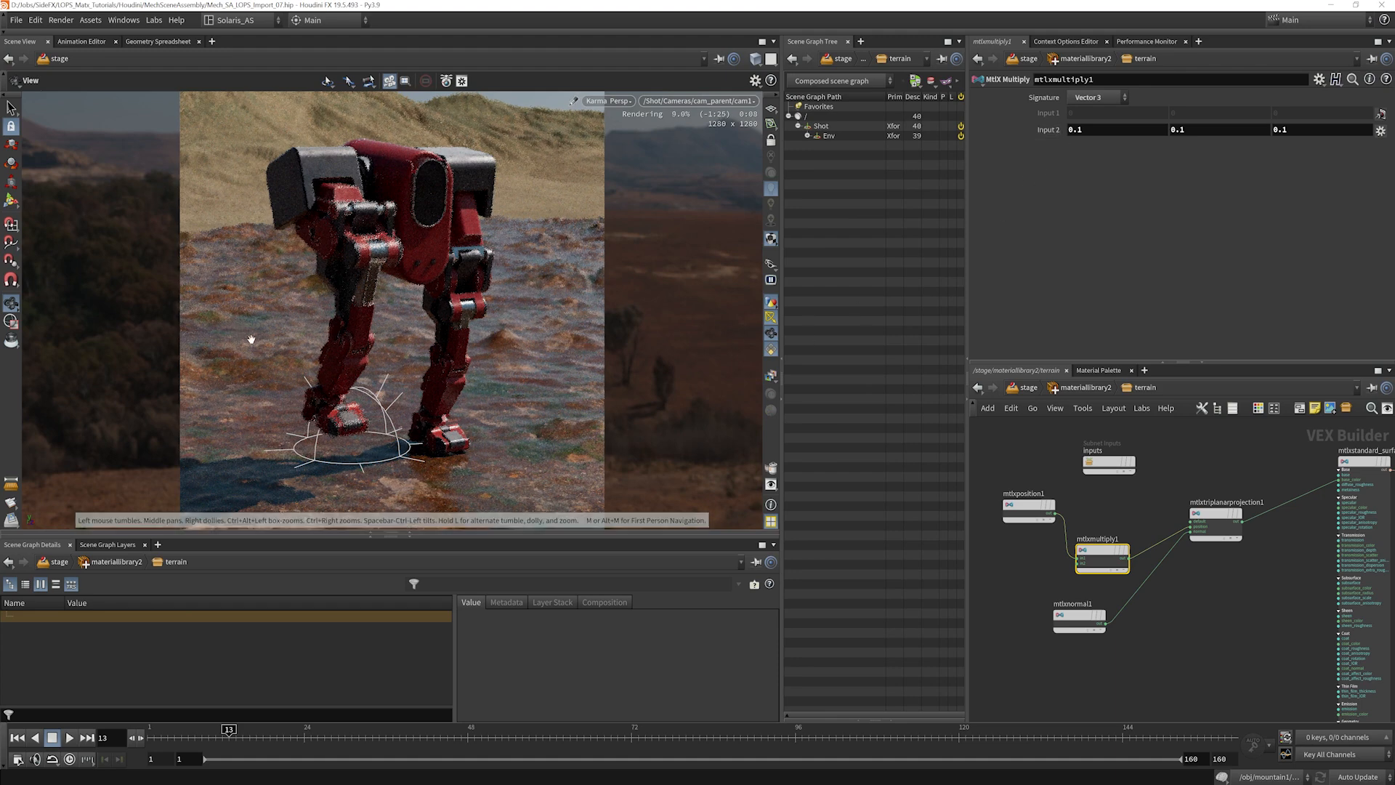
pyautogui.moveTo(560, 408)
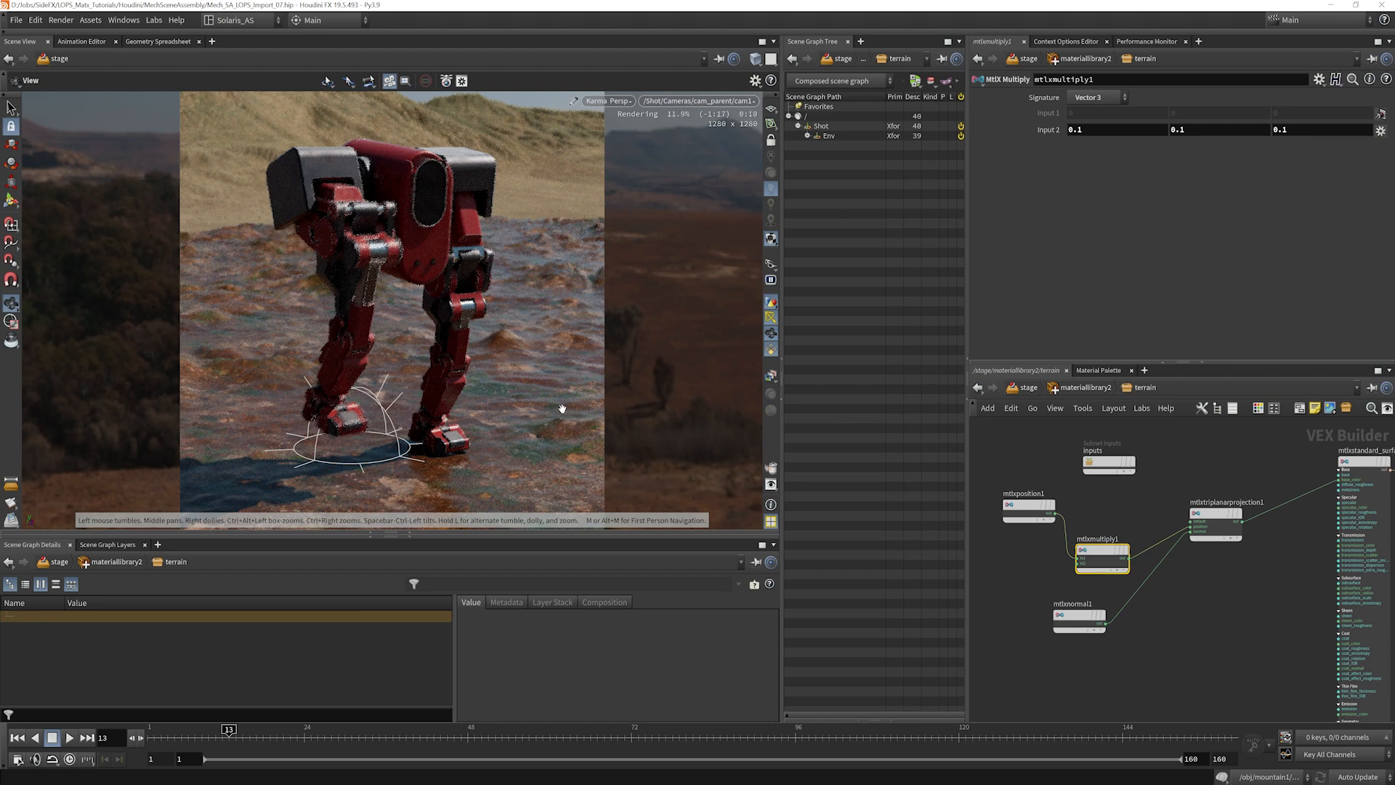
pyautogui.moveTo(526, 297)
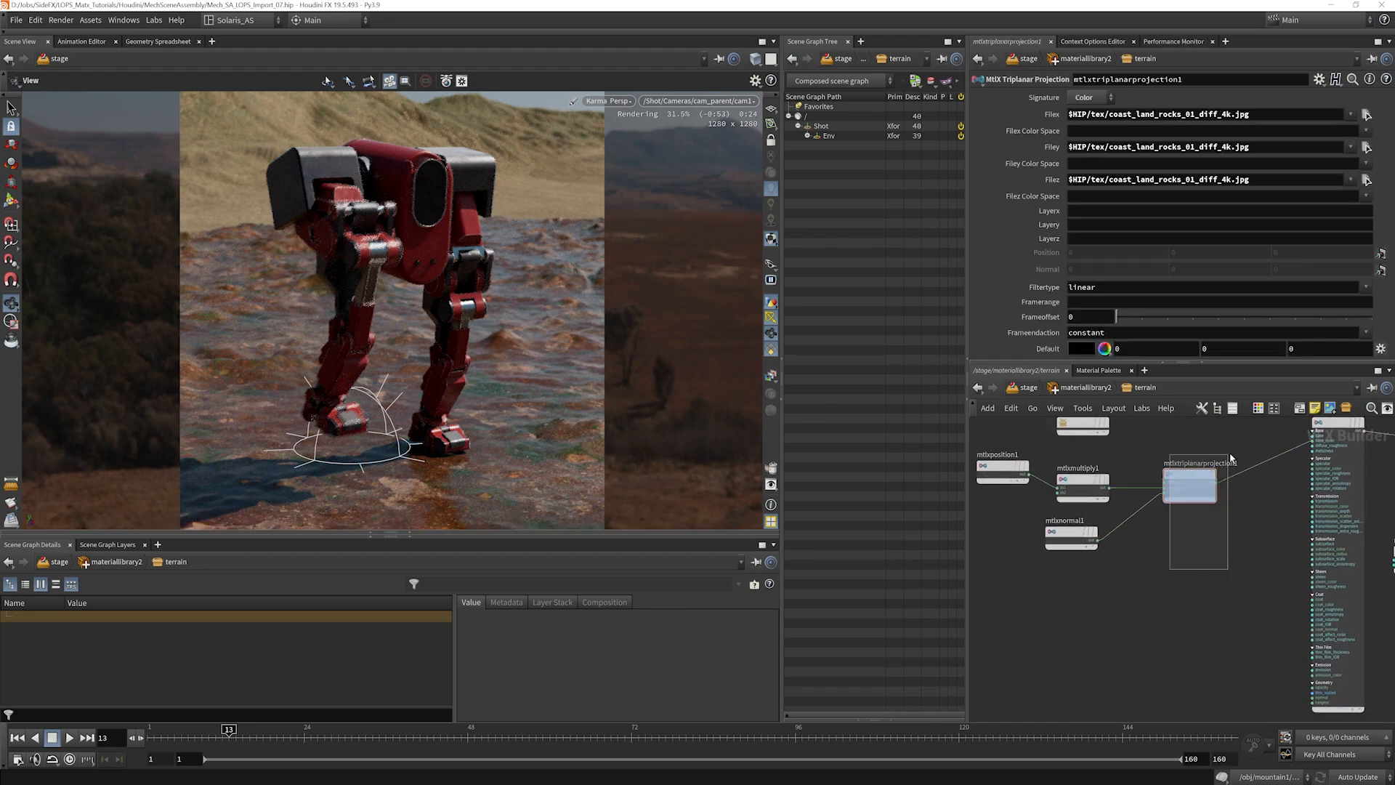
# Step: Duplicate the triplanar projection and load coast_land_rocks_01_rough_4k.exr on all three axes
pyautogui.press('ctrl+v')
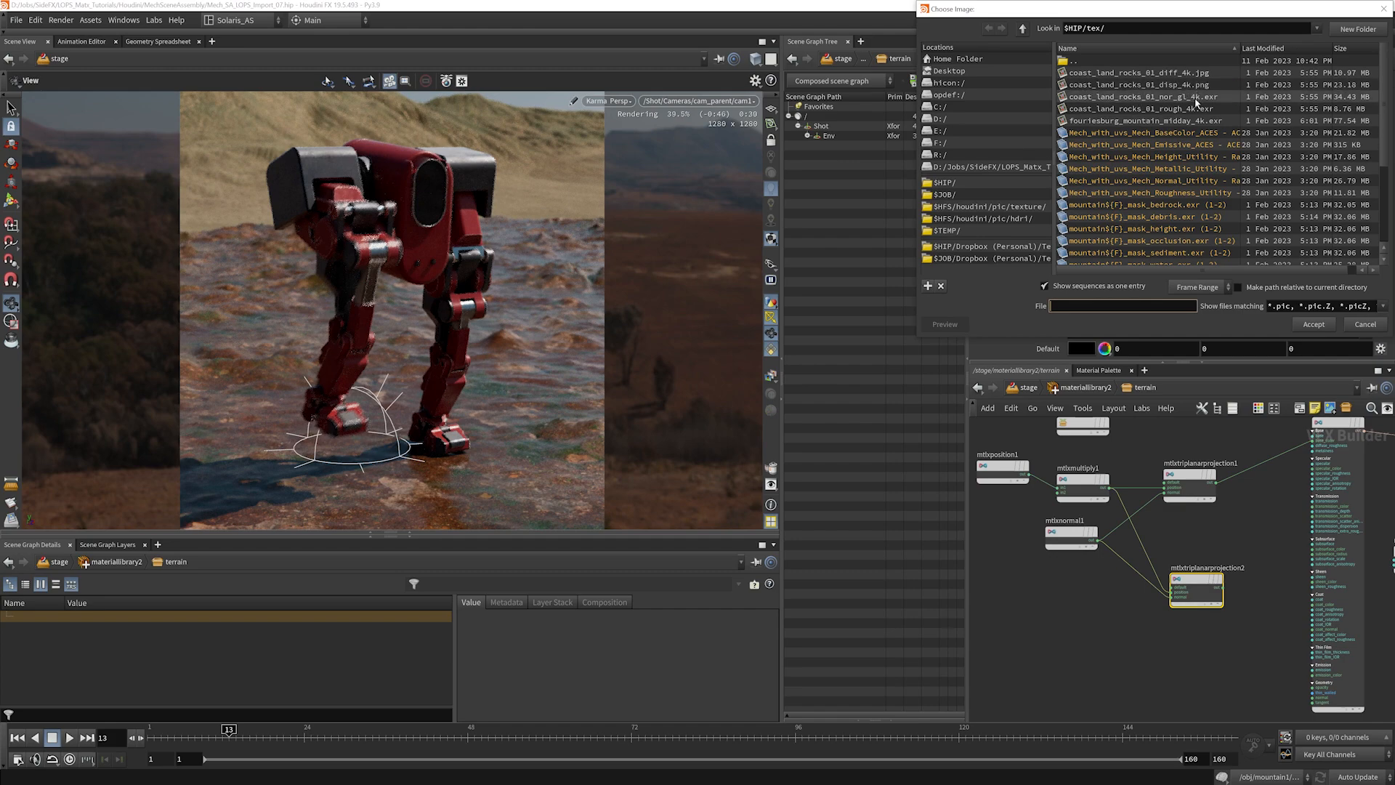
pyautogui.click(1148, 109)
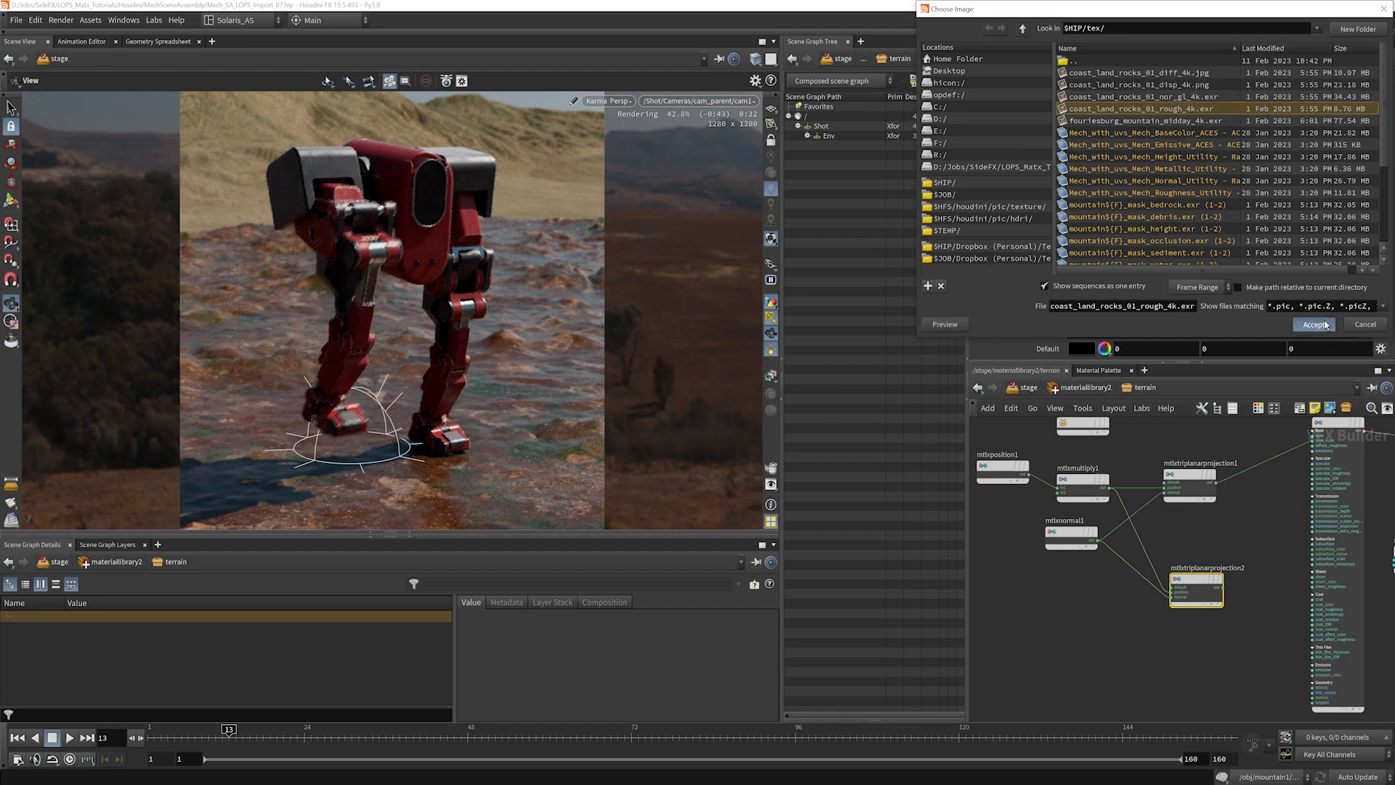
pyautogui.click(1314, 324)
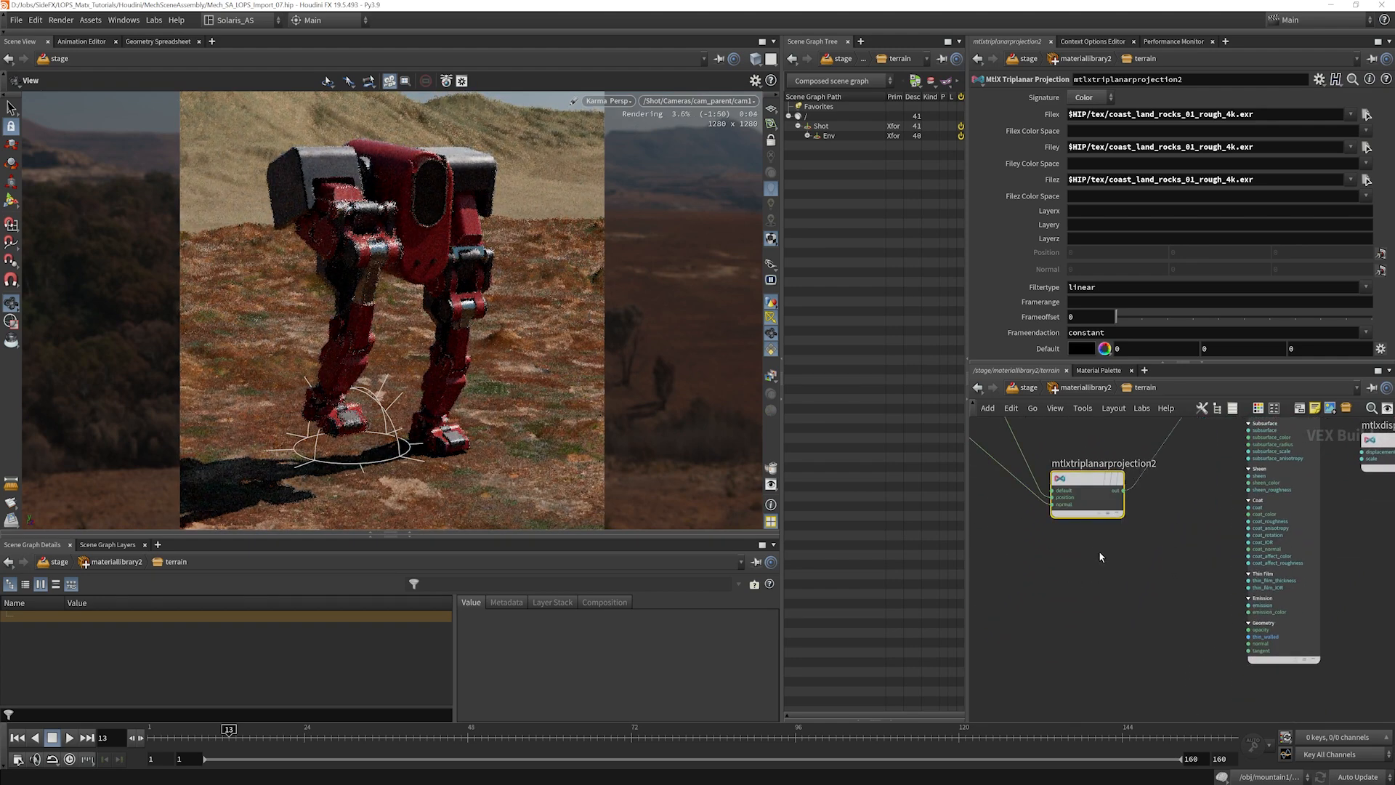
# Step: Duplicate again and load coast_land_rocks_01_nor_gl_4k.exr on all axes of the third projection
pyautogui.press('ctrl+v')
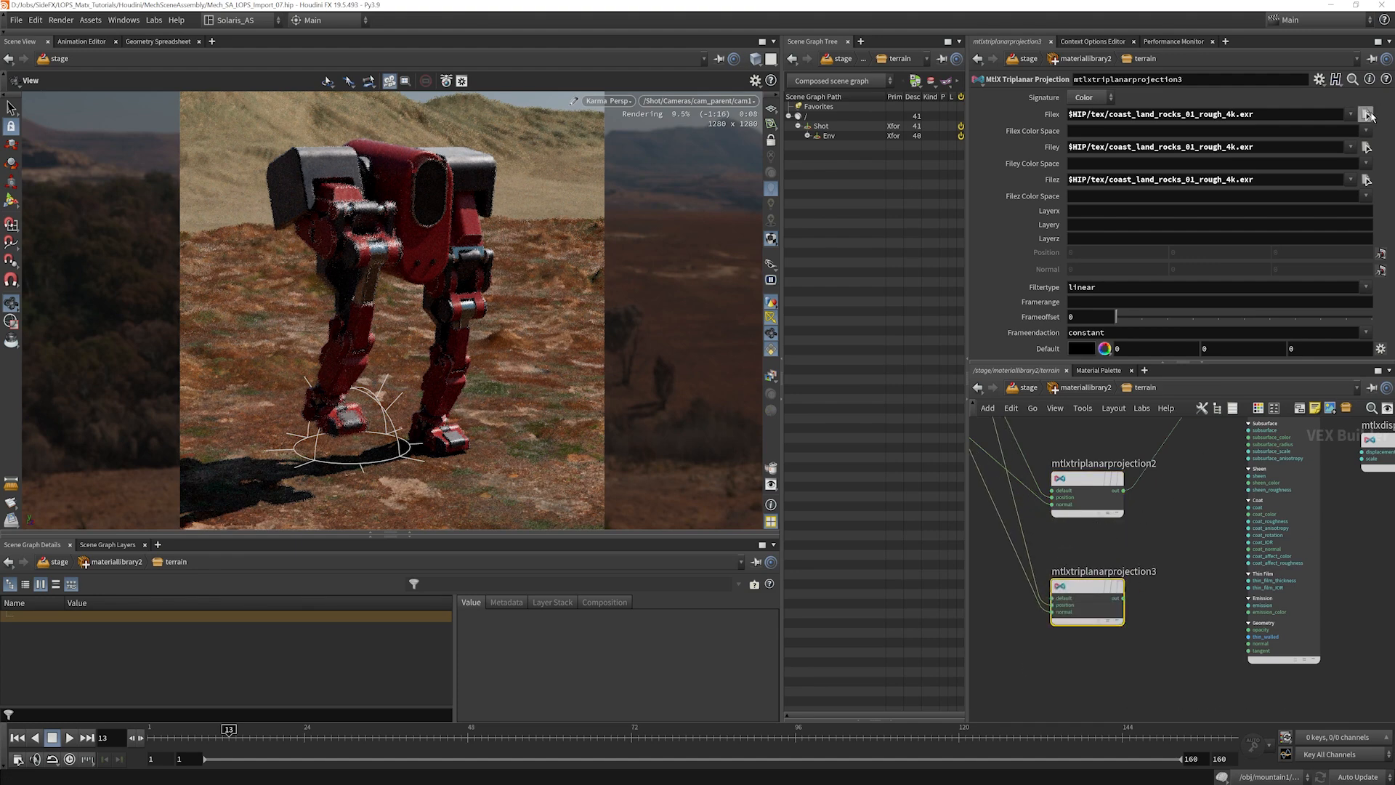
pyautogui.click(1367, 114)
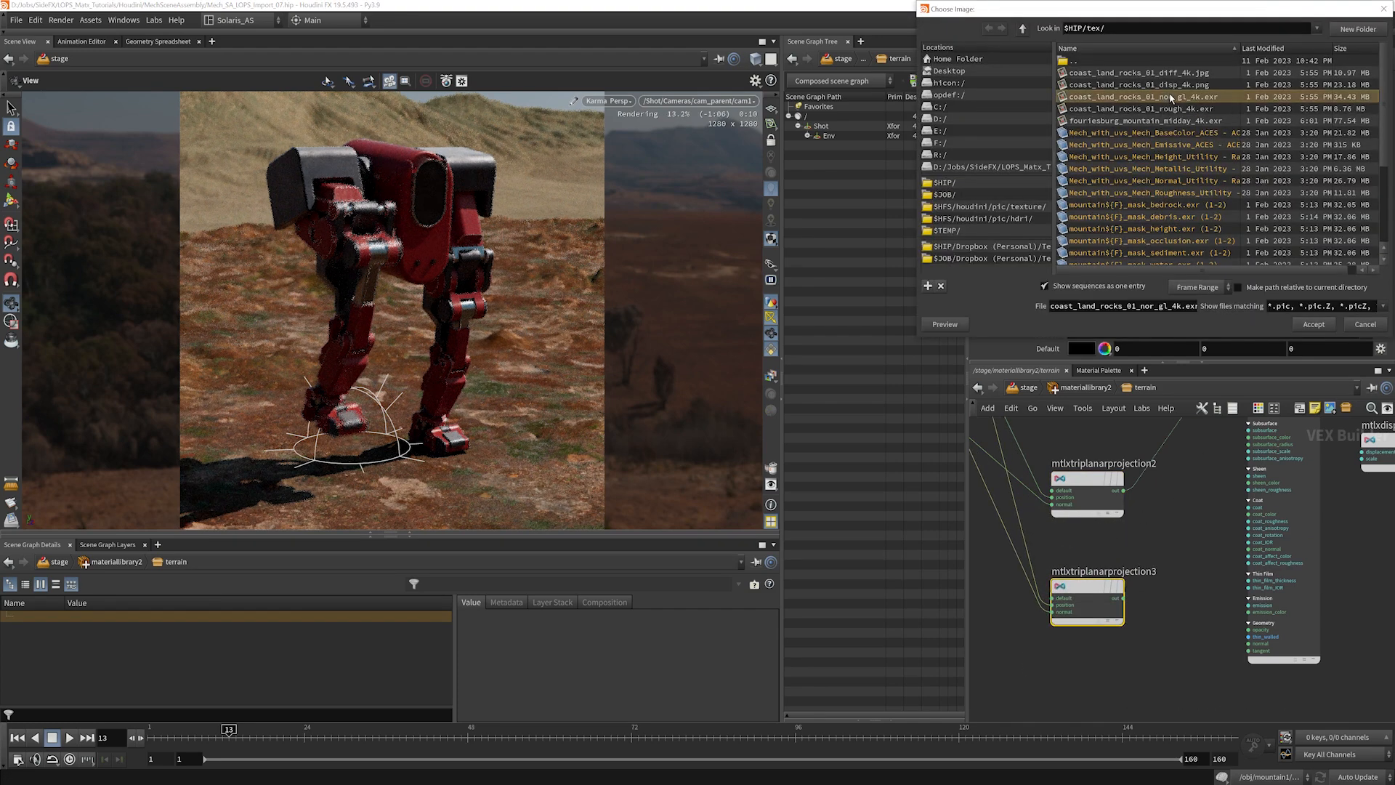
pyautogui.click(1312, 324)
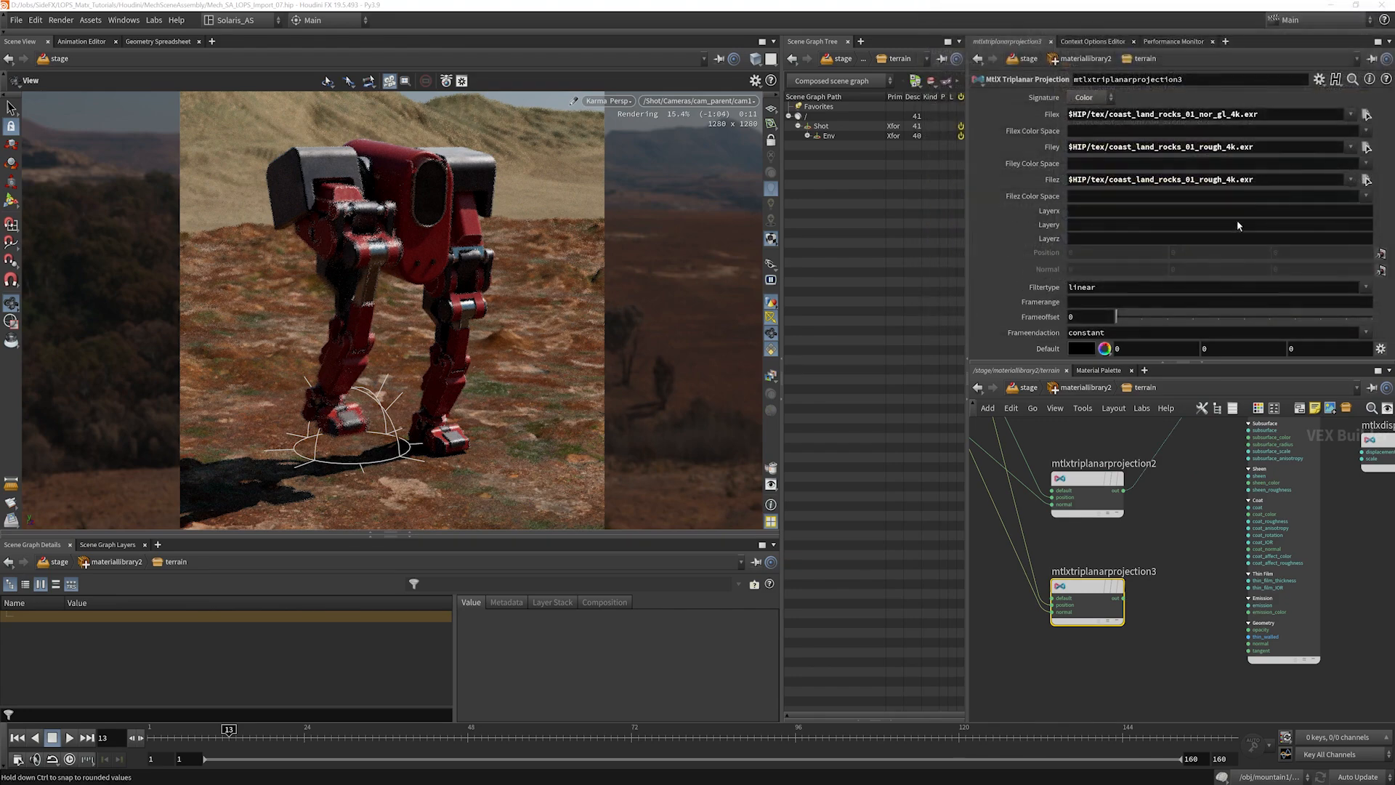
pyautogui.tripleClick(1202, 114)
pyautogui.write('norm')
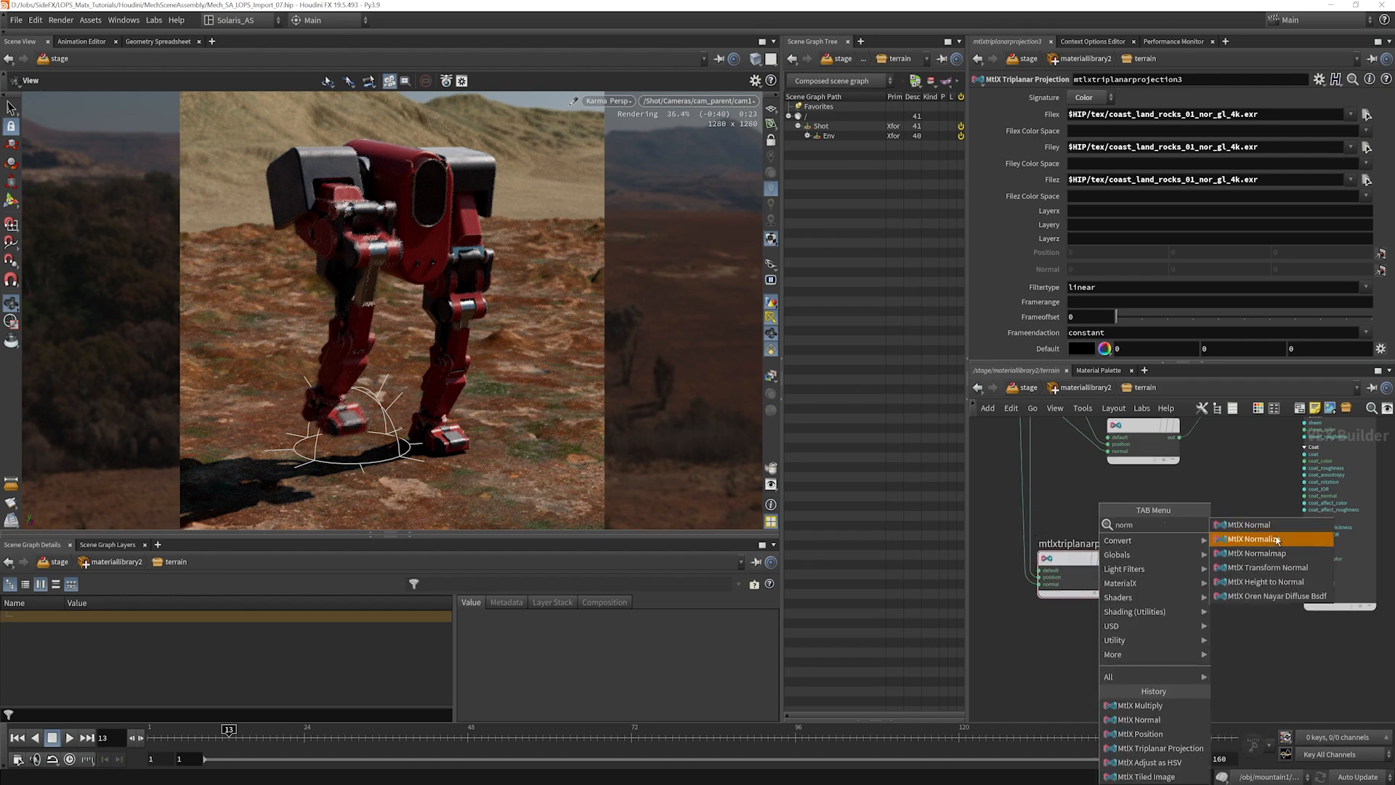
# Step: Route the third projection through an MtlX Normalmap node with scale 2 into the surface normal
pyautogui.click(1263, 537)
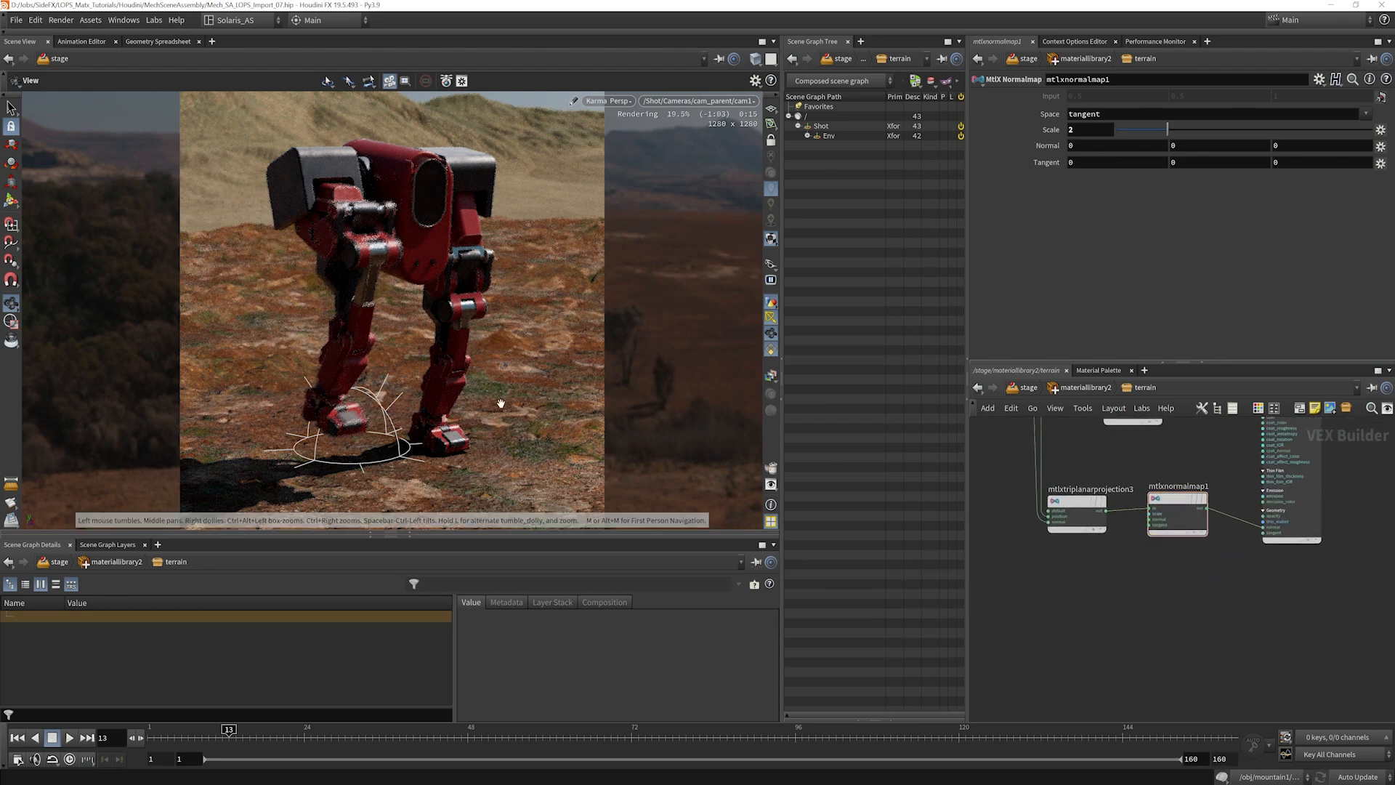
pyautogui.moveTo(660, 441)
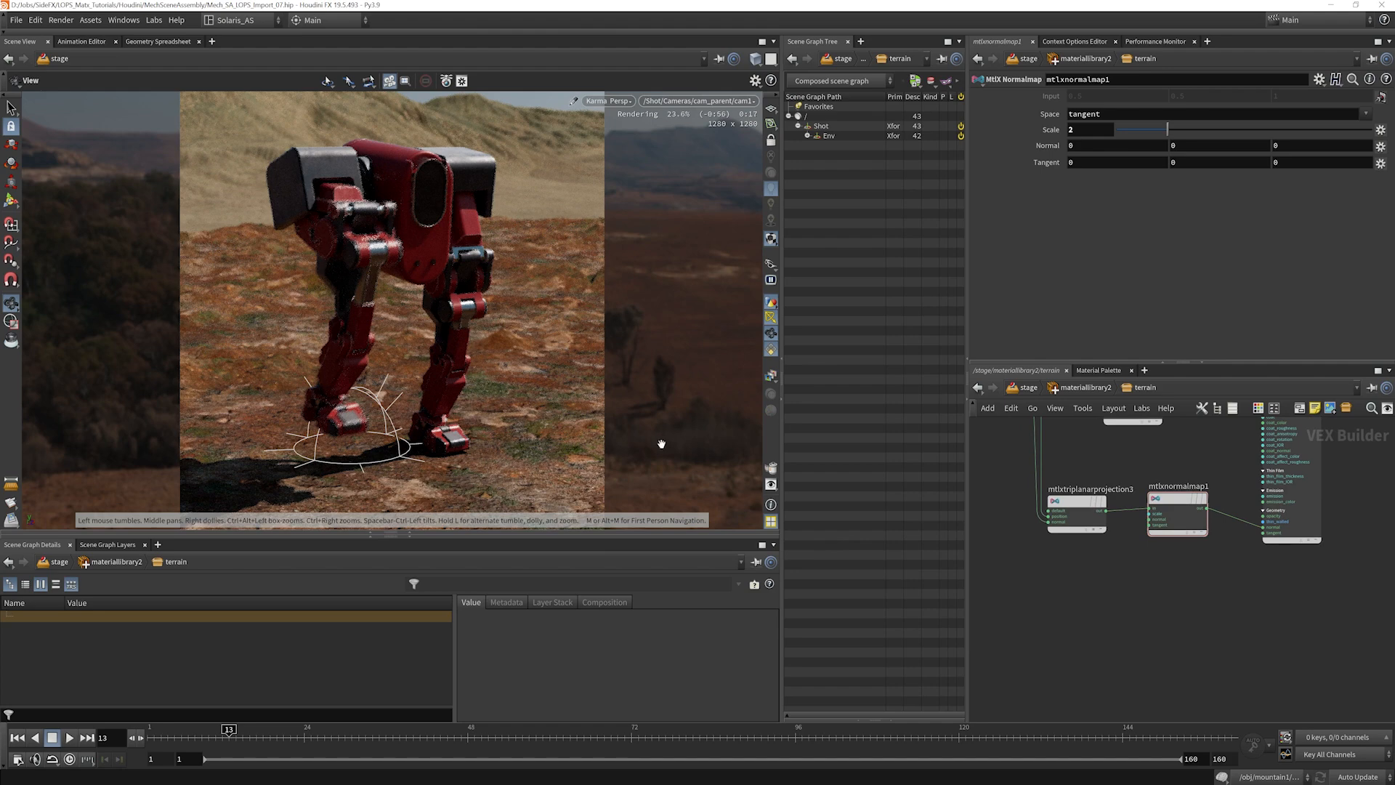
# Step: Paste a fourth triplanar projection and load coast_land_rocks_01_disp_4k.png into its file fields
pyautogui.click(1109, 496)
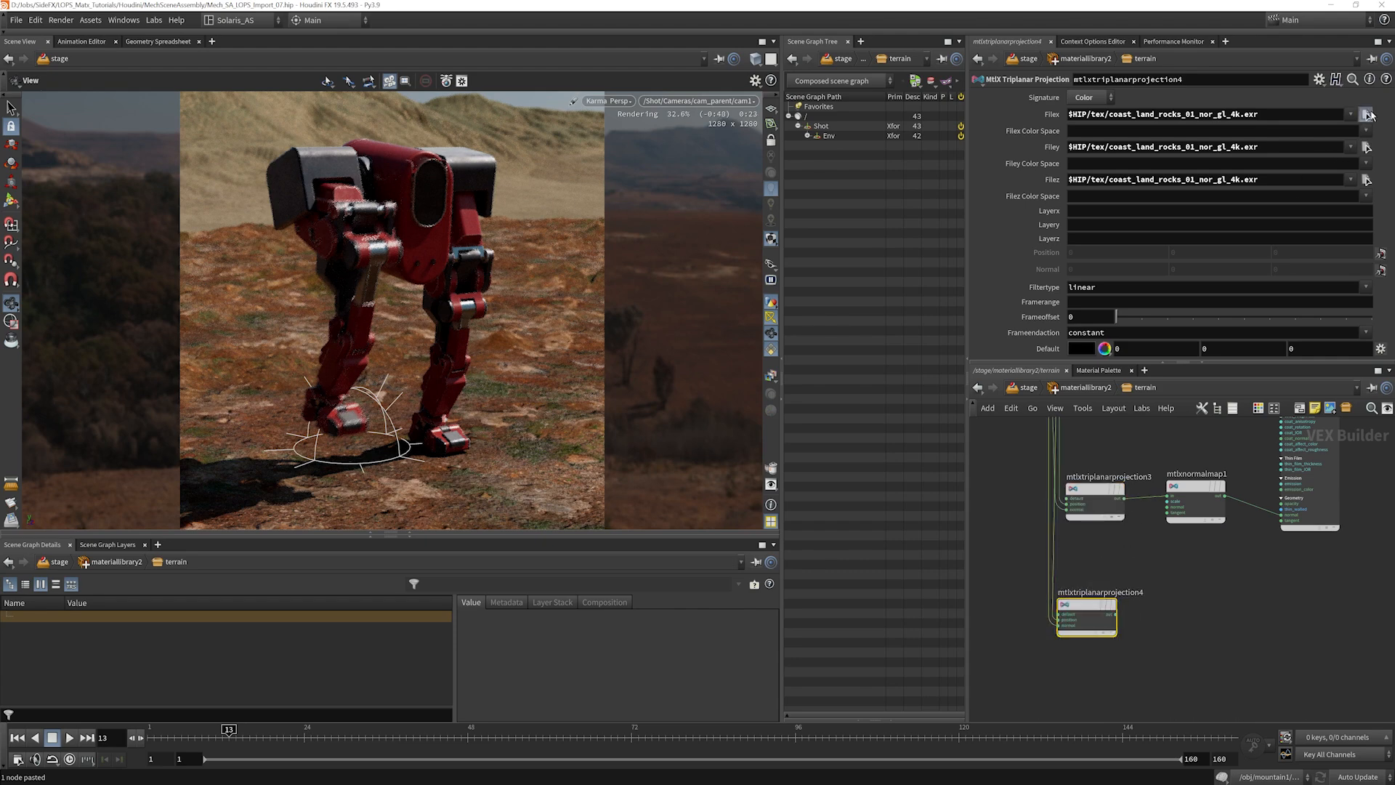
pyautogui.click(1369, 113)
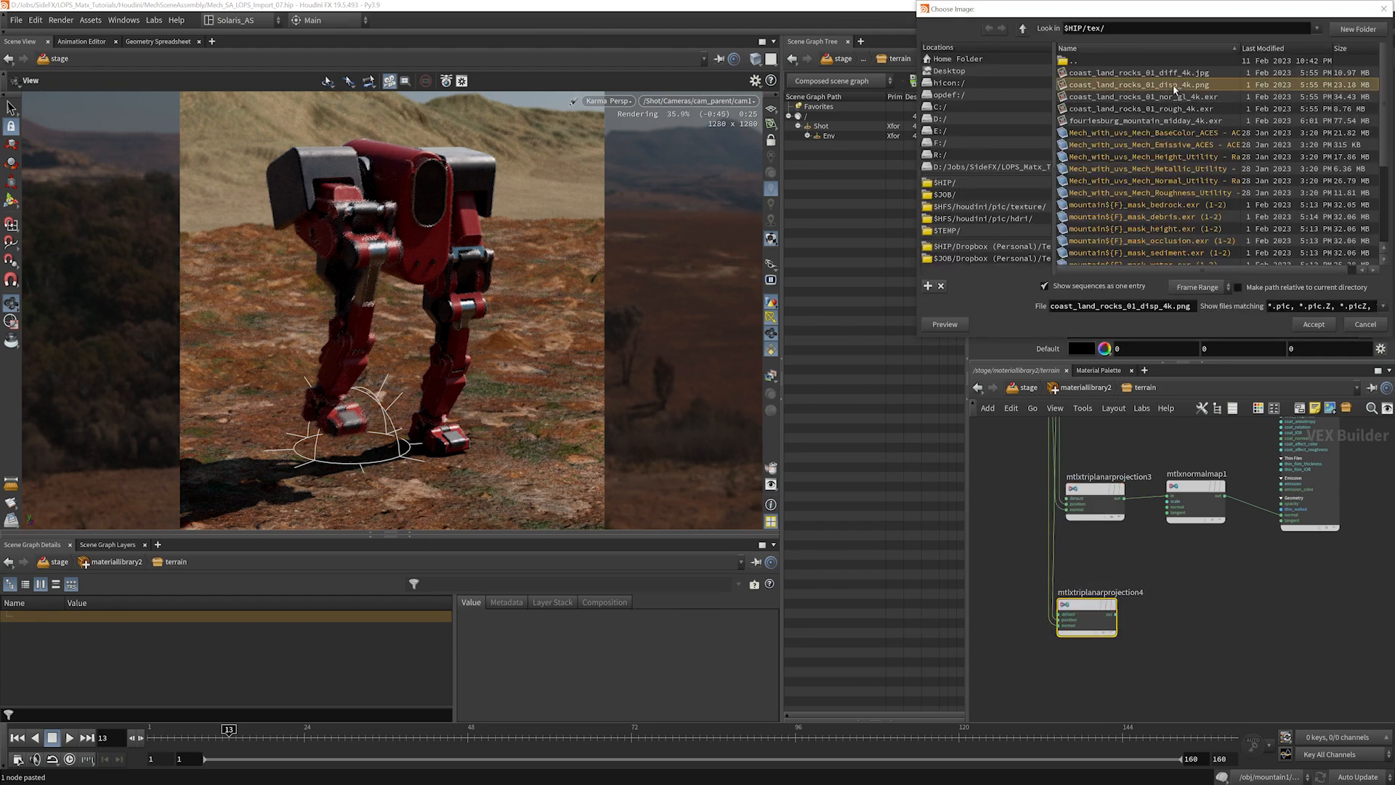
pyautogui.click(1313, 324)
pyautogui.write('dis')
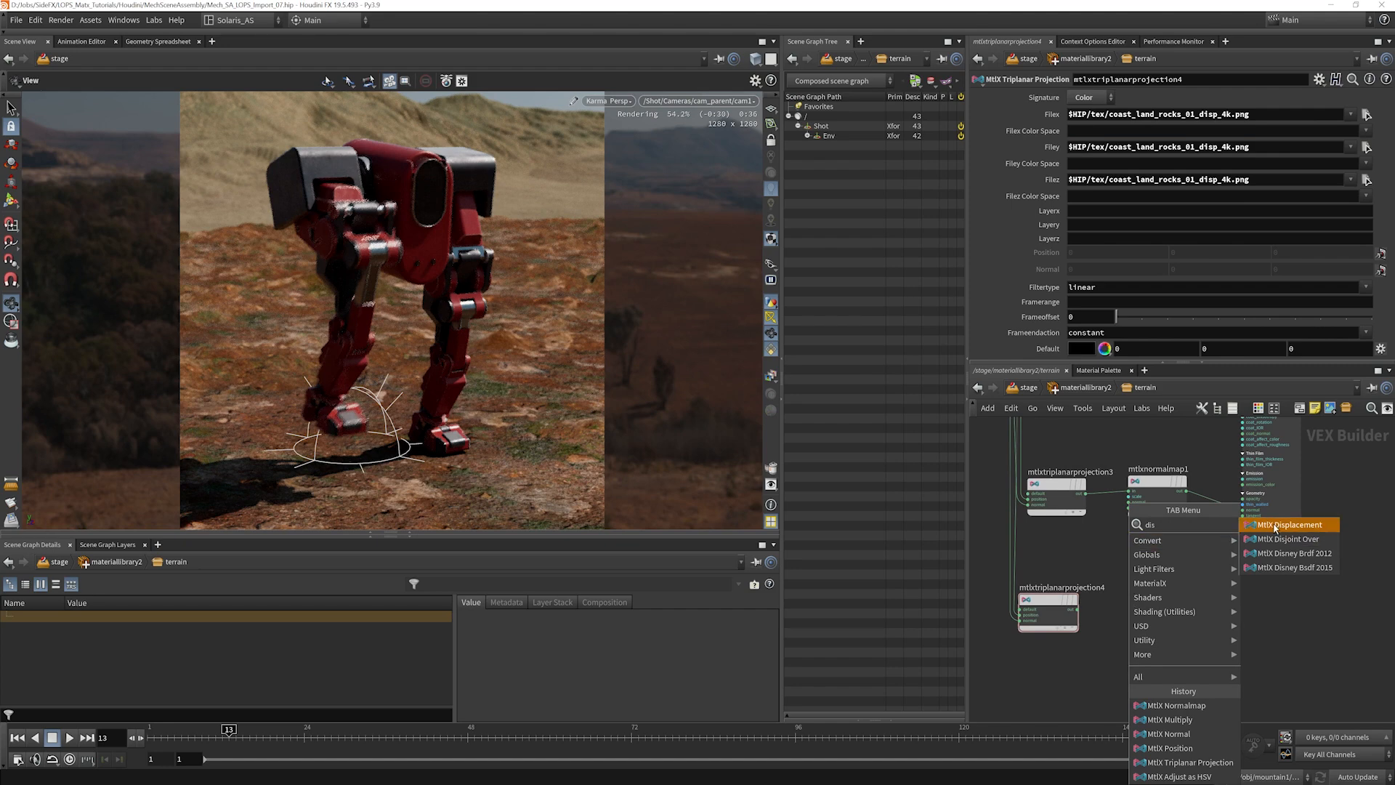
# Step: Add an MtlX Displacement node and connect it to displacement_output
pyautogui.click(1283, 524)
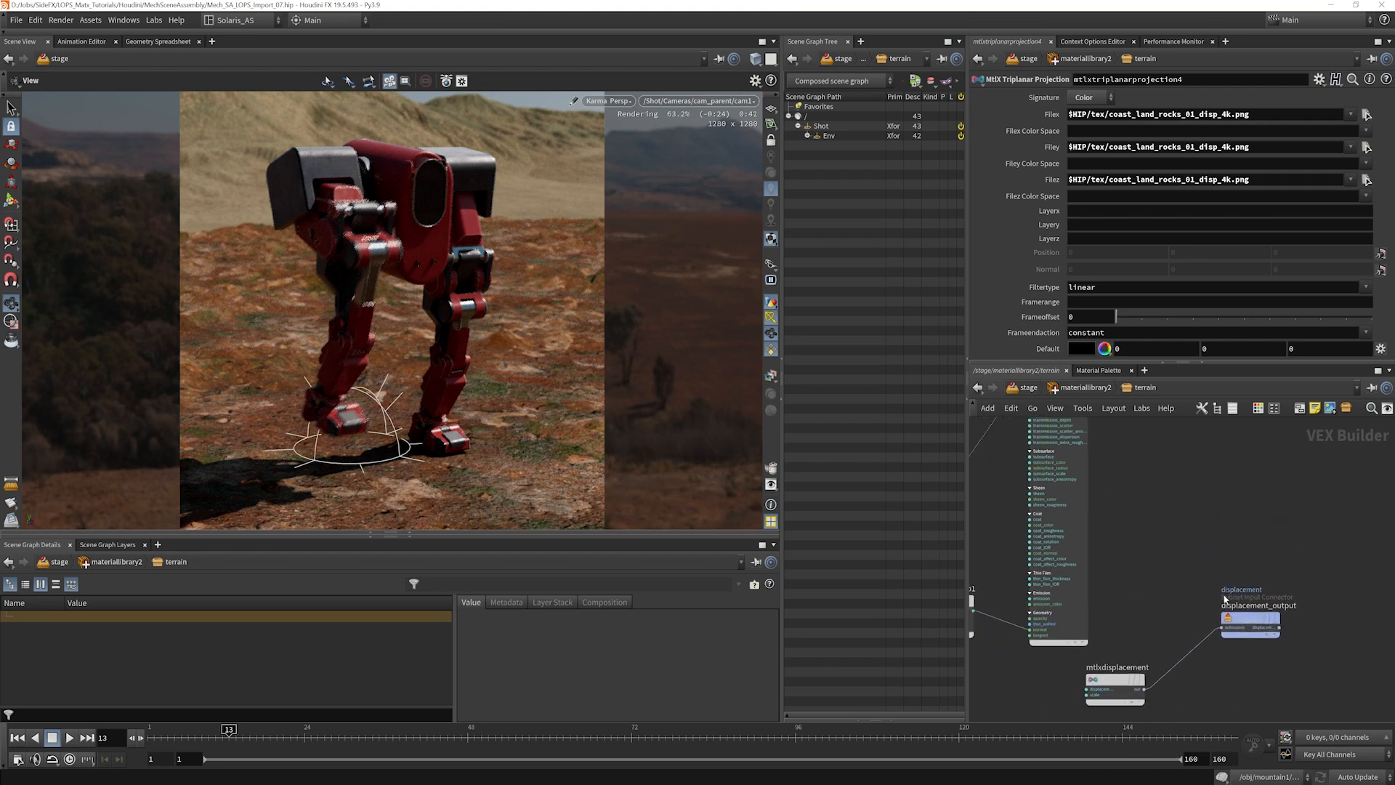
pyautogui.click(1279, 583)
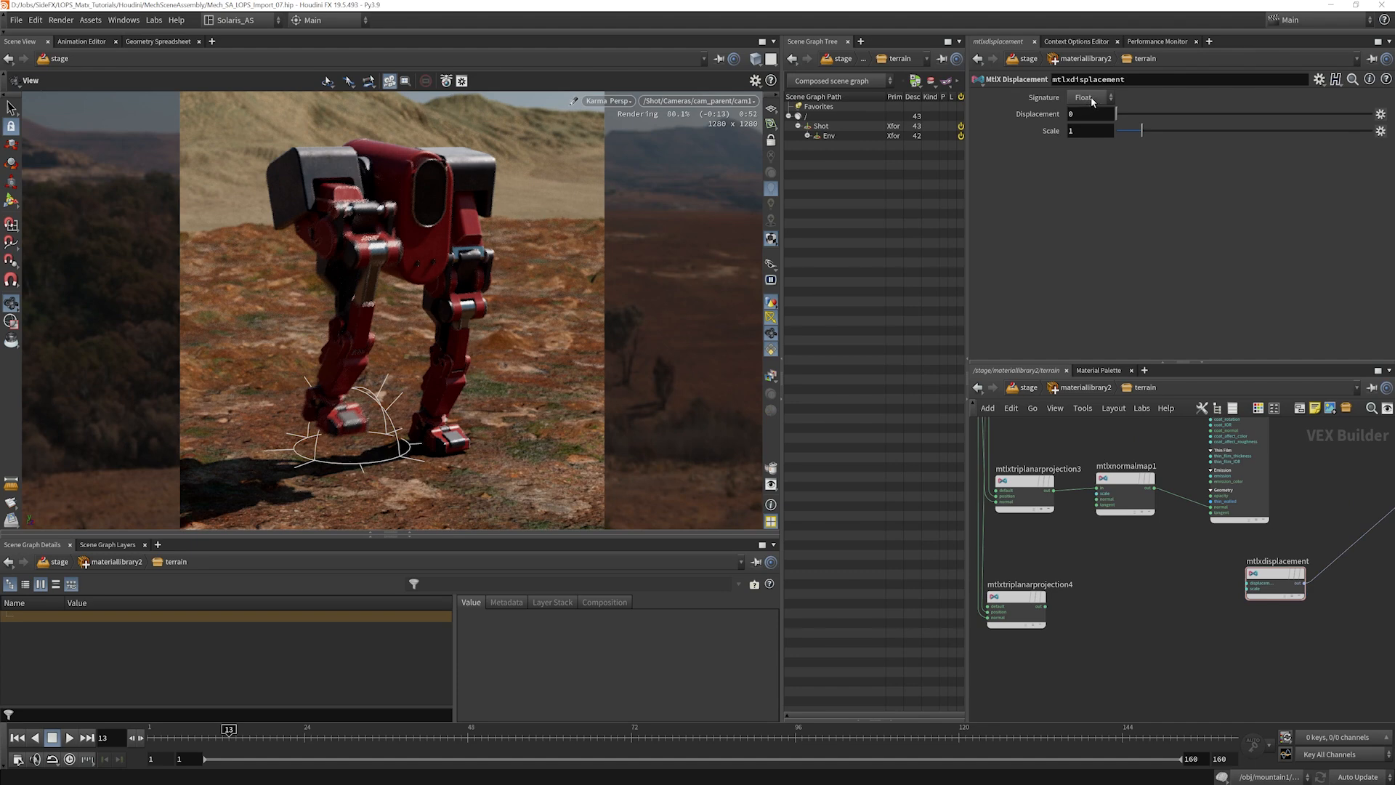
pyautogui.moveTo(529, 423)
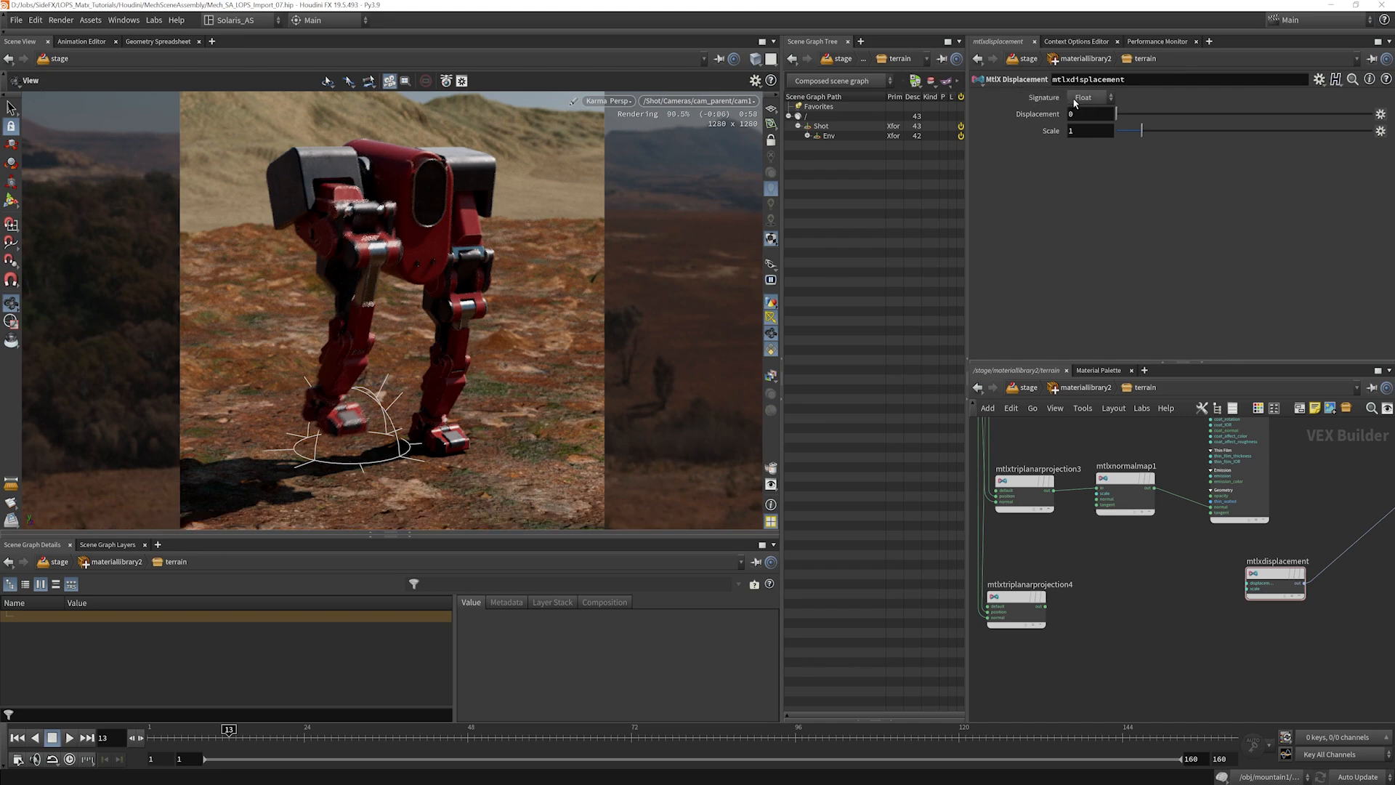
# Step: Switch the fourth projection's signature to Float, feed the displacement node, and set its scale to 0.2
pyautogui.click(1016, 596)
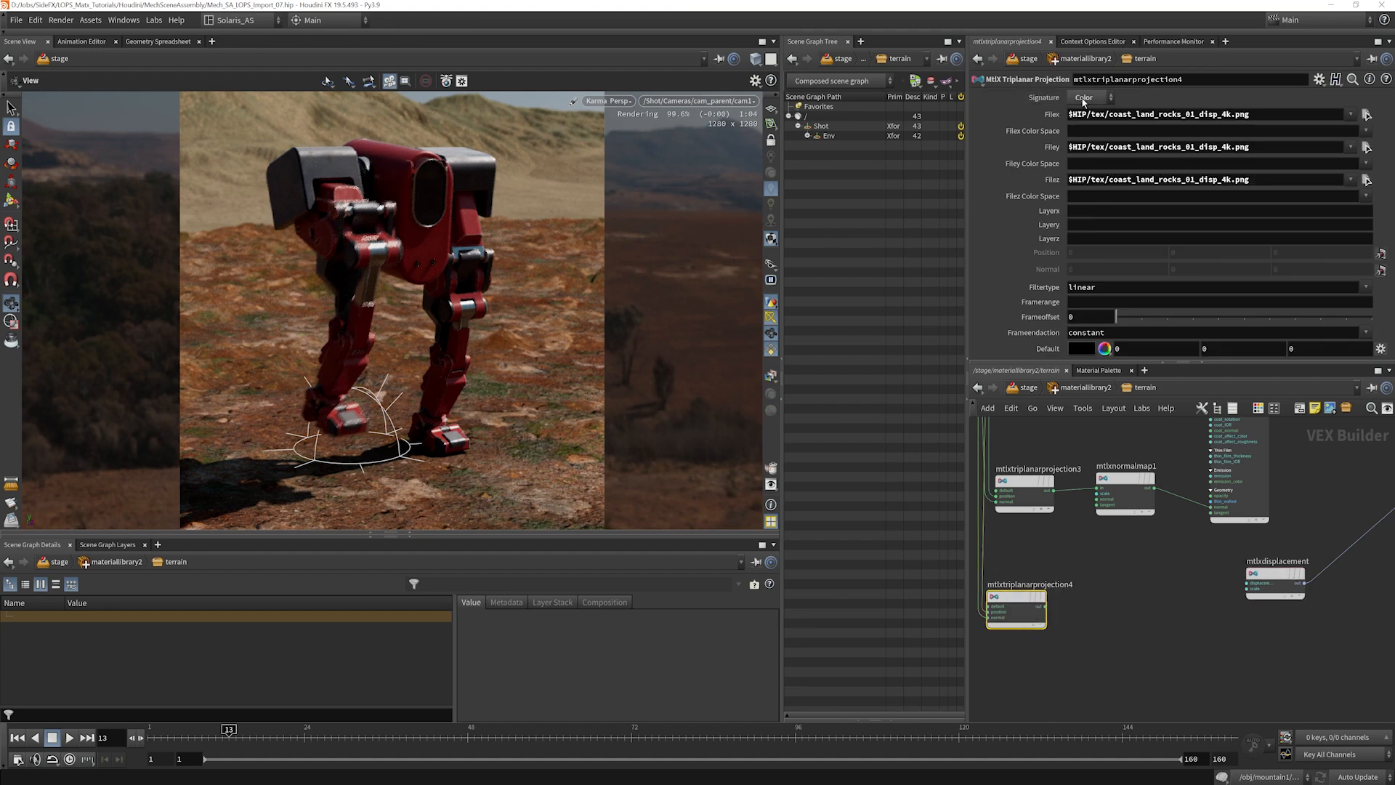
pyautogui.click(1087, 97)
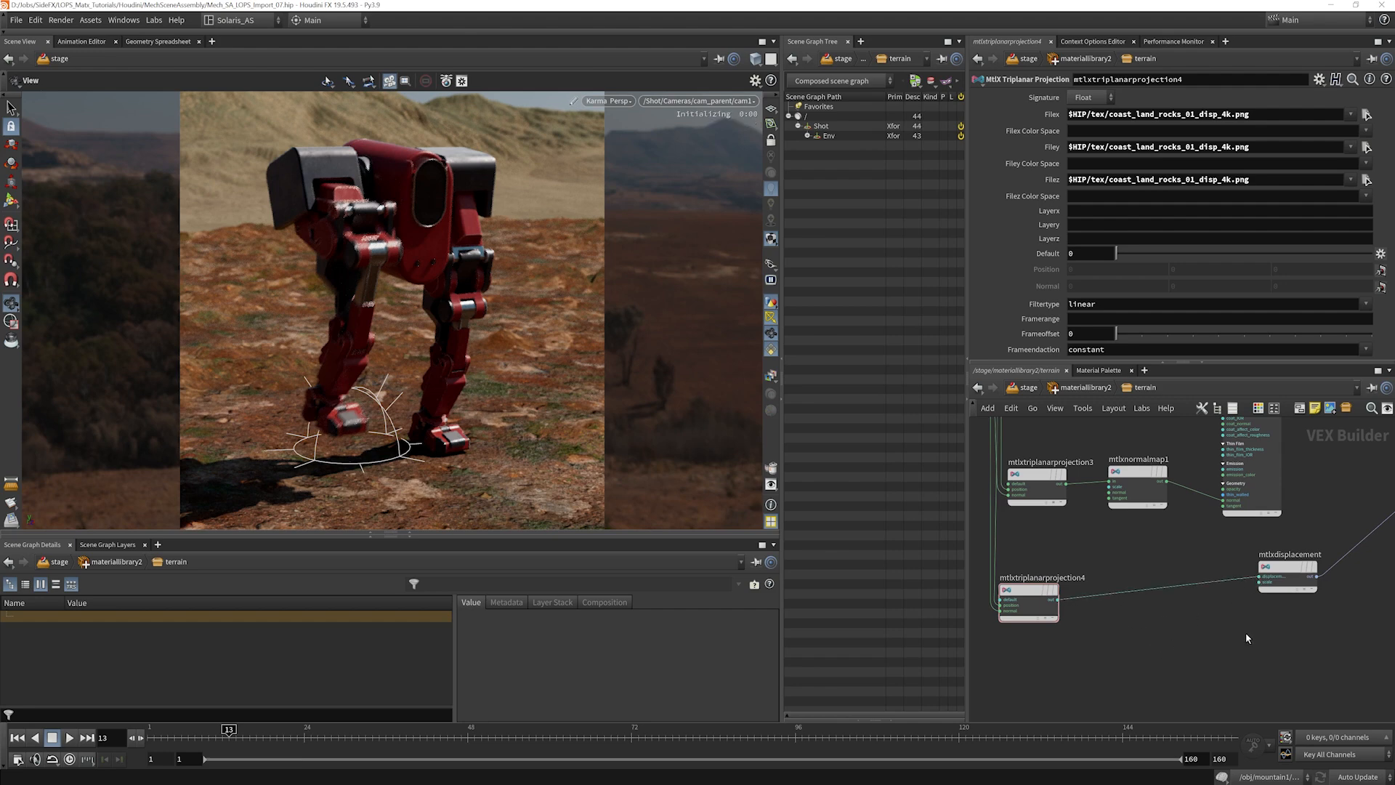
pyautogui.click(1288, 567)
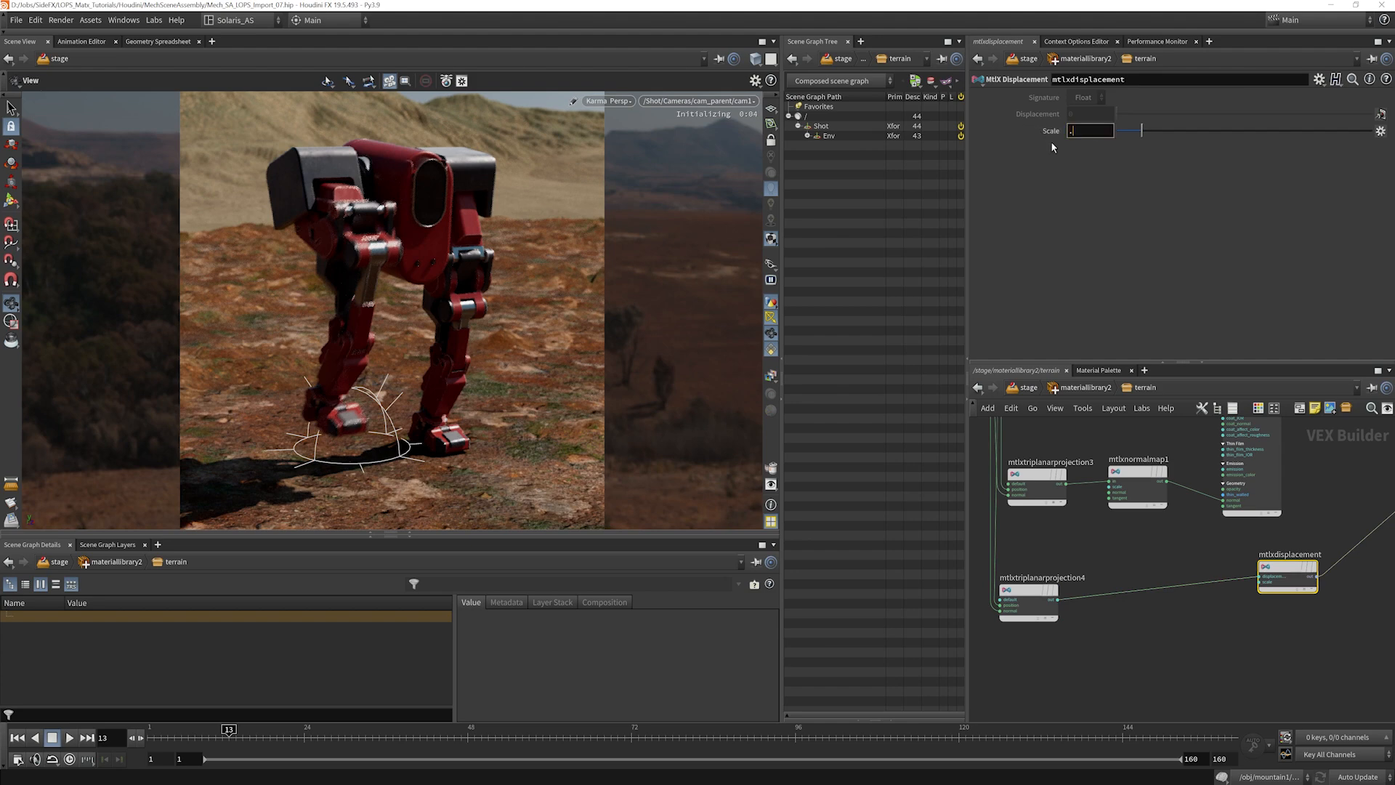
pyautogui.write('0.2')
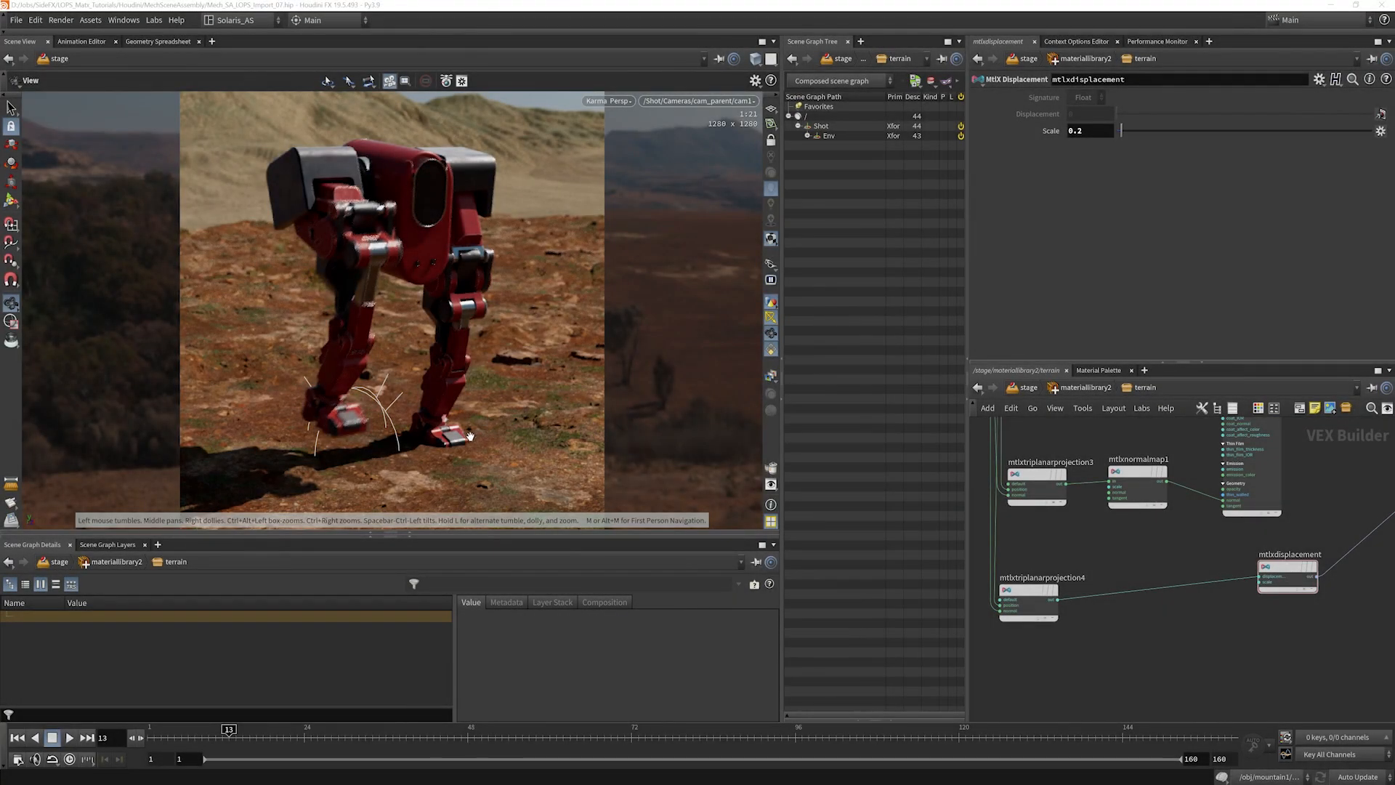
pyautogui.moveTo(445, 448)
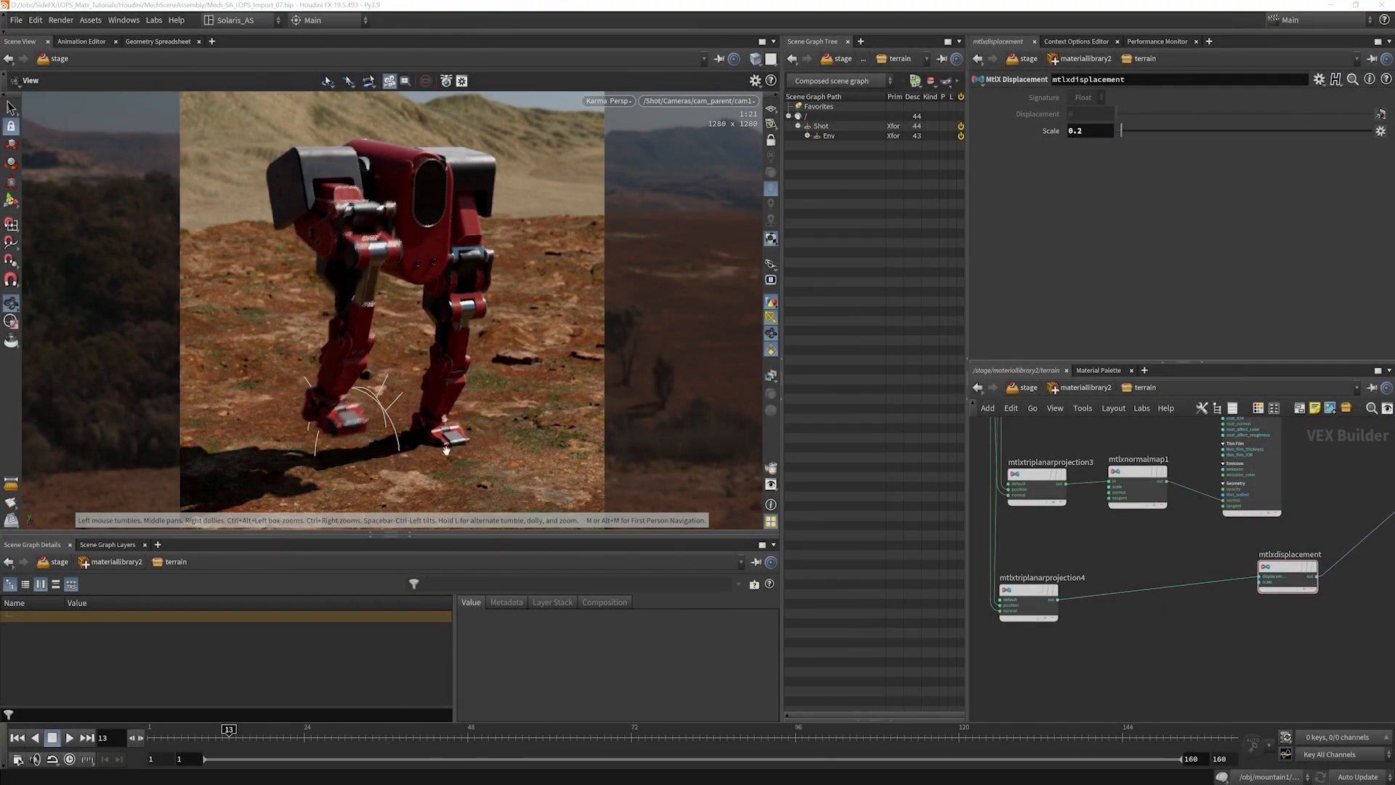
pyautogui.moveTo(453, 453)
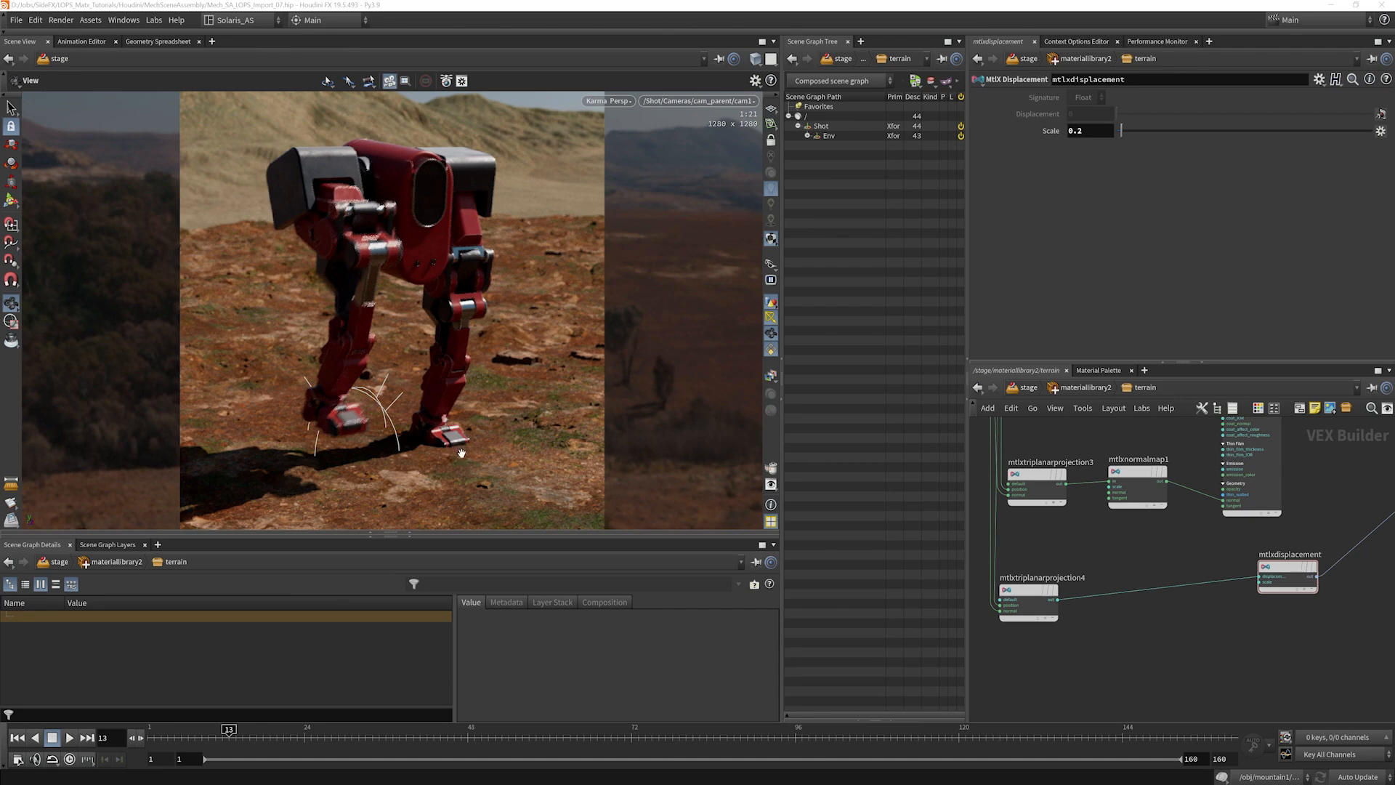
pyautogui.moveTo(308, 313)
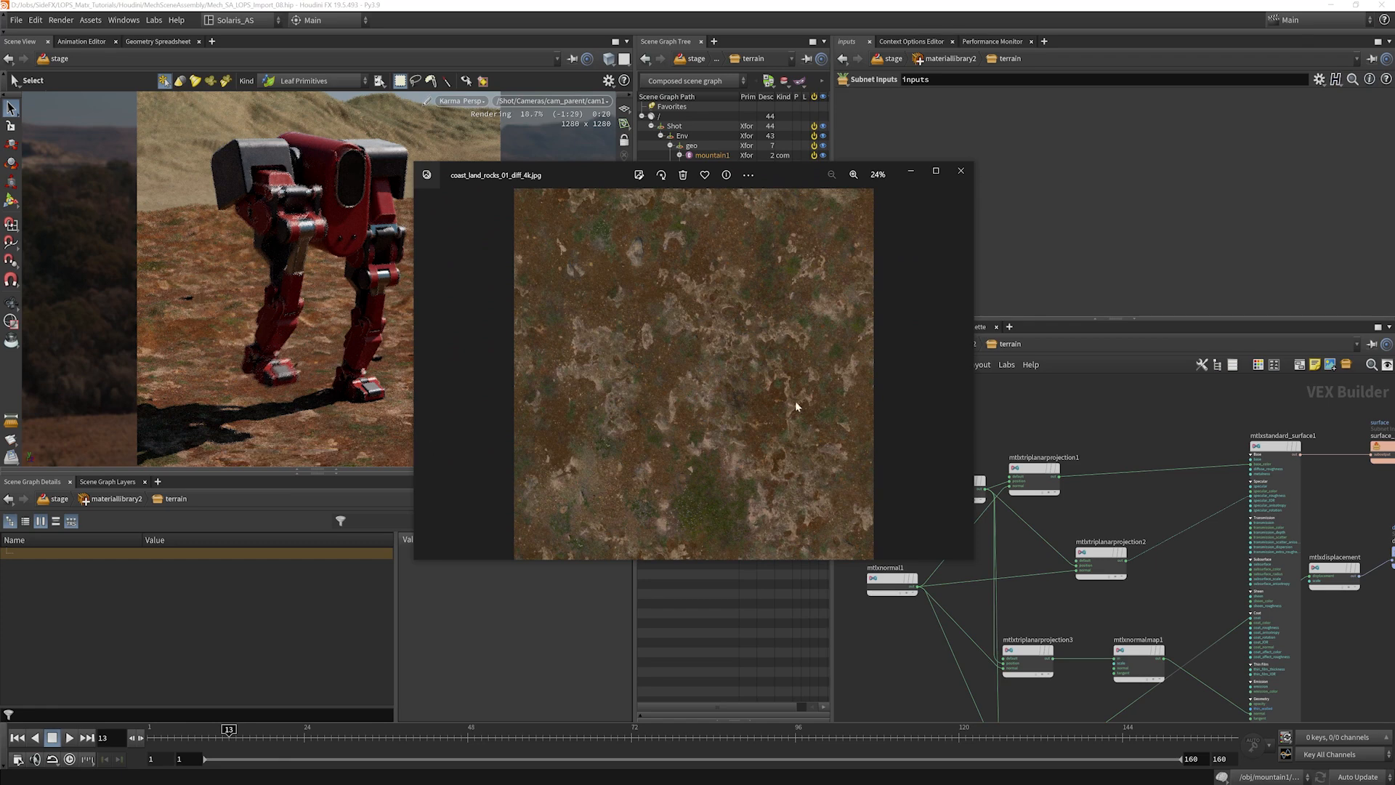
pyautogui.moveTo(494, 278)
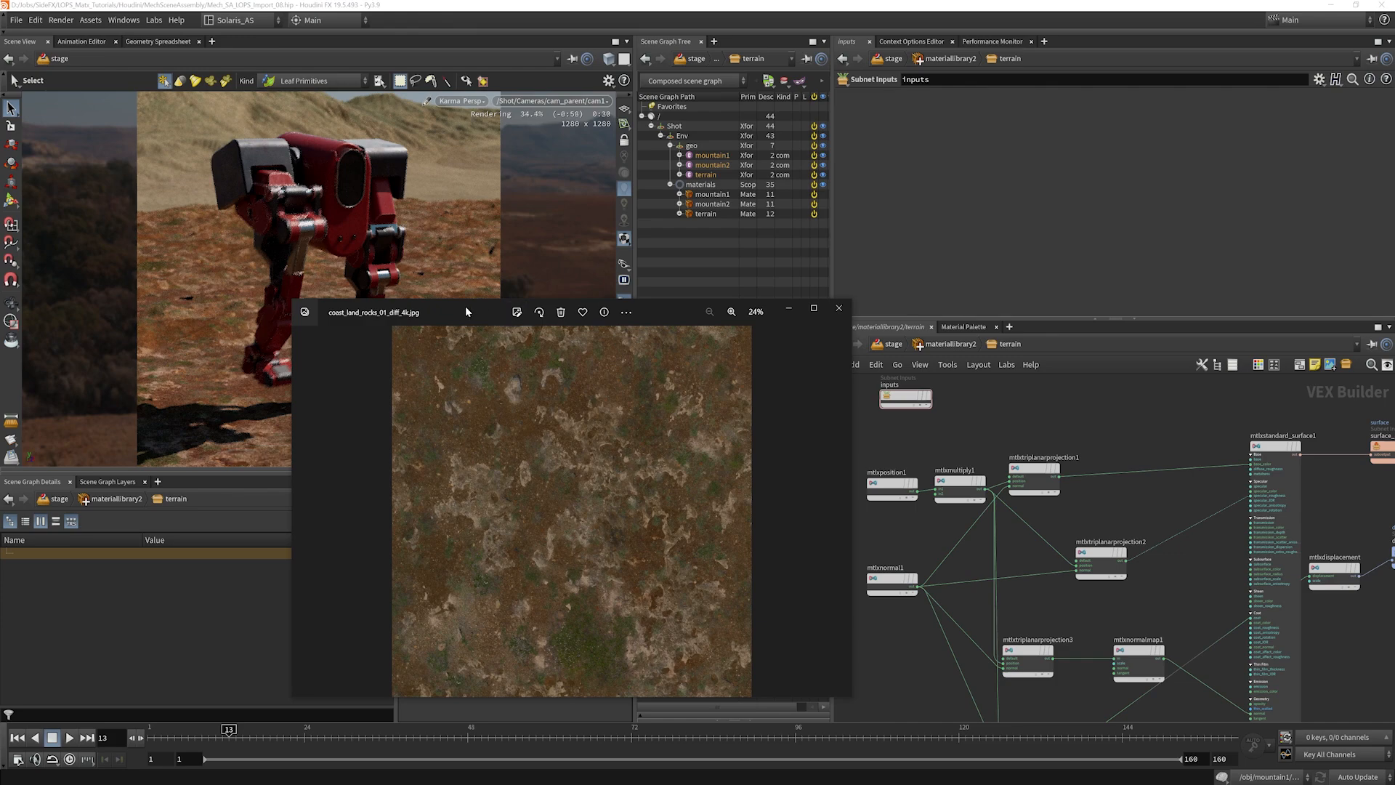
# Step: Review coast_land_rocks_01_diff_4k.jpg in Windows Photos before adding an OCIO transform
pyautogui.click(837, 308)
pyautogui.write('ocio')
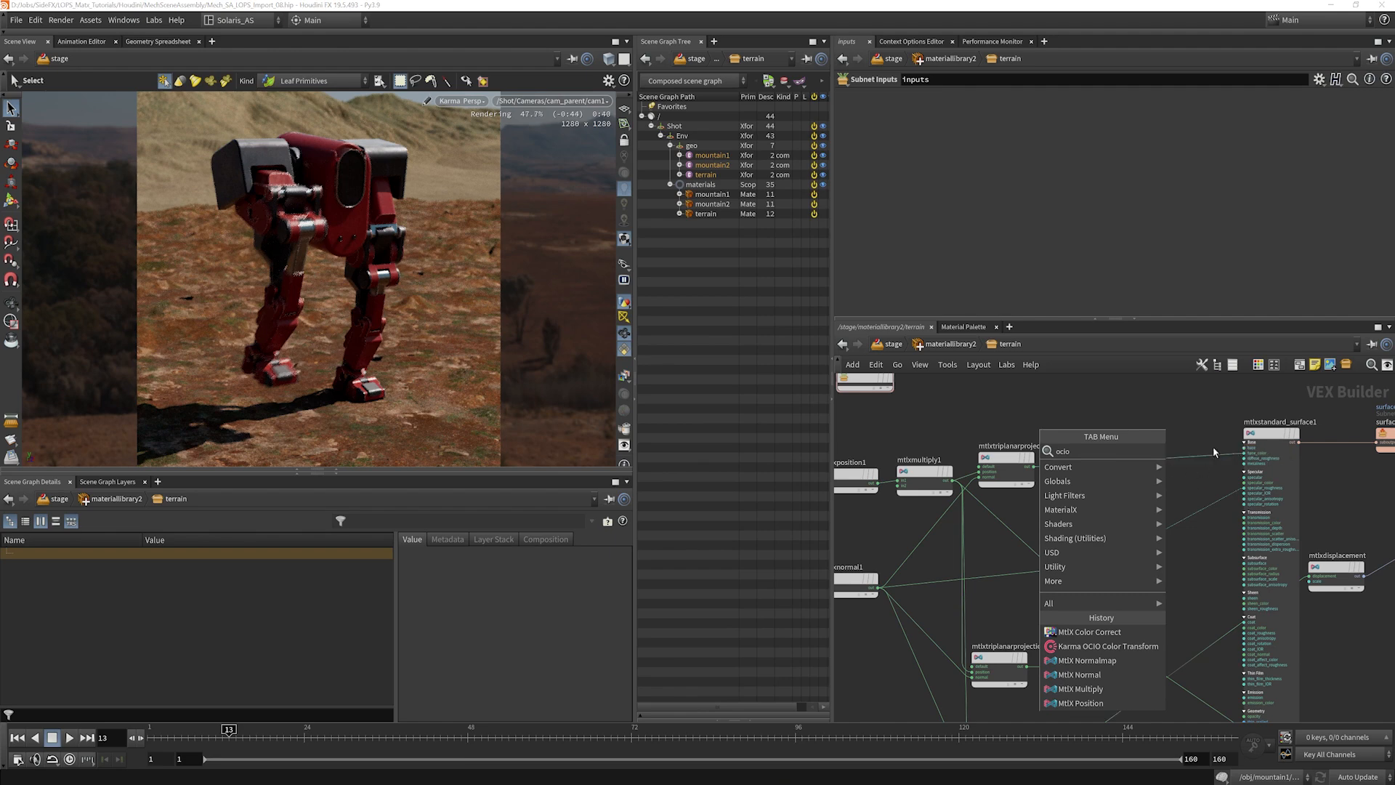
# Step: Add a Karma OCIO Color Transform to scene_linear and pick a Utility source colour space for the texture
pyautogui.click(1108, 645)
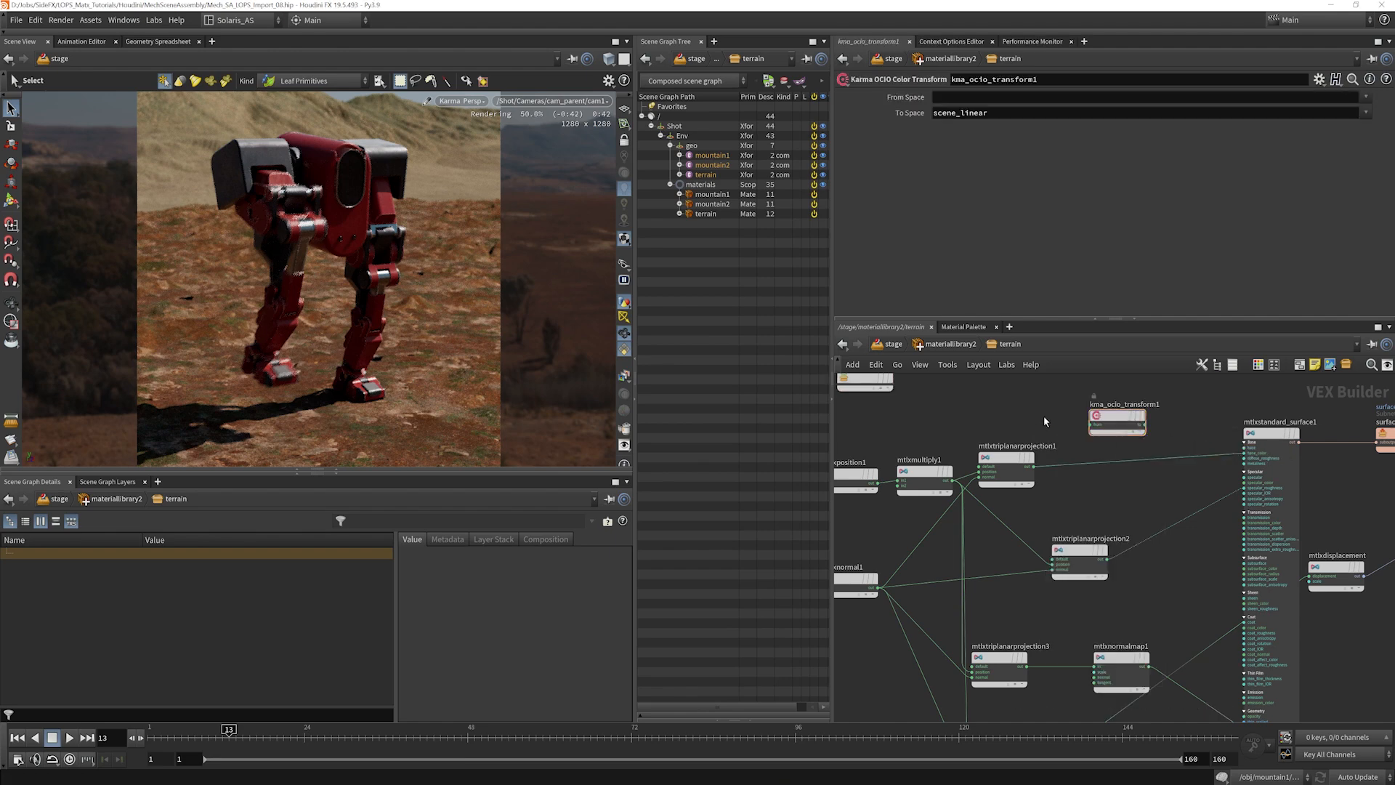
pyautogui.click(1092, 427)
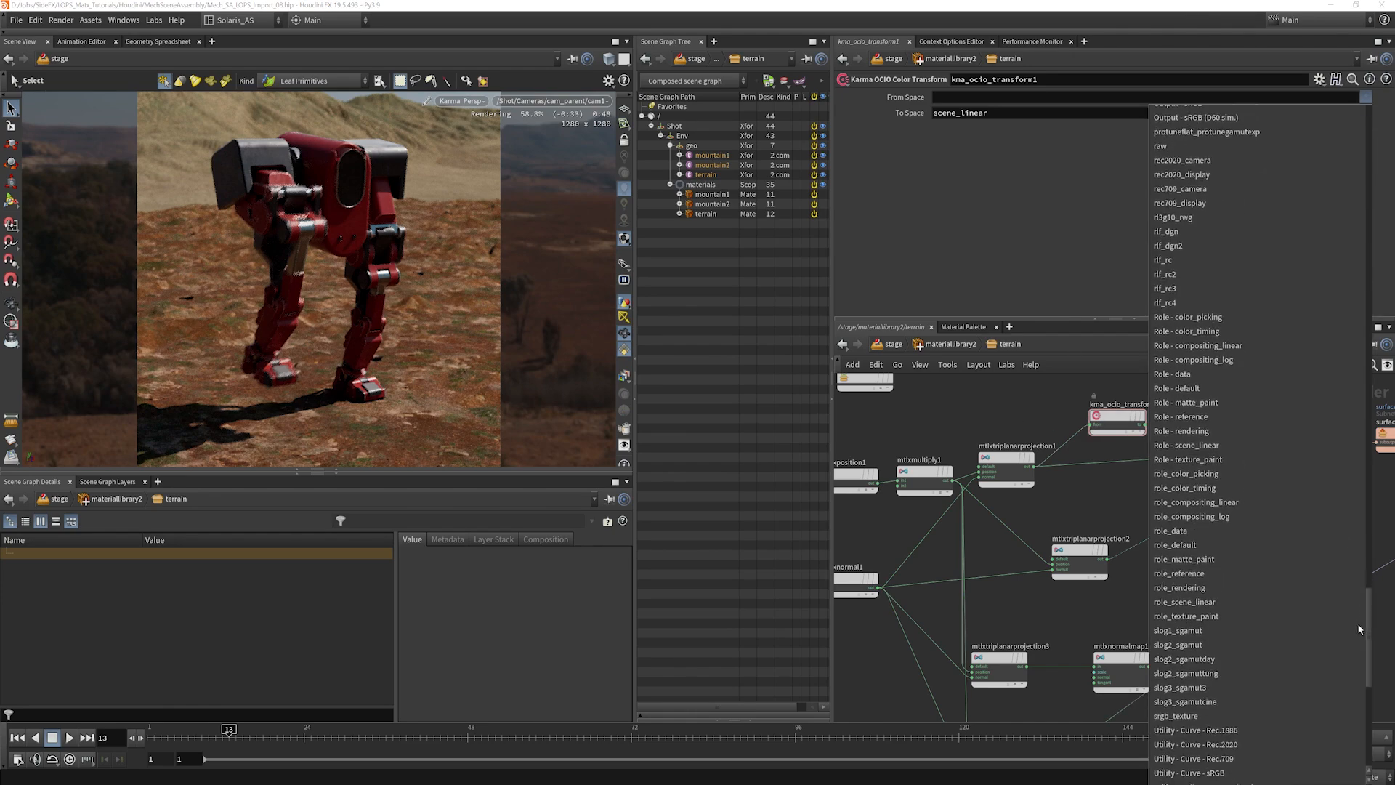
pyautogui.scroll(-3)
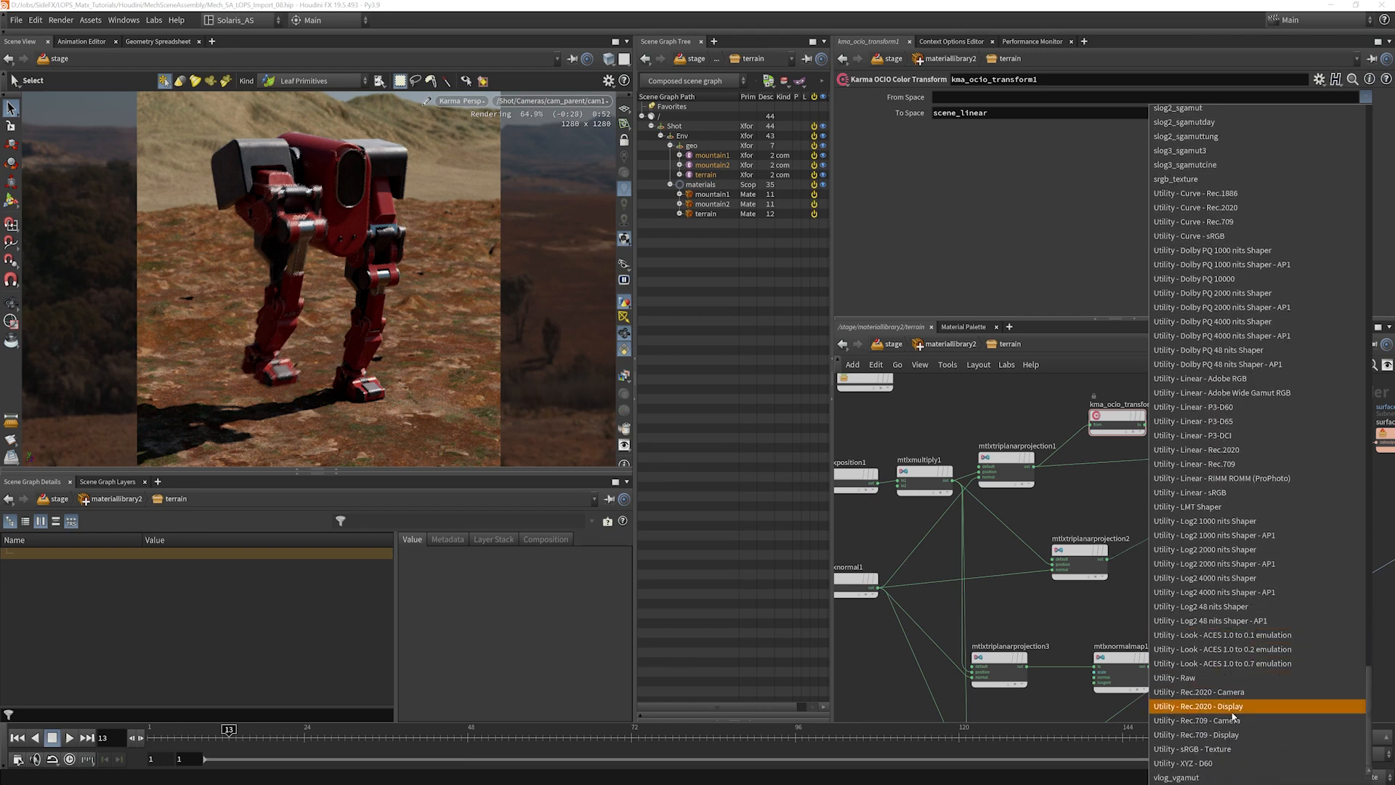
pyautogui.moveTo(1228, 492)
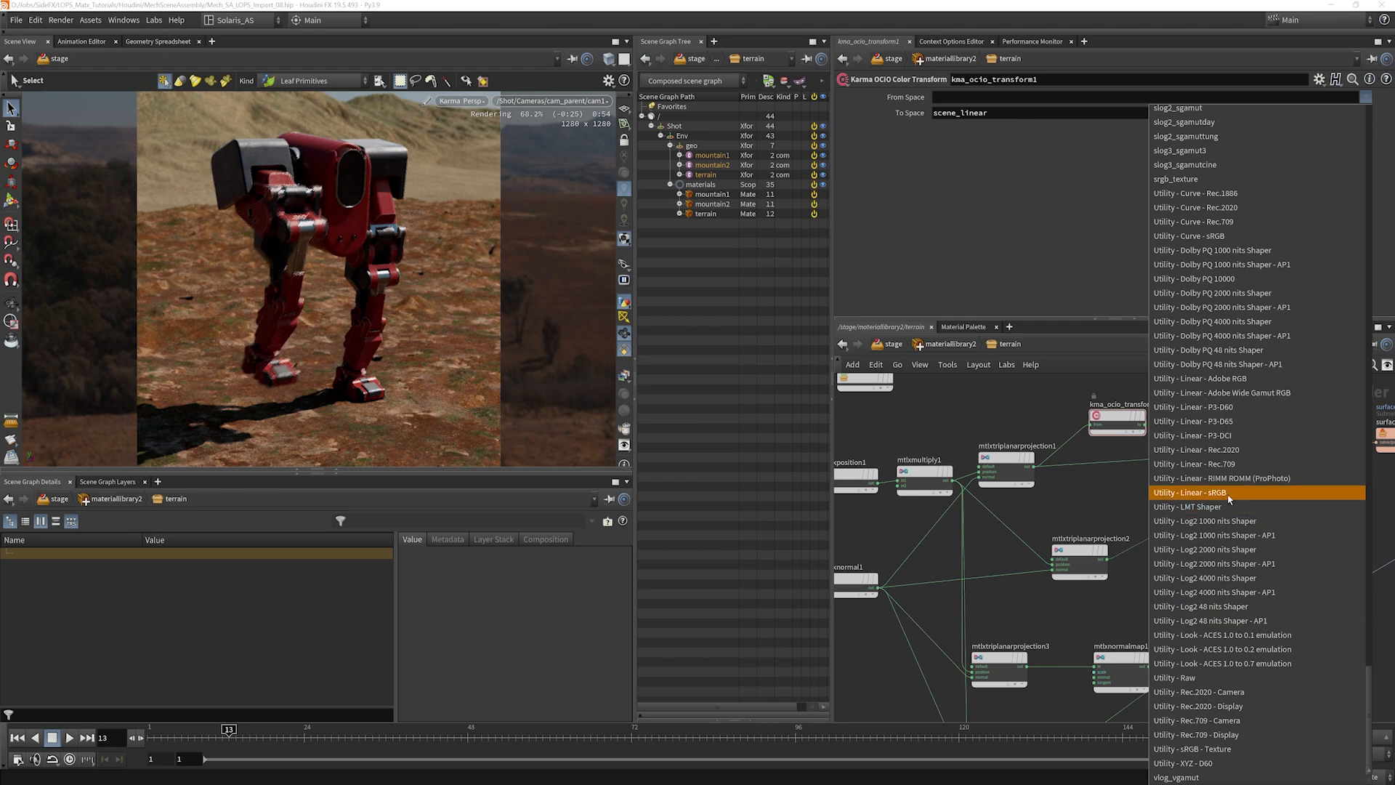
pyautogui.click(1196, 492)
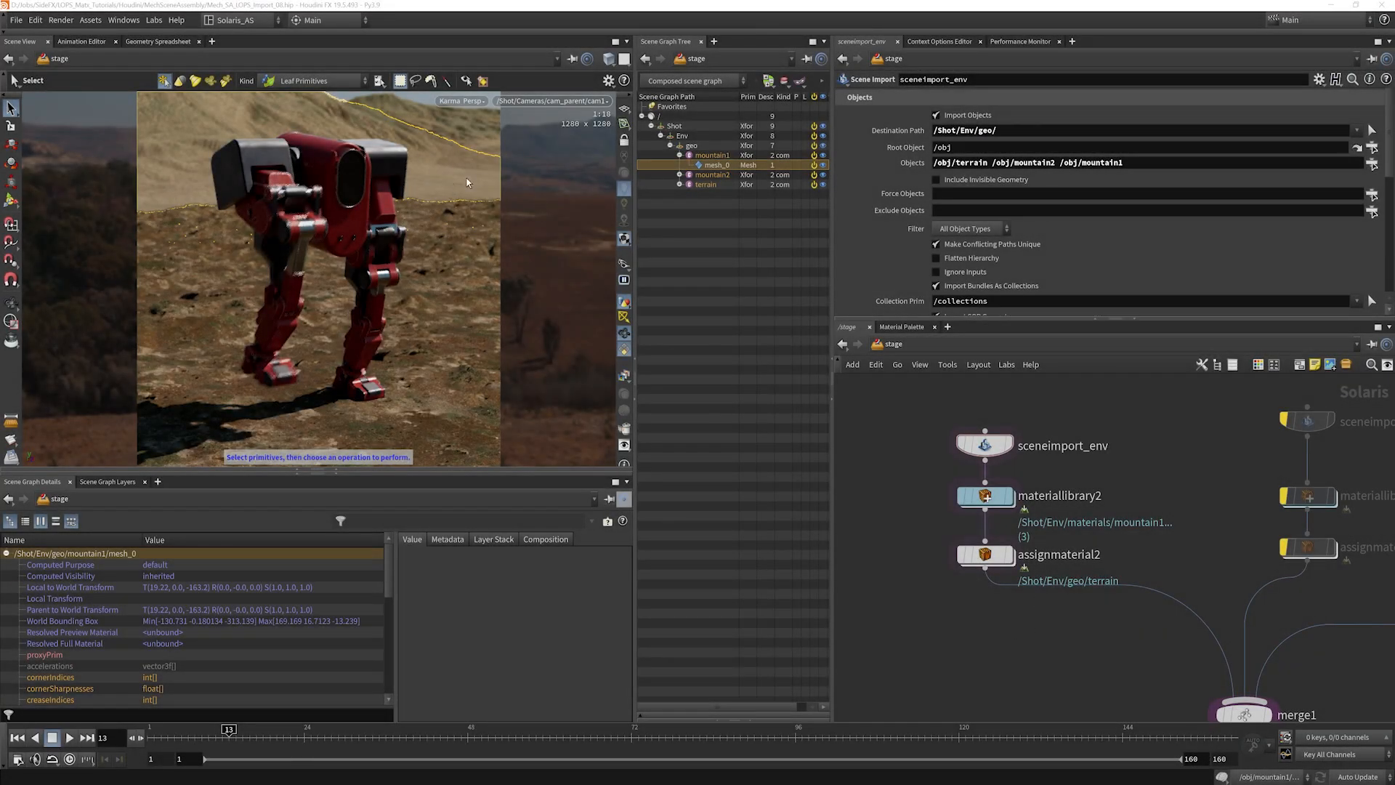
pyautogui.moveTo(449, 172)
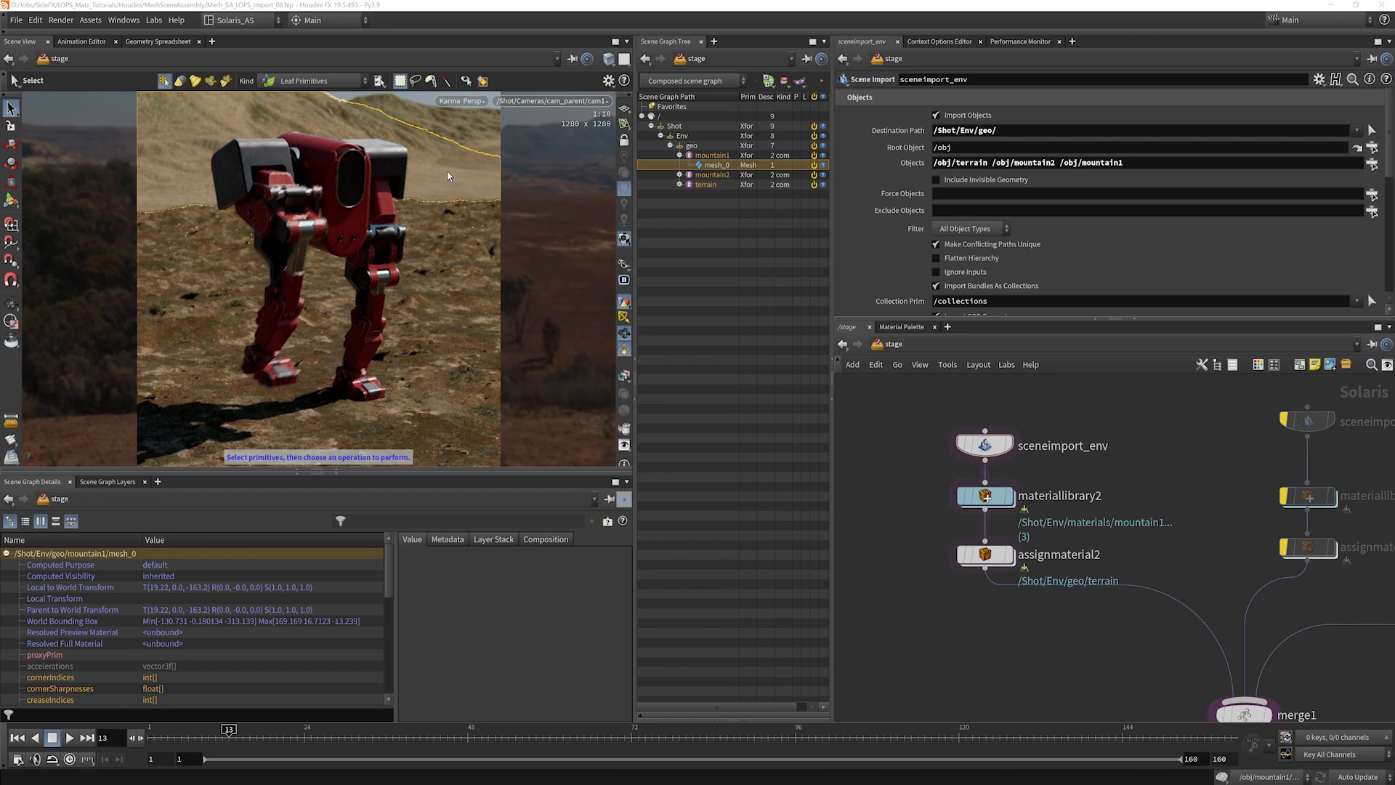
pyautogui.moveTo(524, 319)
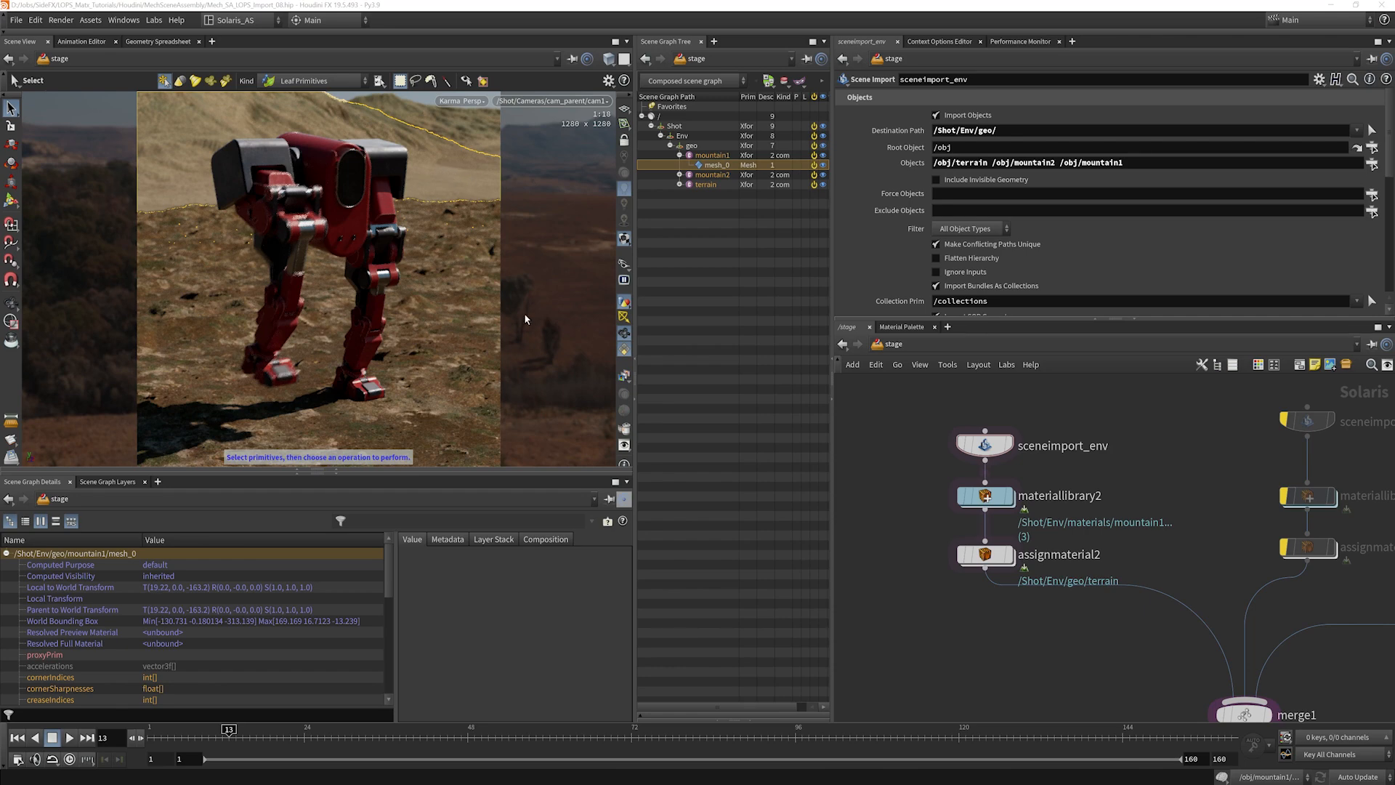
pyautogui.moveTo(443, 171)
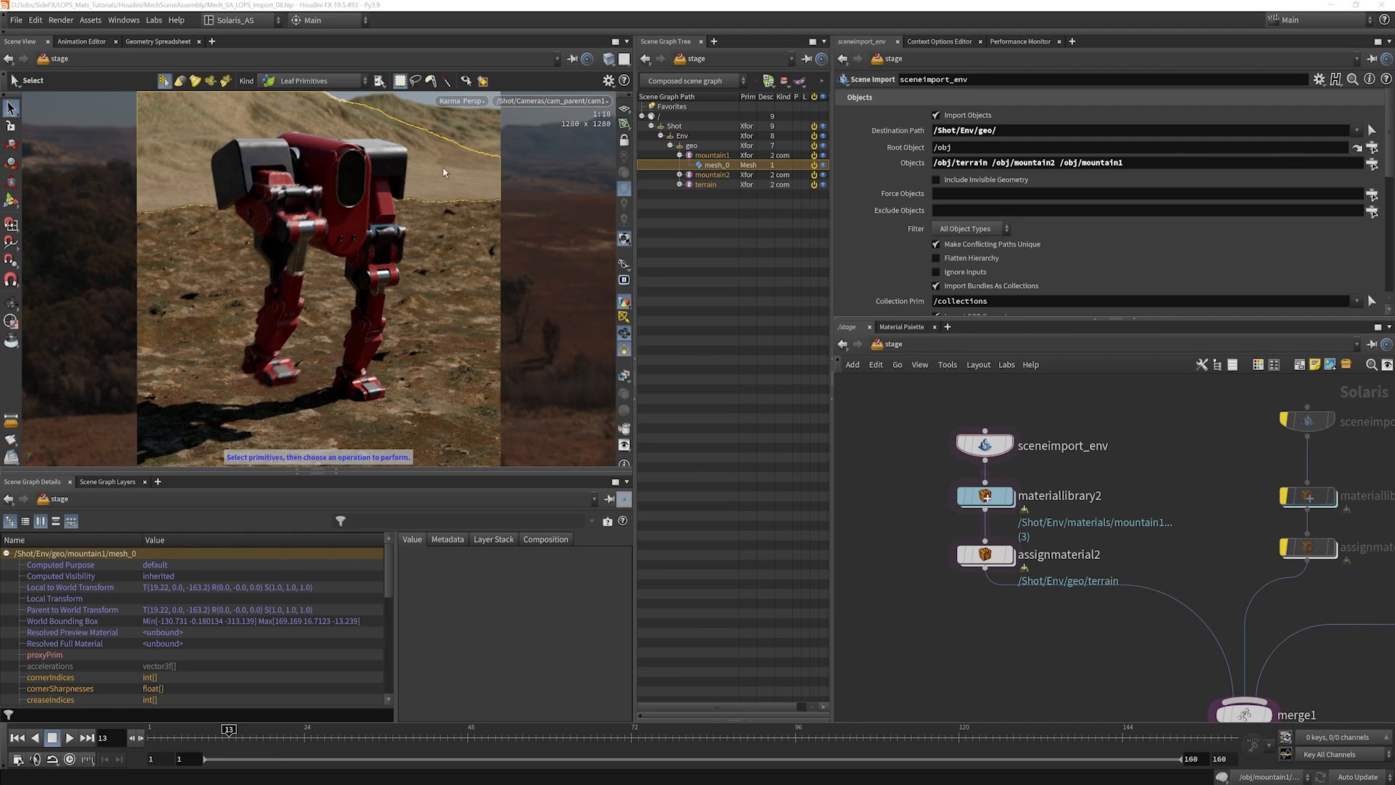
pyautogui.moveTo(234, 129)
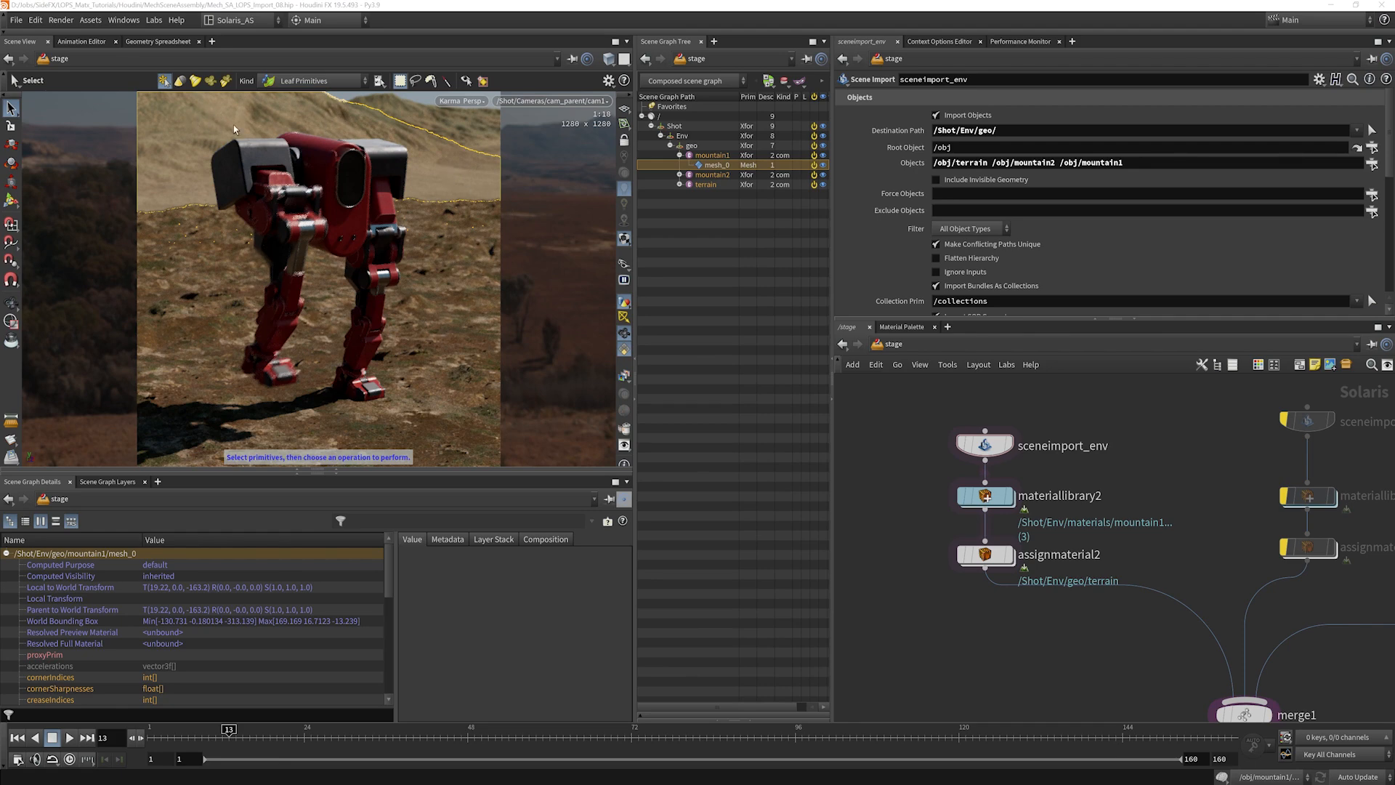
pyautogui.moveTo(267, 122)
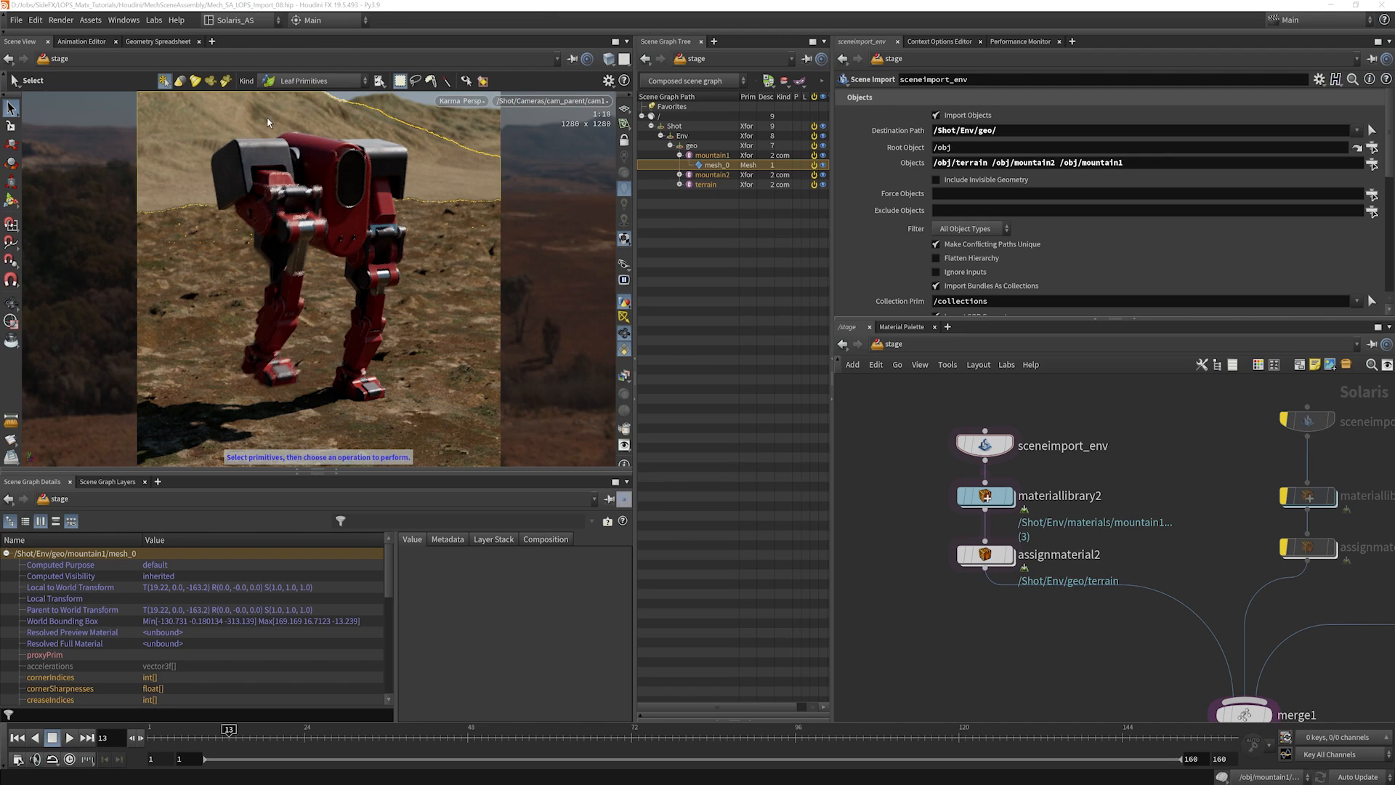
pyautogui.moveTo(510, 366)
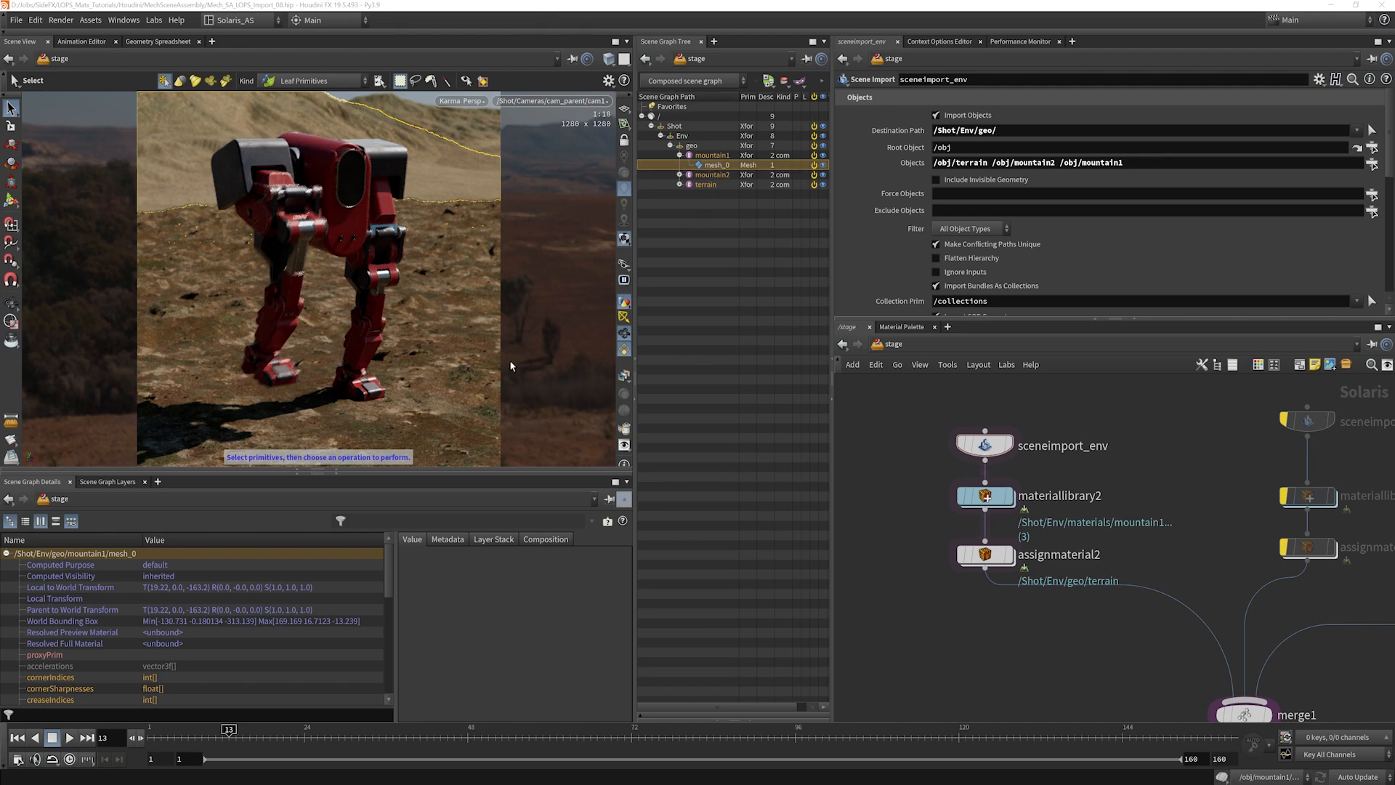
pyautogui.scroll(-3)
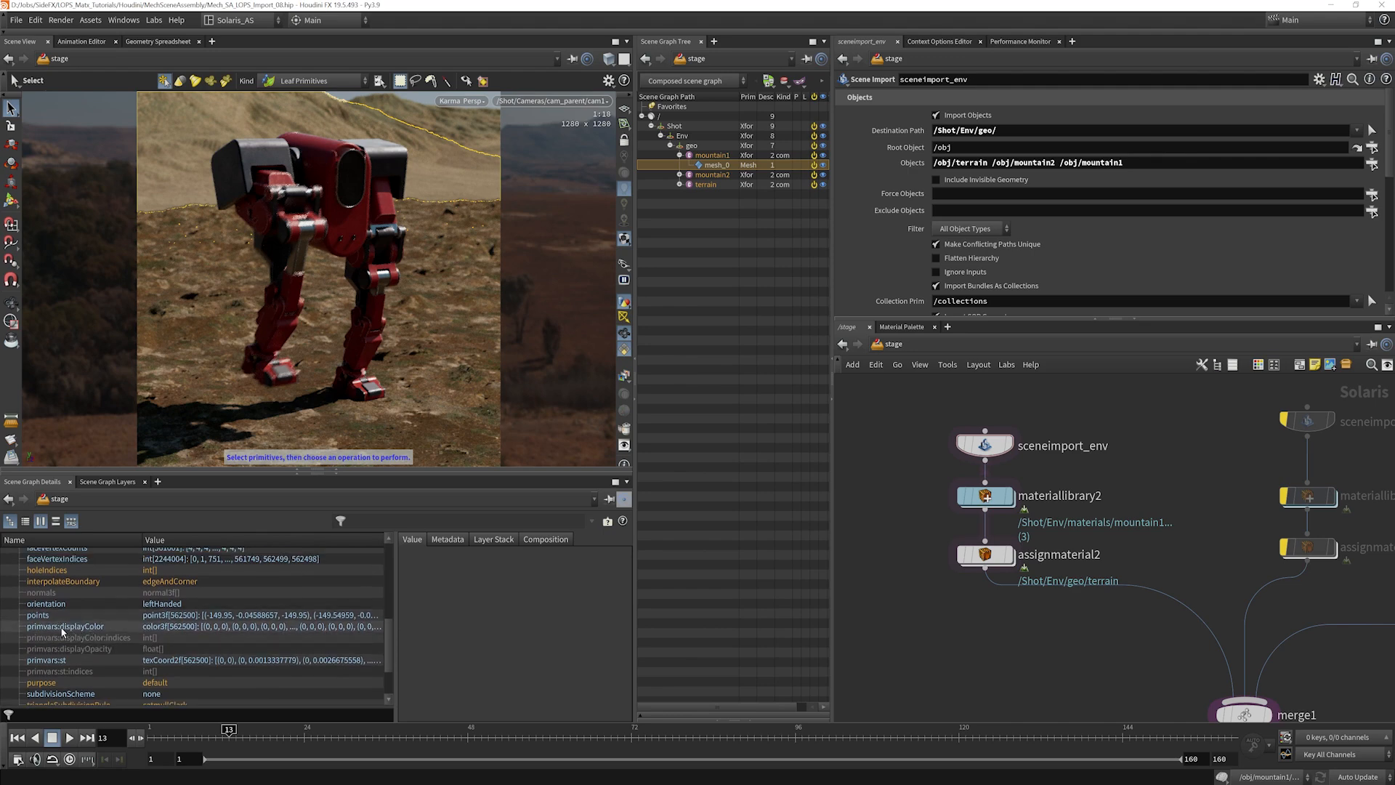
pyautogui.moveTo(114, 632)
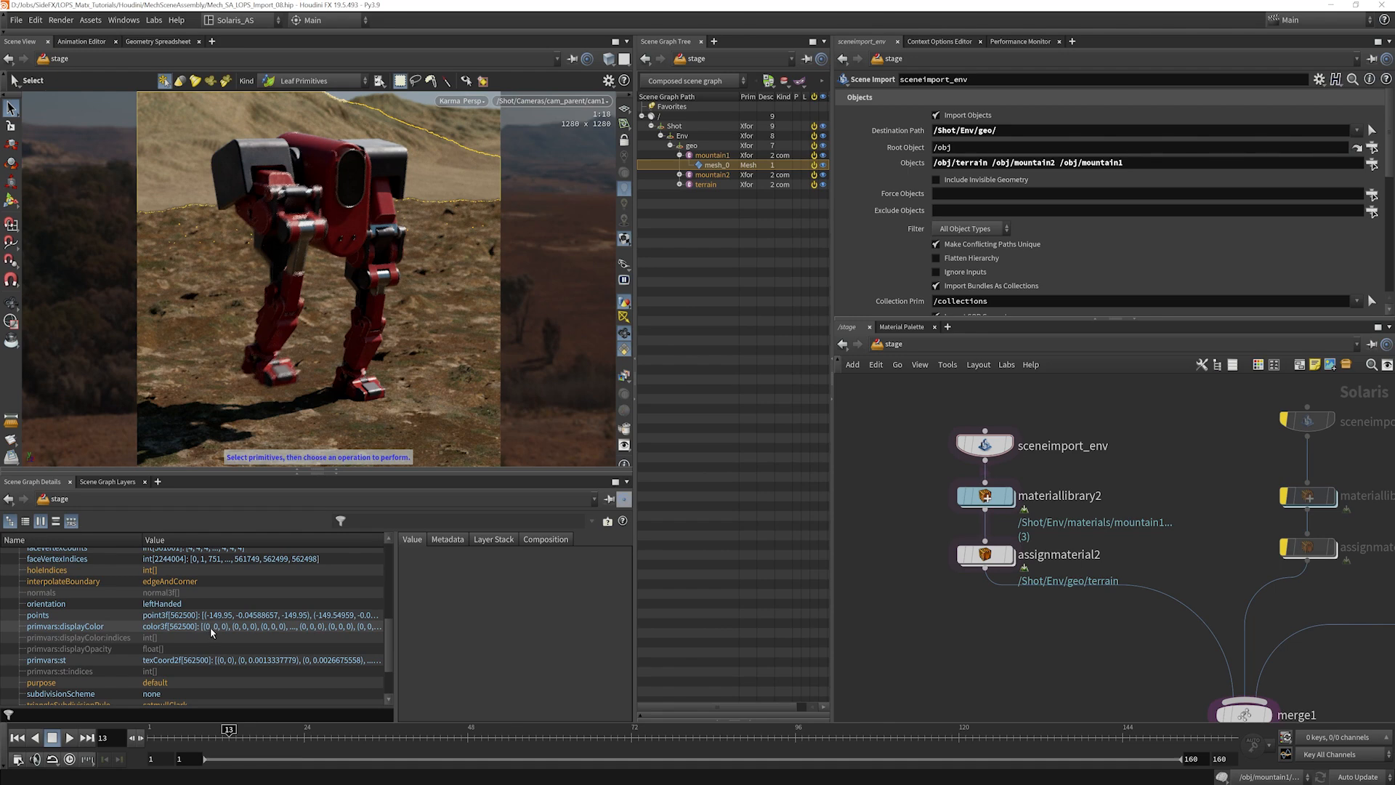
pyautogui.moveTo(445, 178)
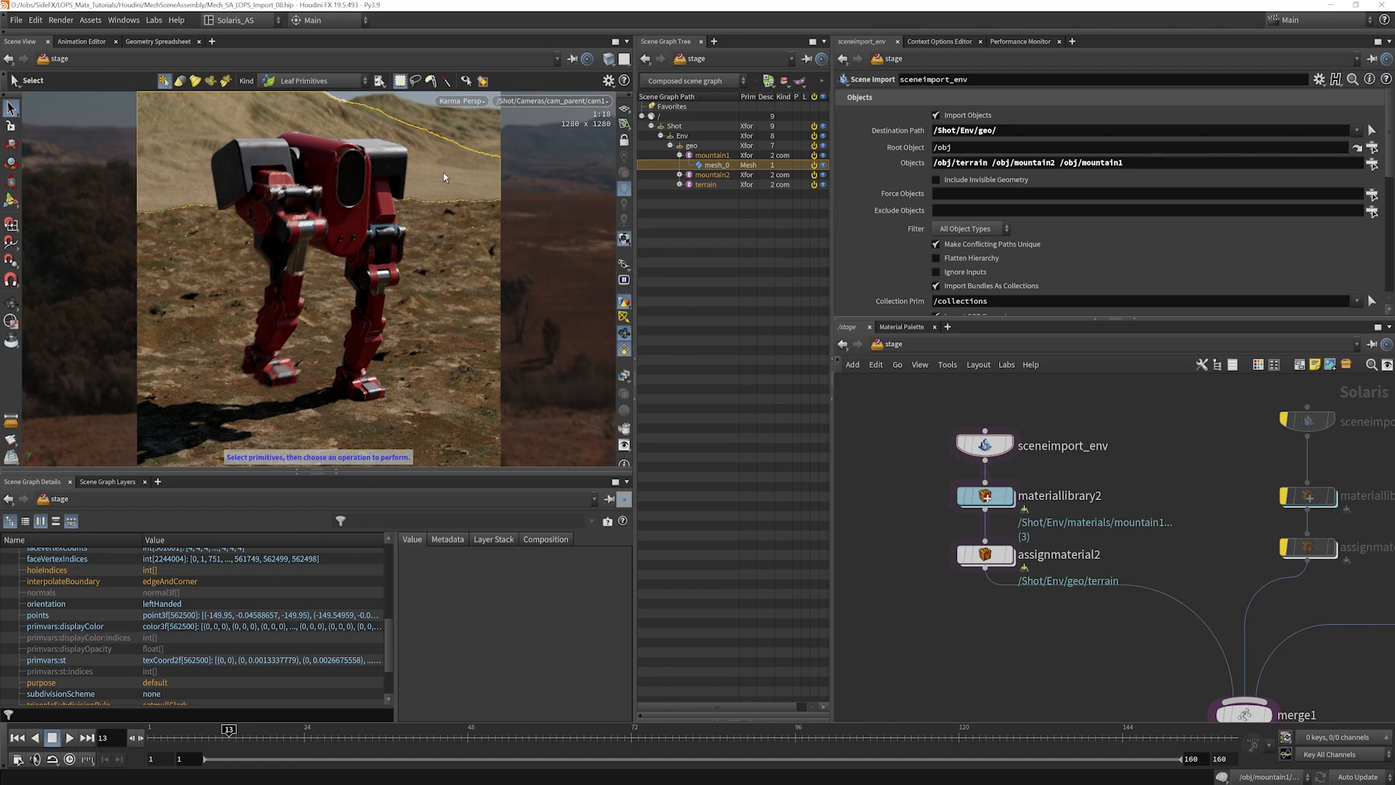
pyautogui.moveTo(418, 183)
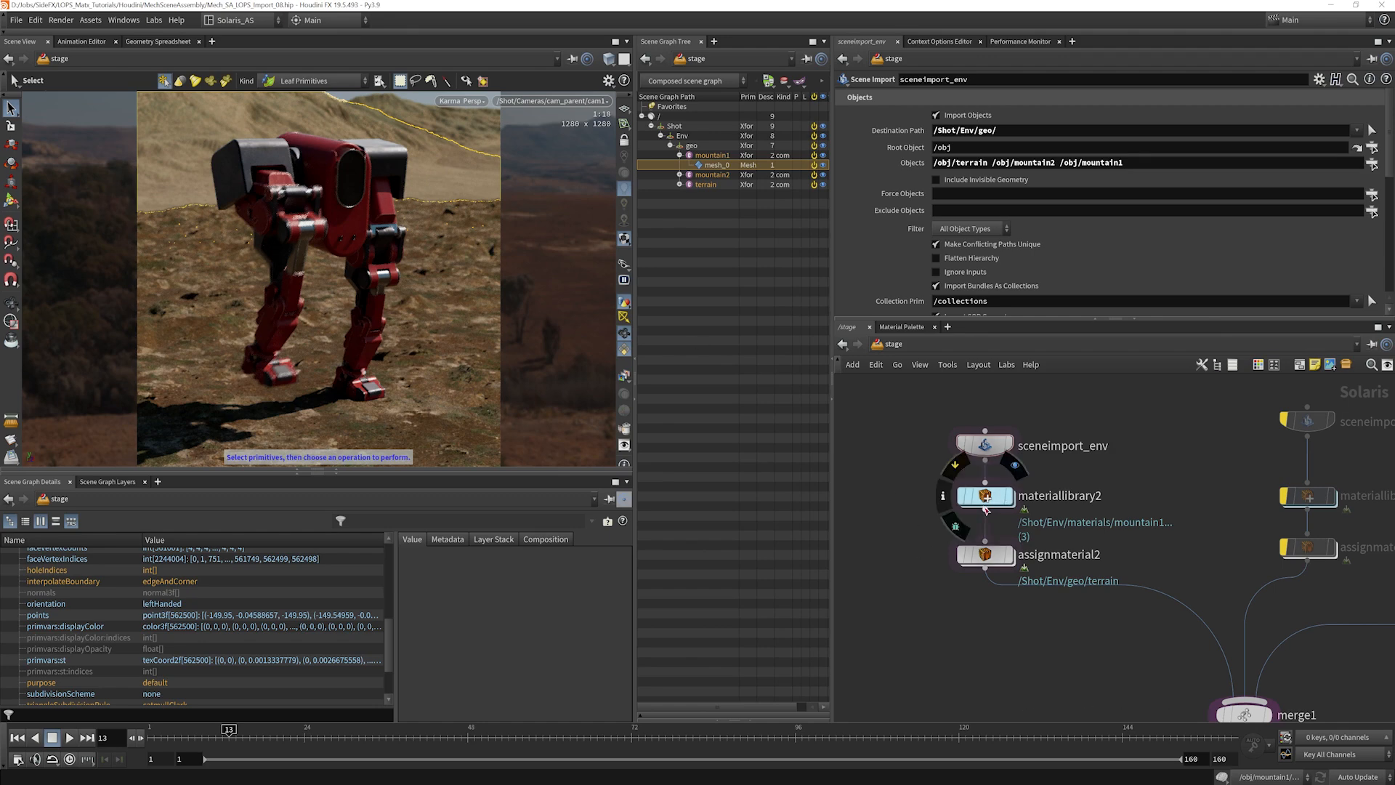
# Step: Paste the terrain's position, multiply and triplanar nodes into the mountain1 material network
pyautogui.doubleClick(986, 496)
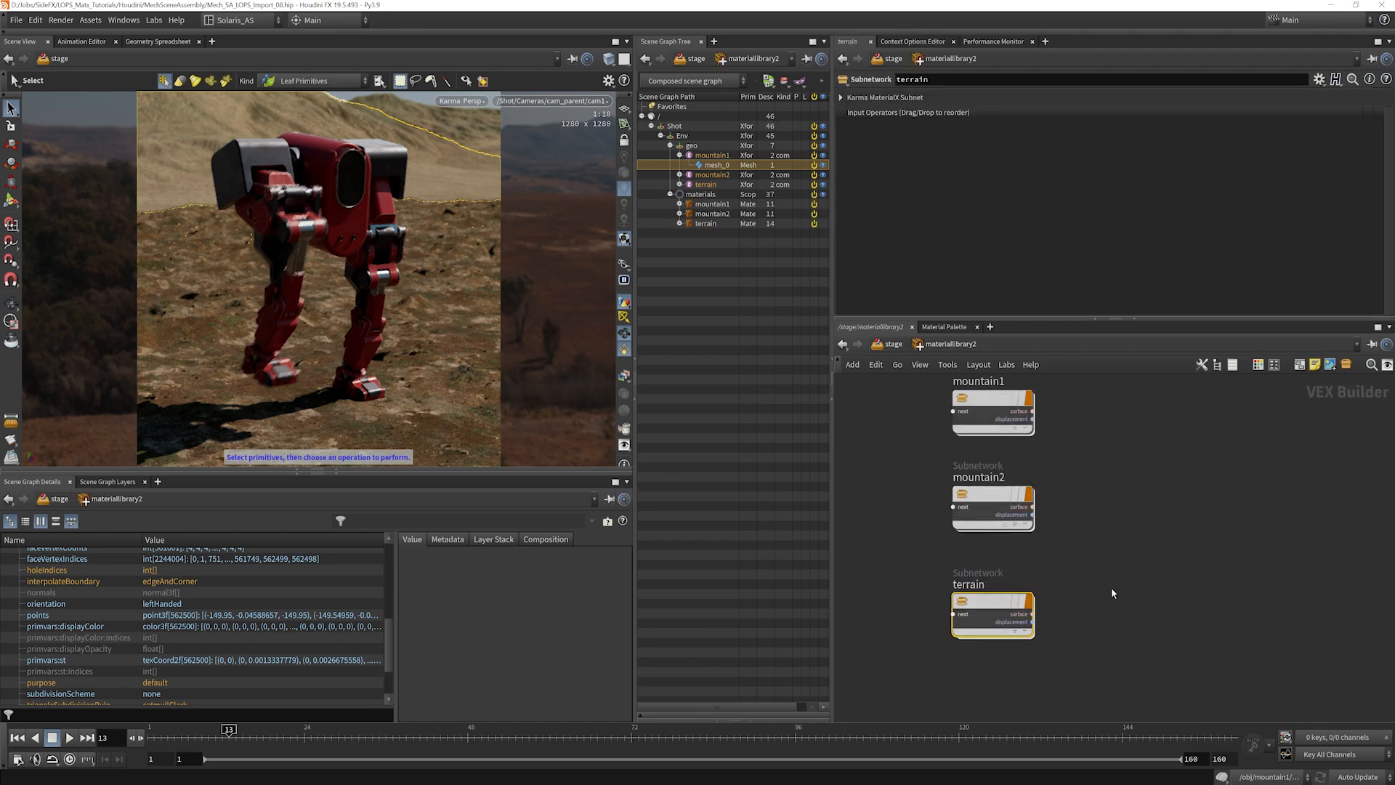
pyautogui.doubleClick(993, 615)
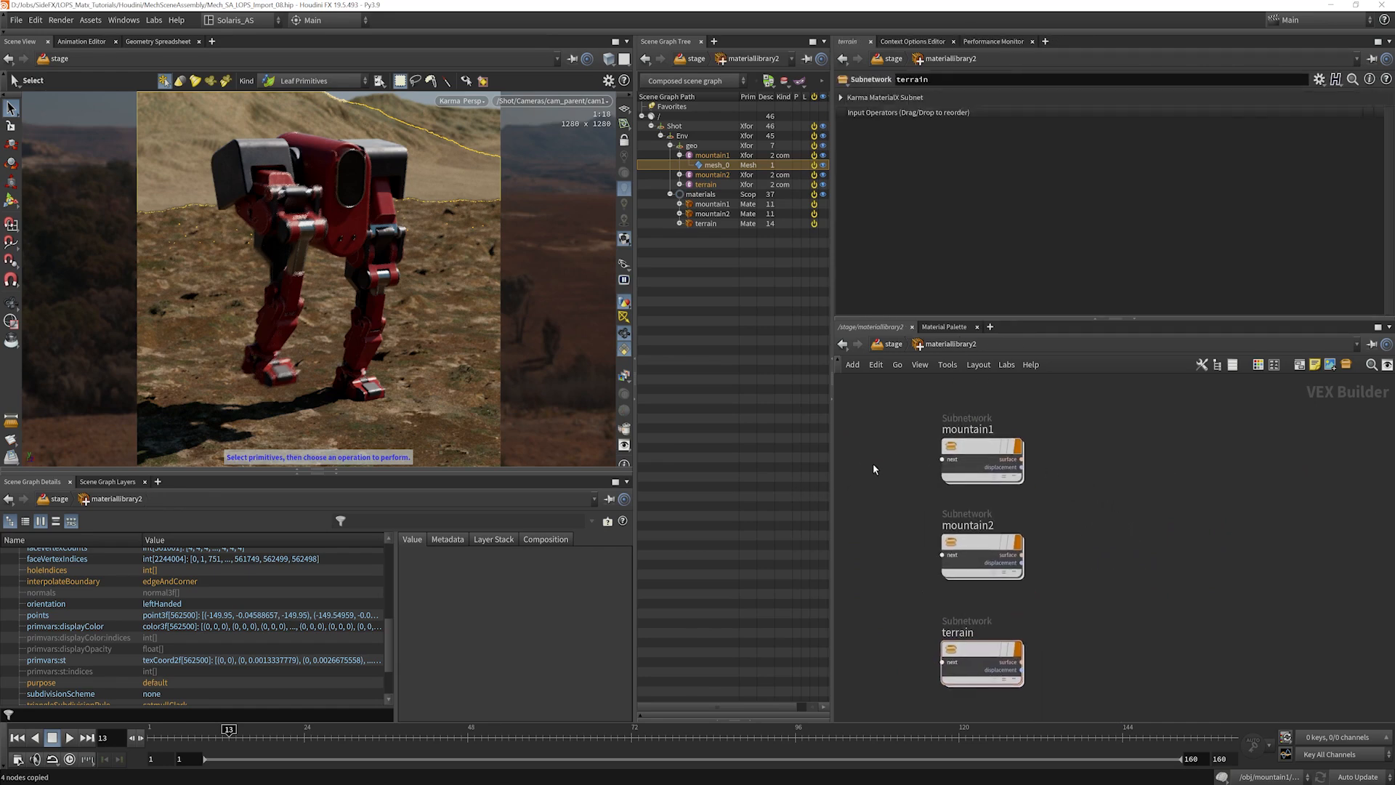
pyautogui.click(981, 447)
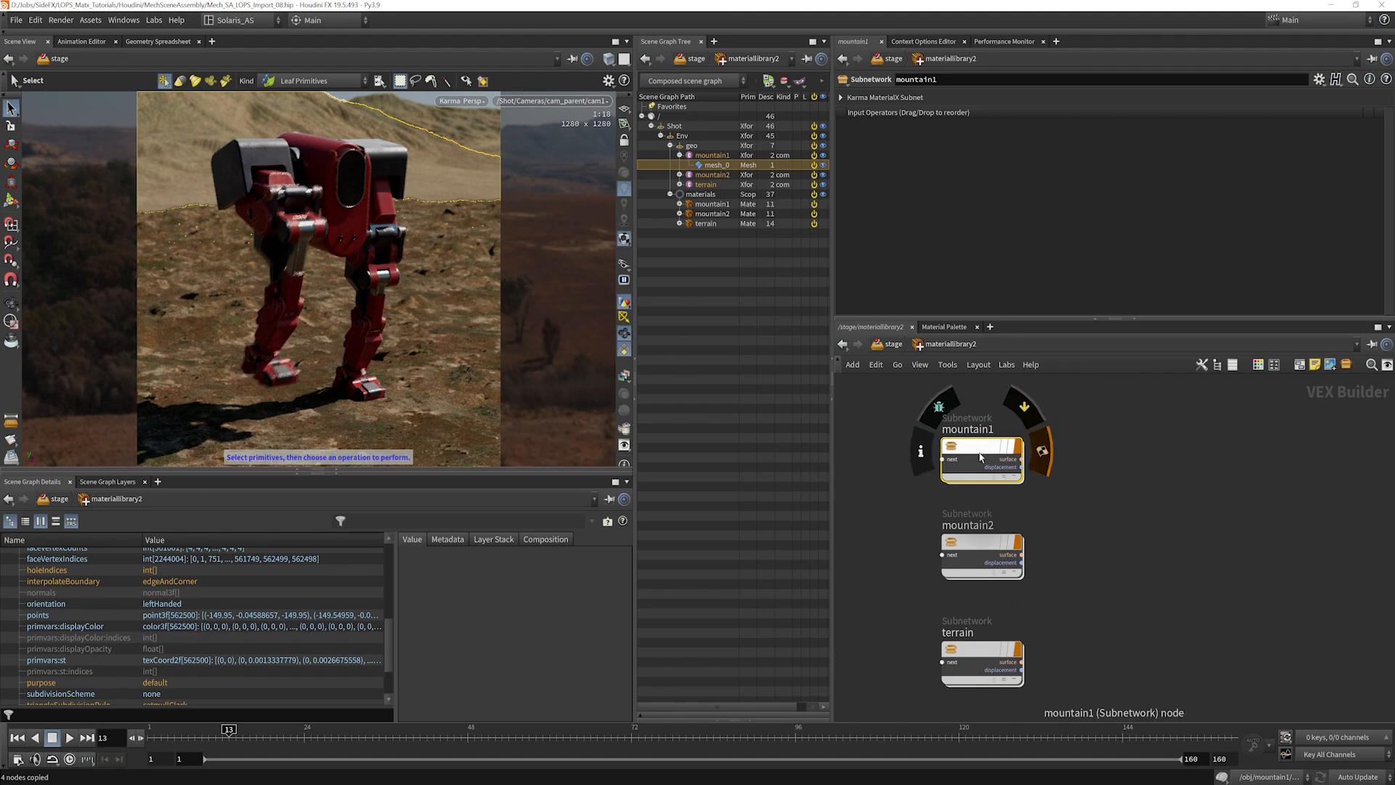
pyautogui.doubleClick(981, 452)
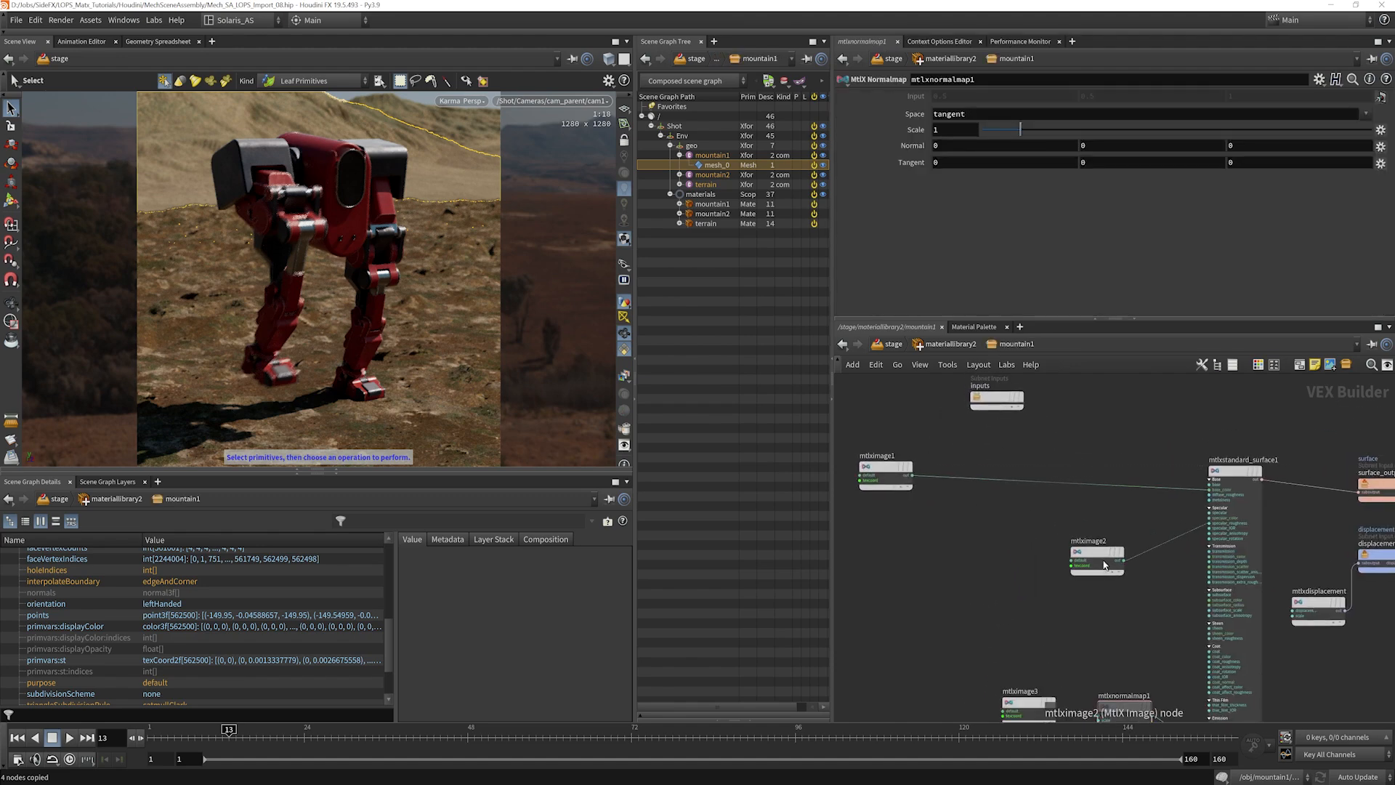
pyautogui.press('ctrl+v')
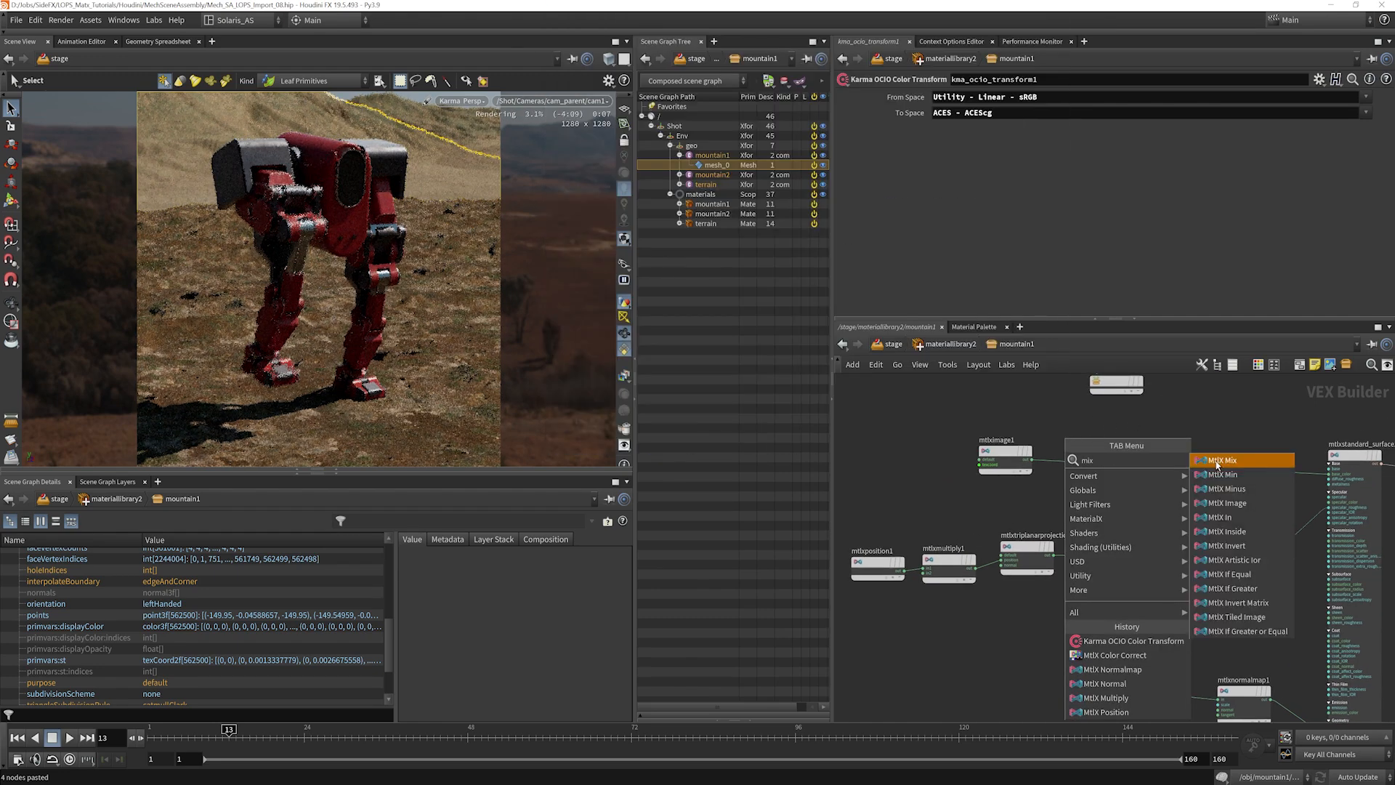
# Step: Add a MtlX Mix node fed by mtlximage1 and the OCIO transform output
pyautogui.click(1229, 461)
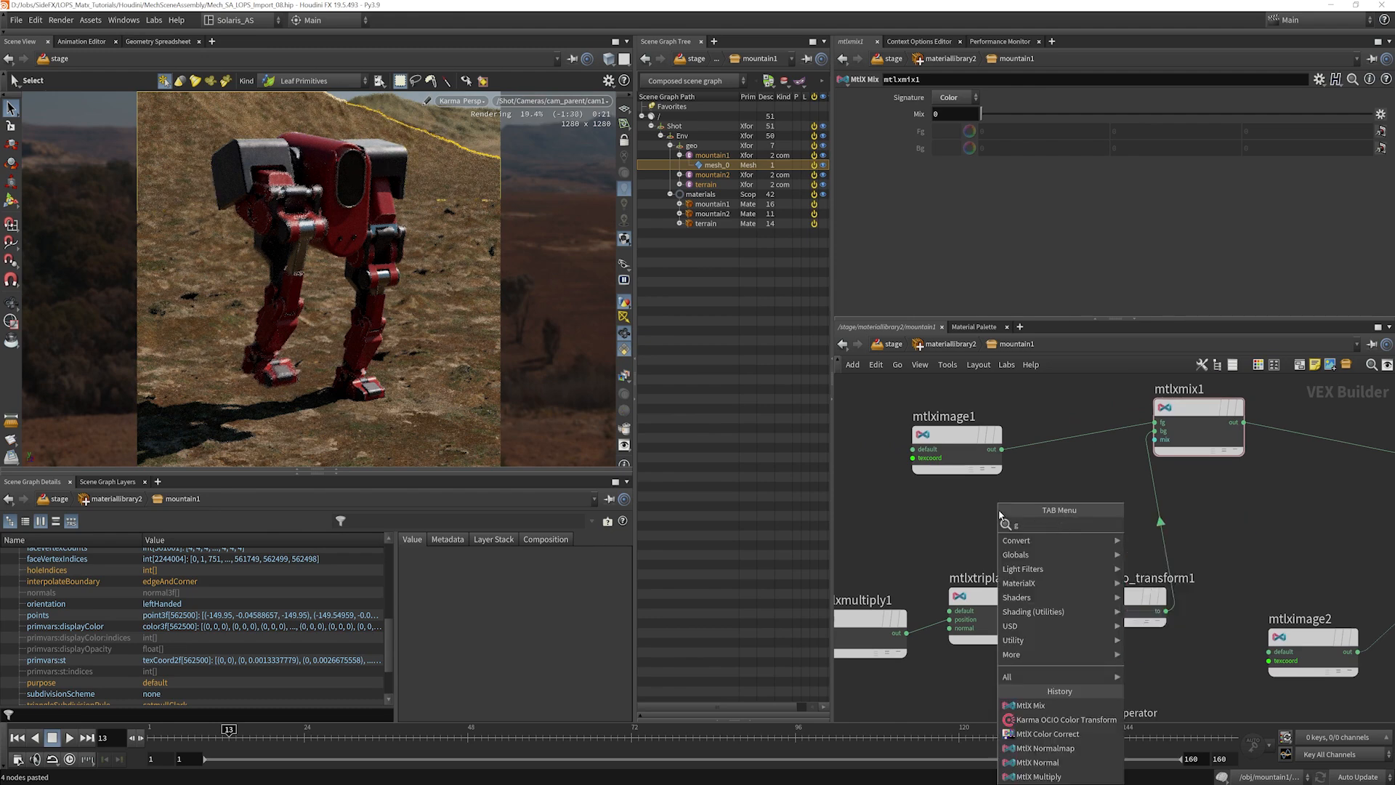
# Step: Add a MtlX Geometry Color node with its Signature set to Color
pyautogui.write('geo')
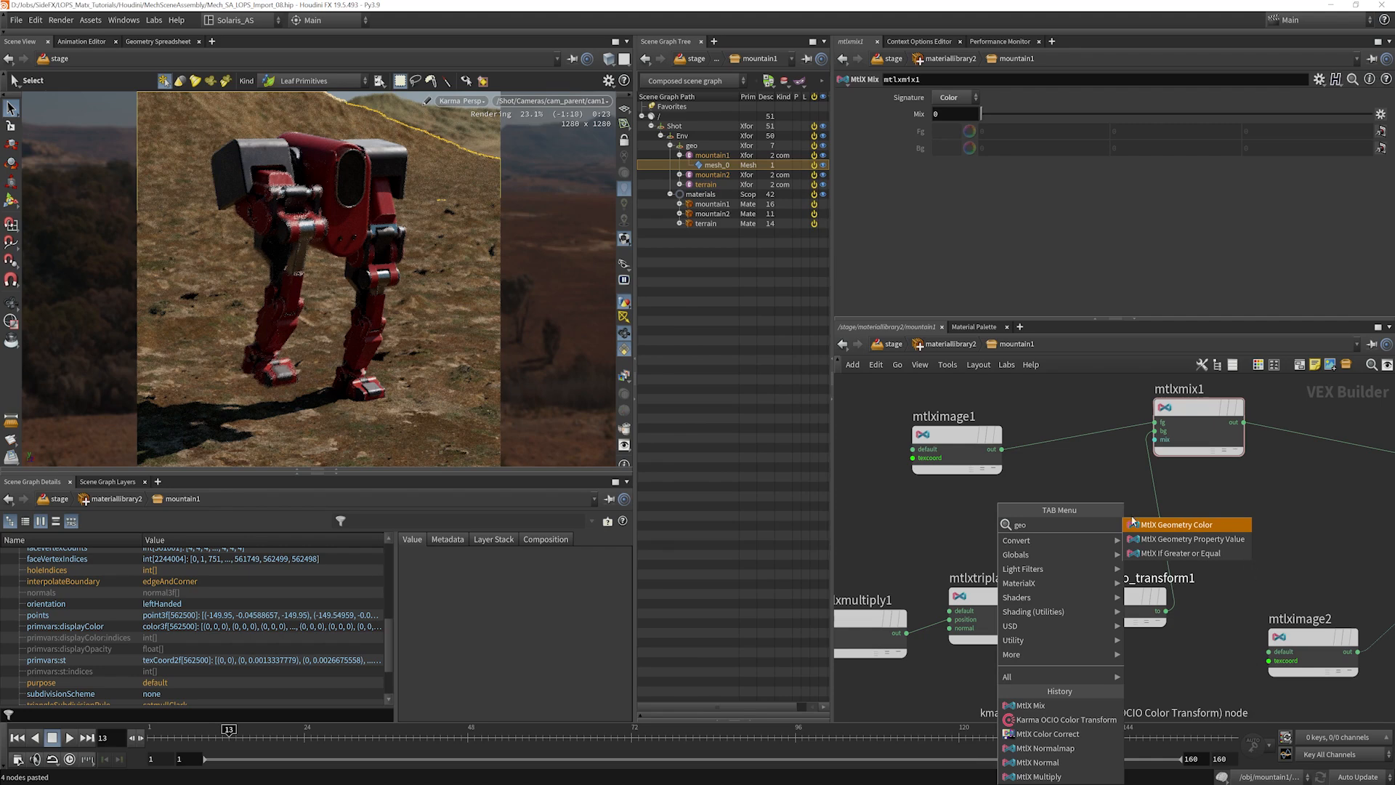
pyautogui.moveTo(972, 540)
pyautogui.write('color')
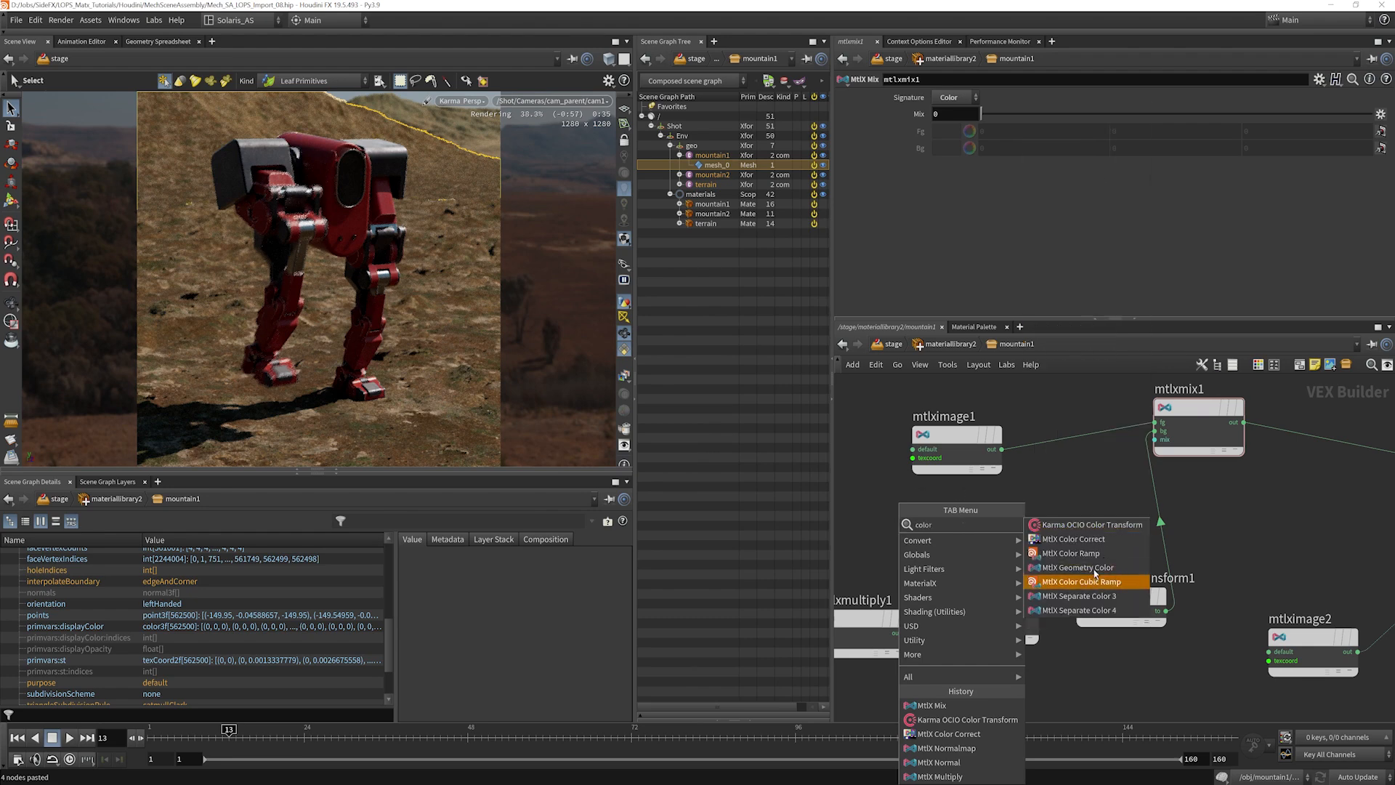
pyautogui.click(1076, 568)
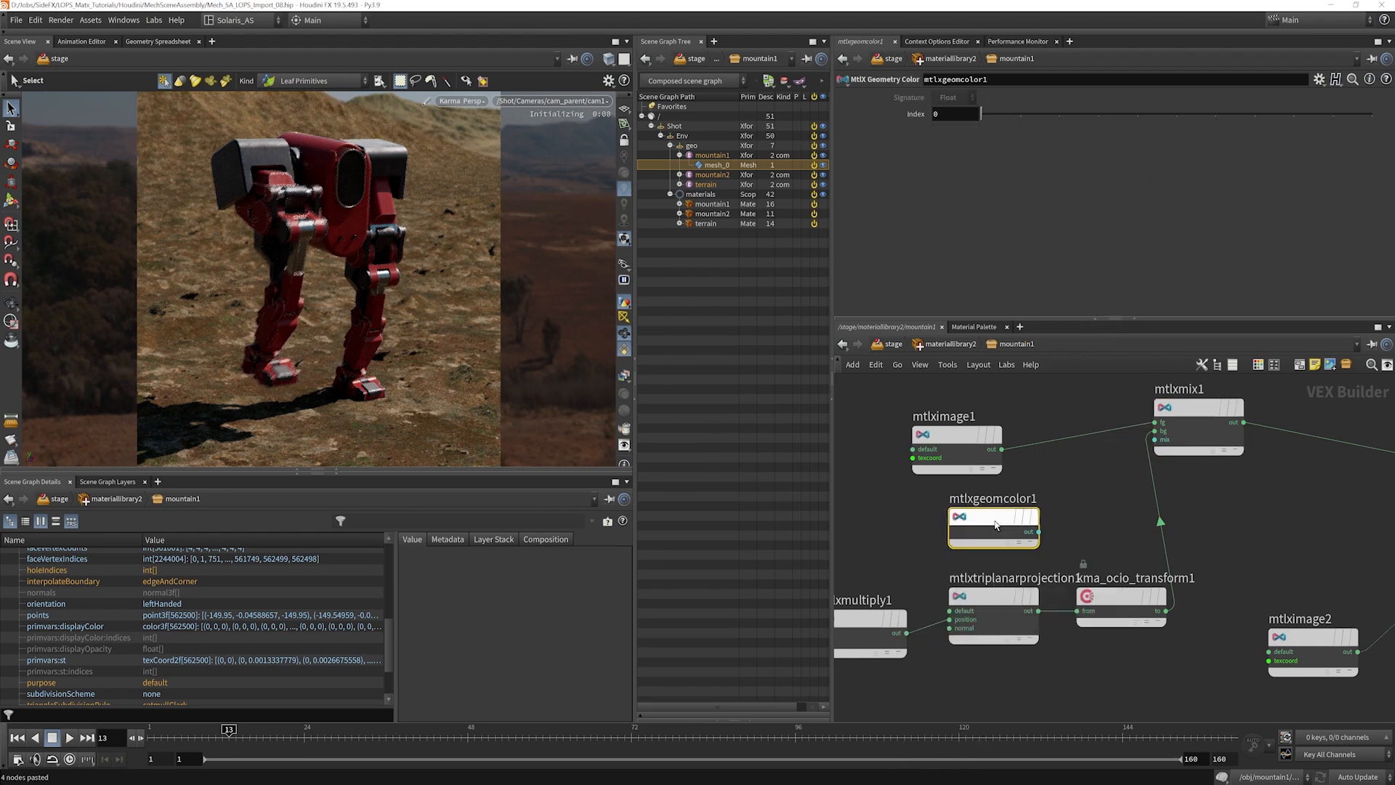
pyautogui.click(953, 97)
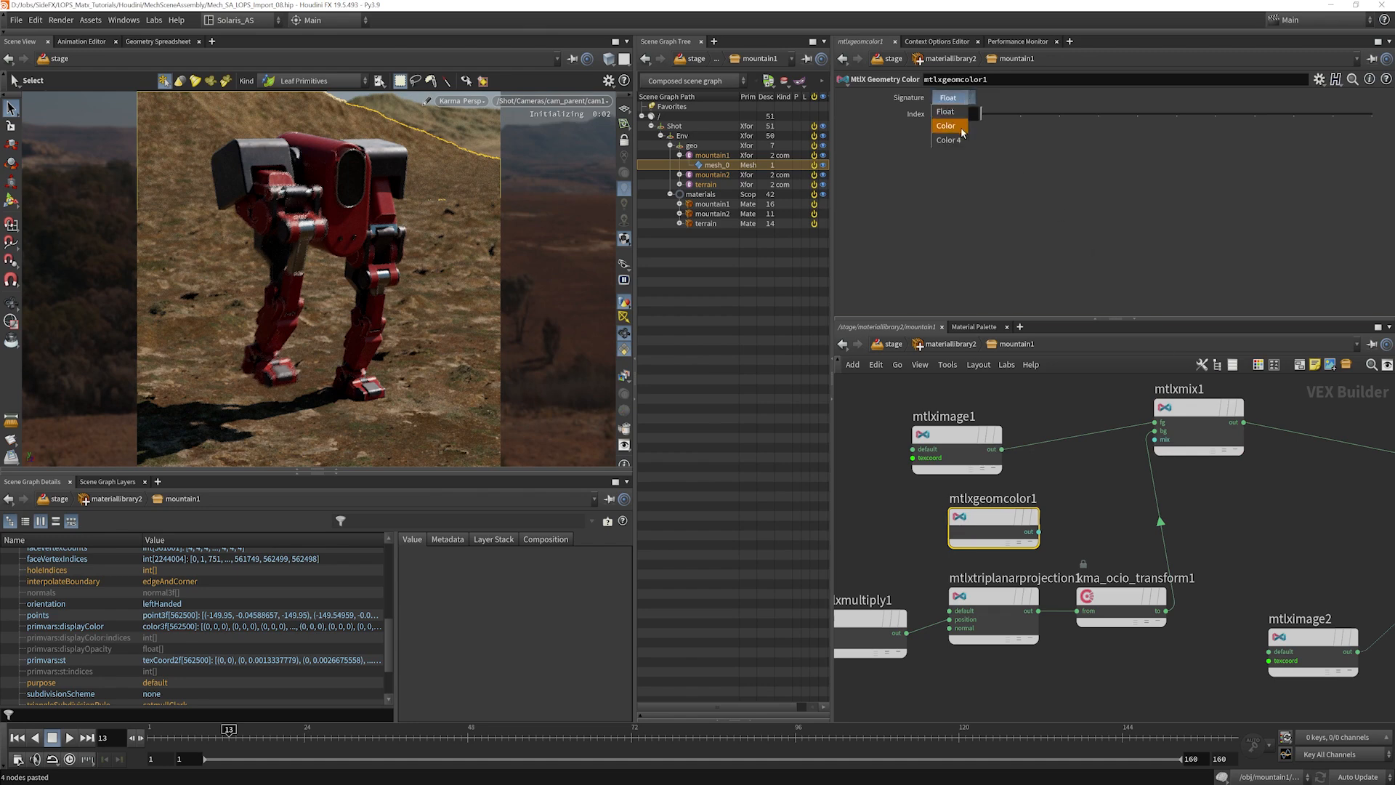
pyautogui.click(946, 125)
pyautogui.write('pro')
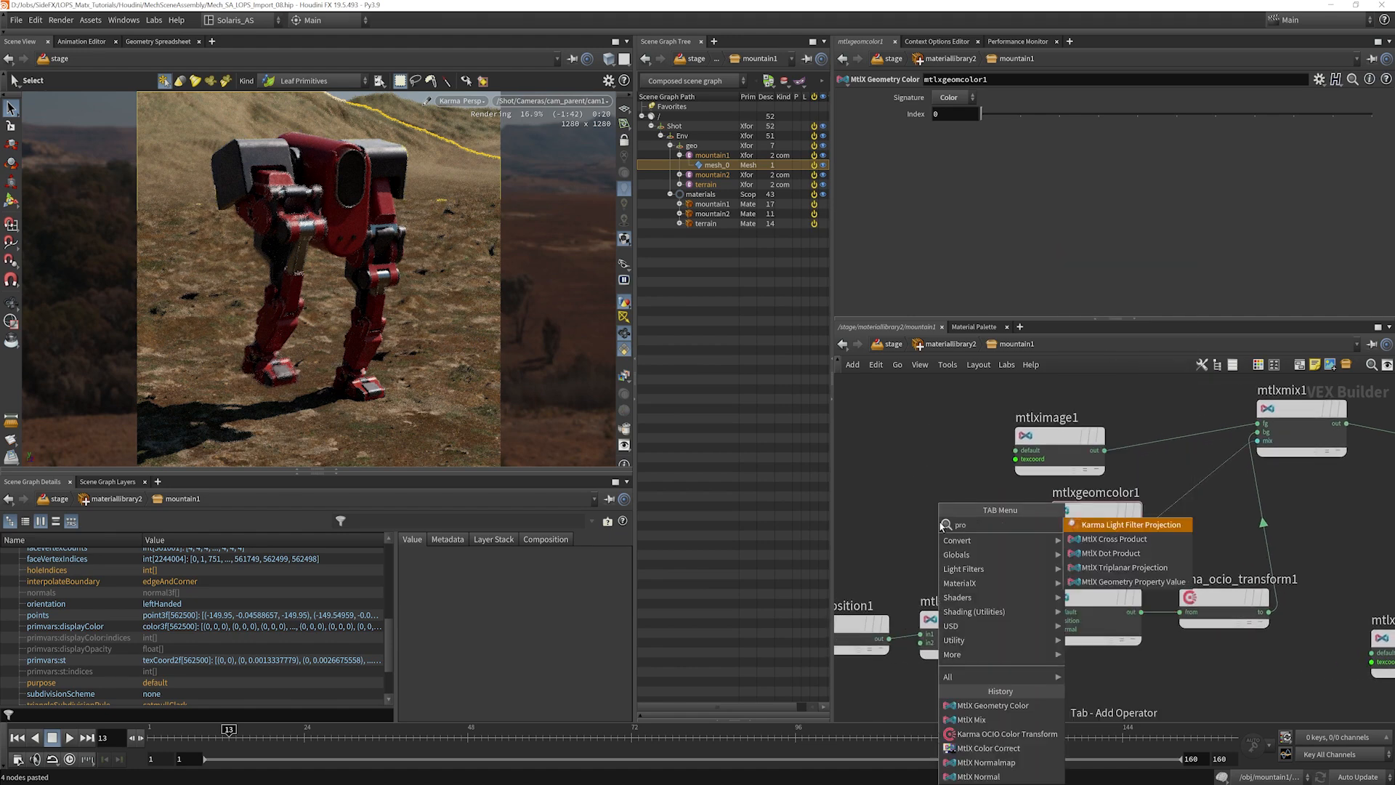
# Step: Add a colour-type MtlX Geometry Property Value node reading displayColor
pyautogui.click(1123, 568)
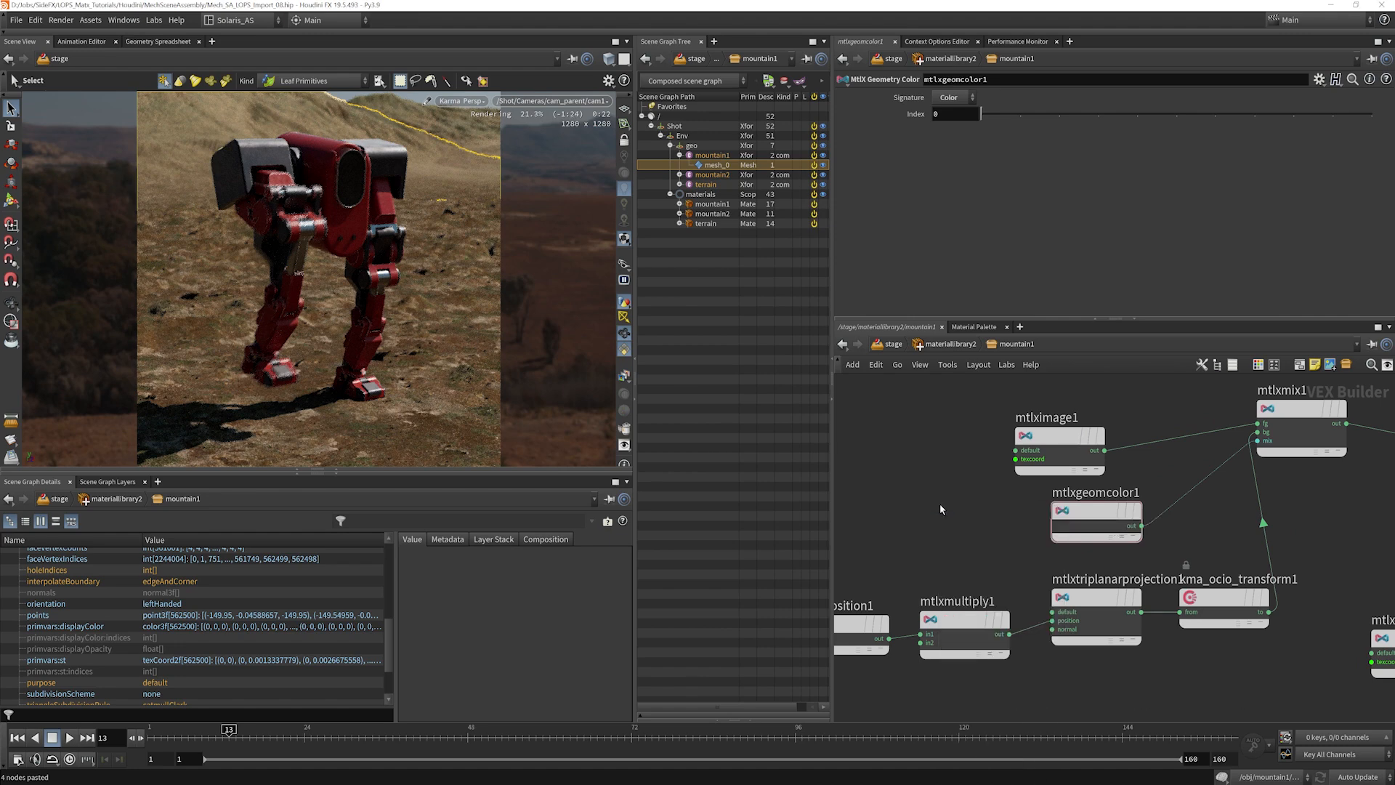
pyautogui.click(956, 97)
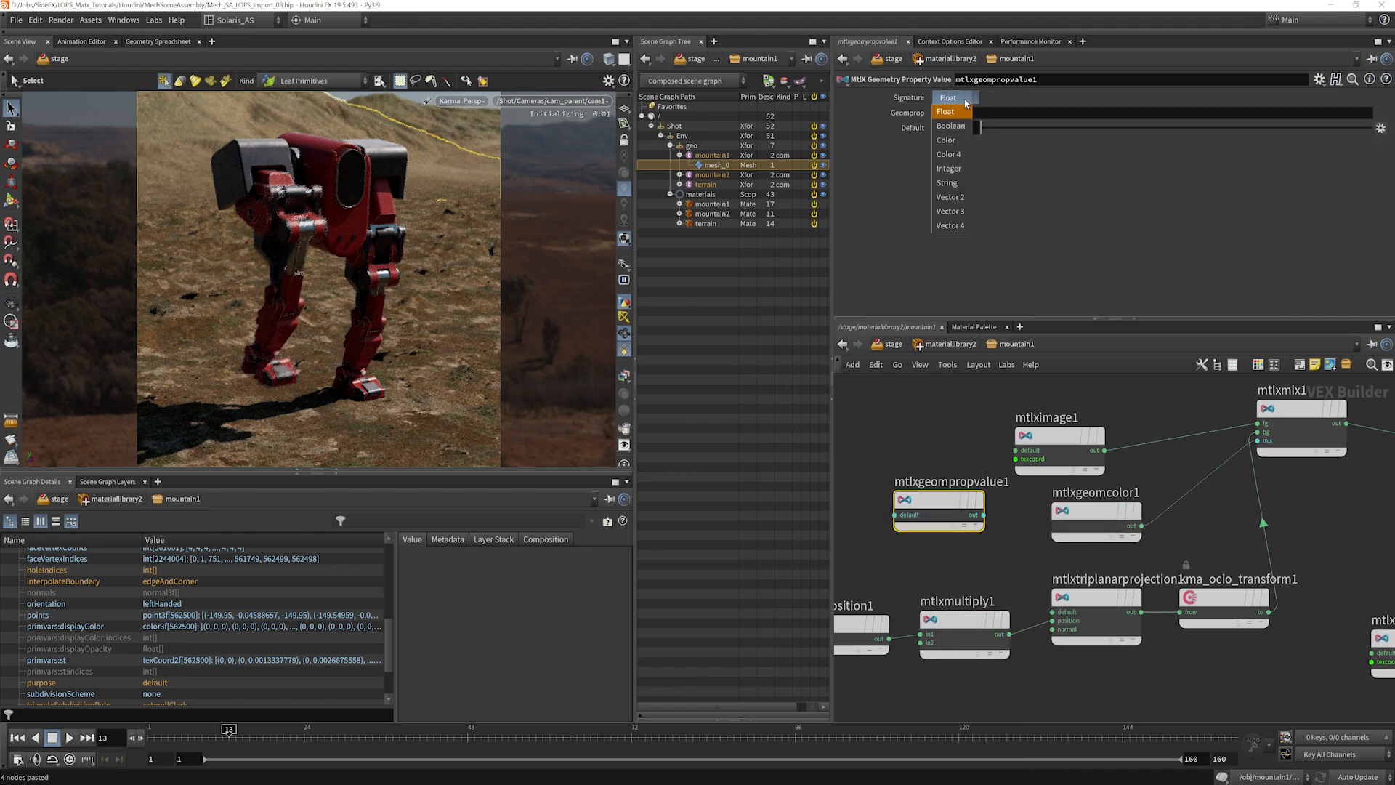
pyautogui.moveTo(949, 141)
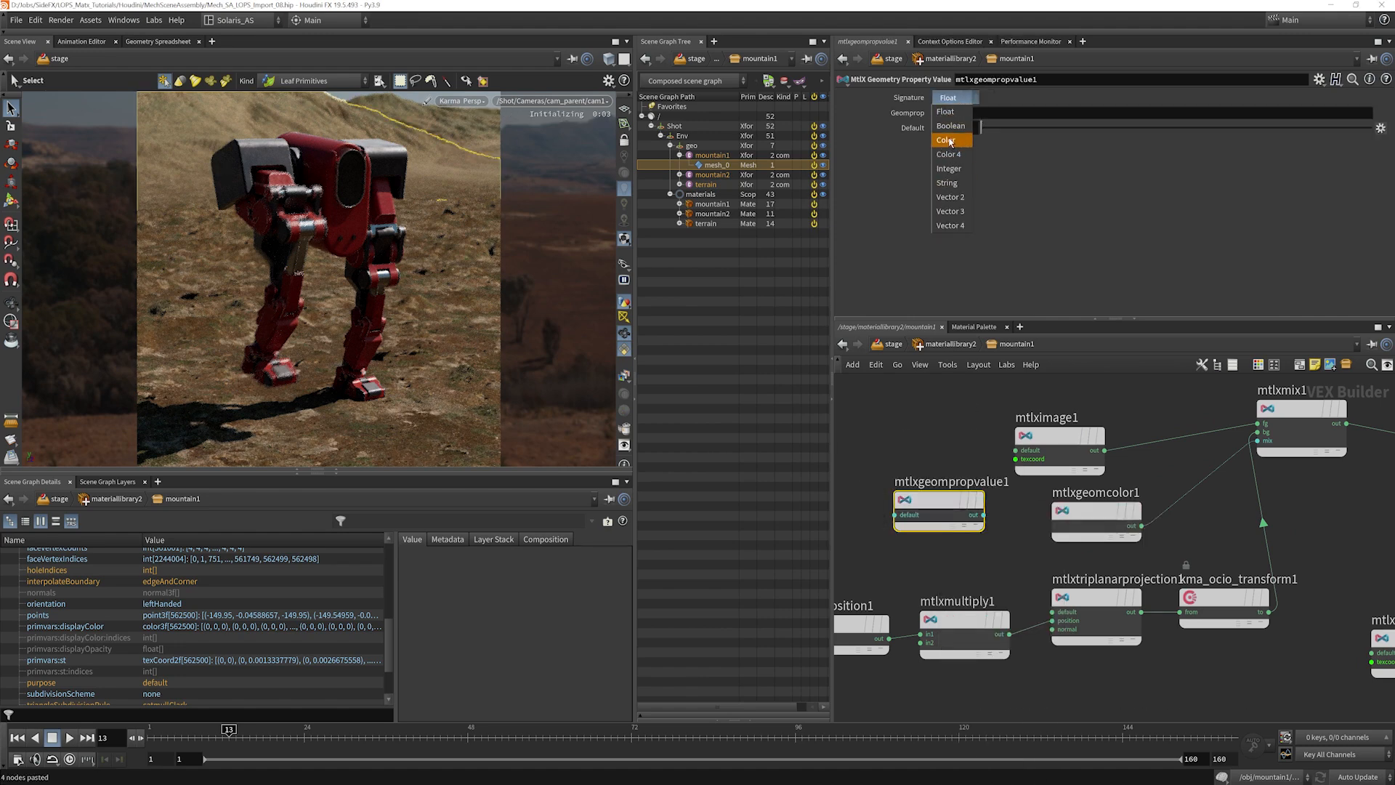
pyautogui.click(946, 140)
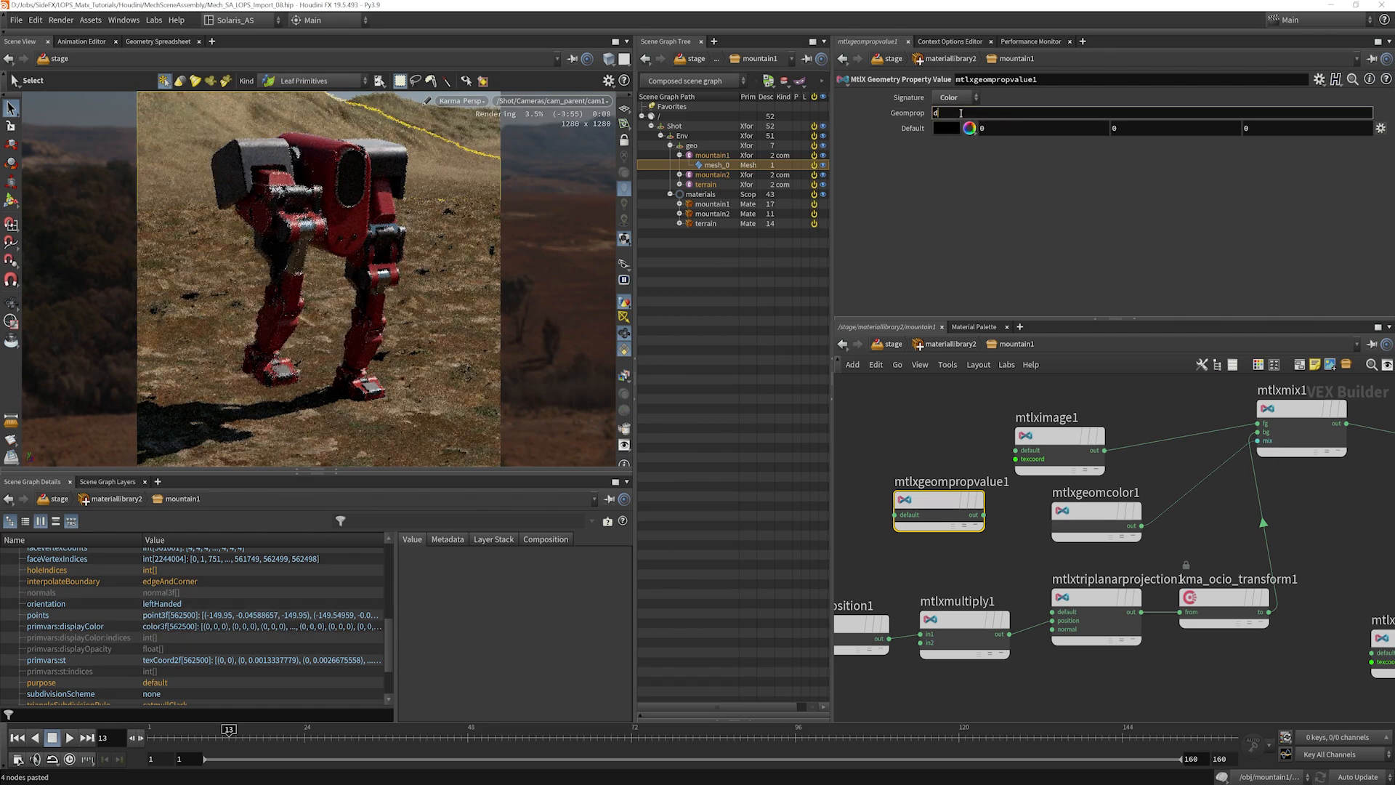
pyautogui.write('displa')
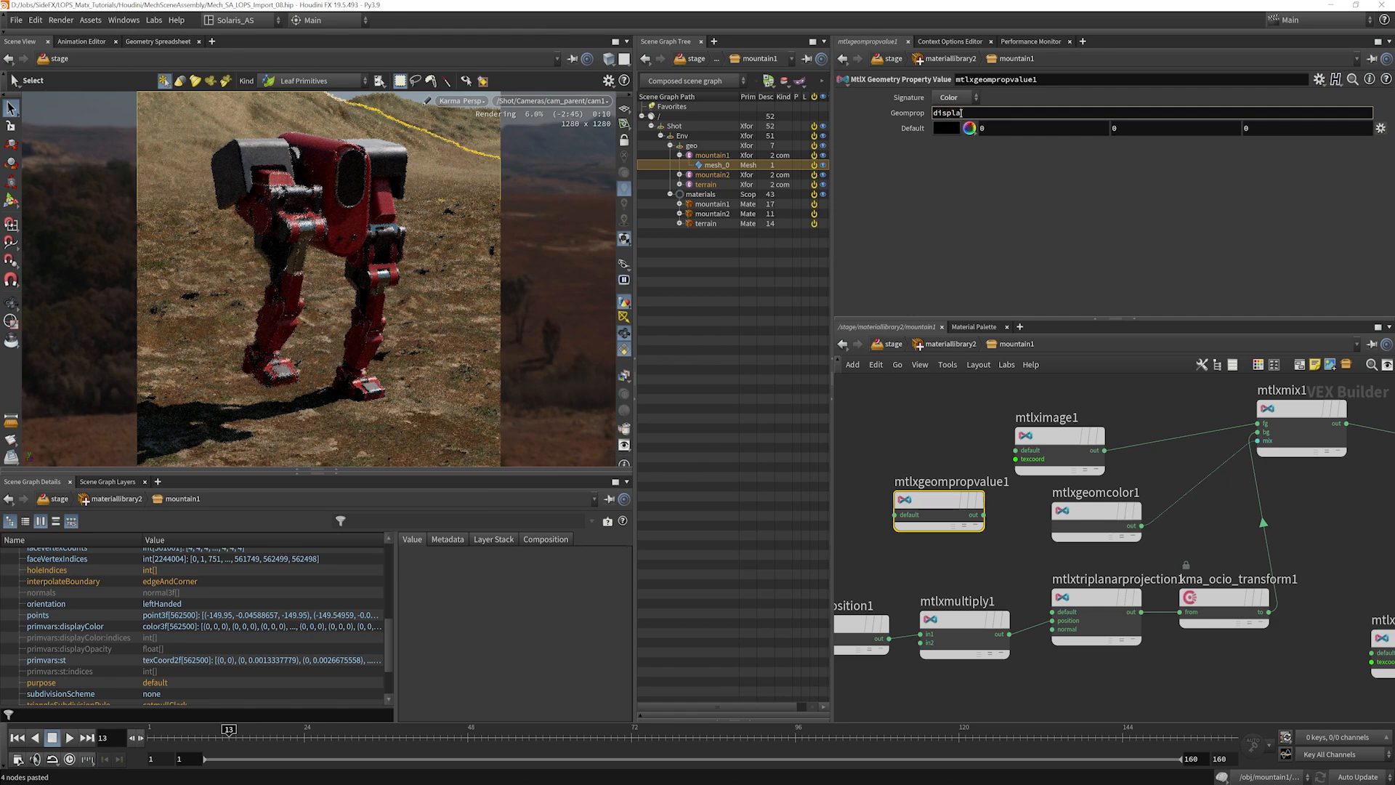